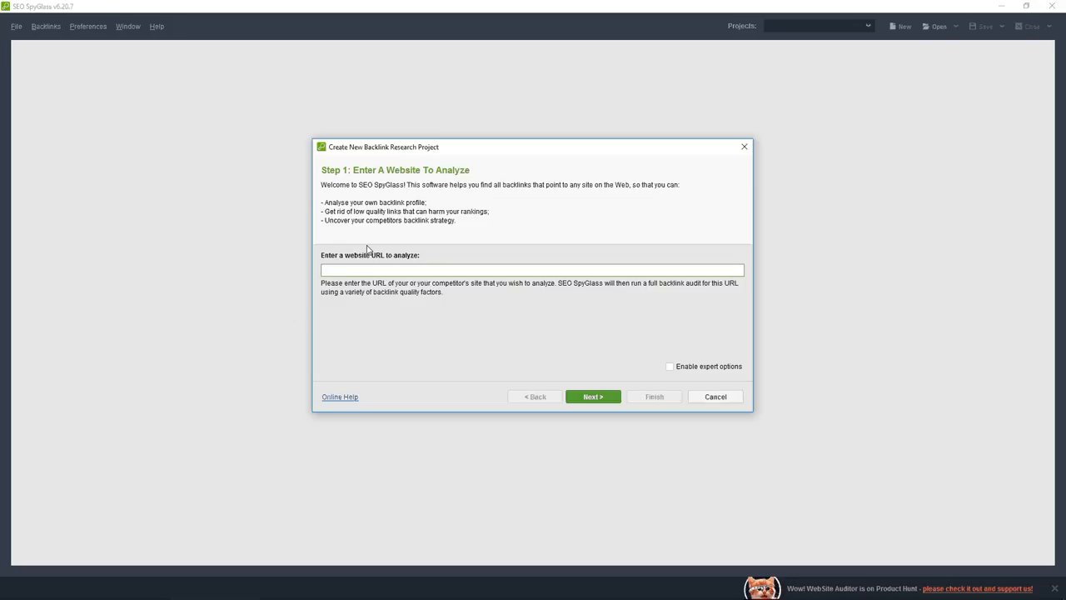
text(https://olivian.ro)
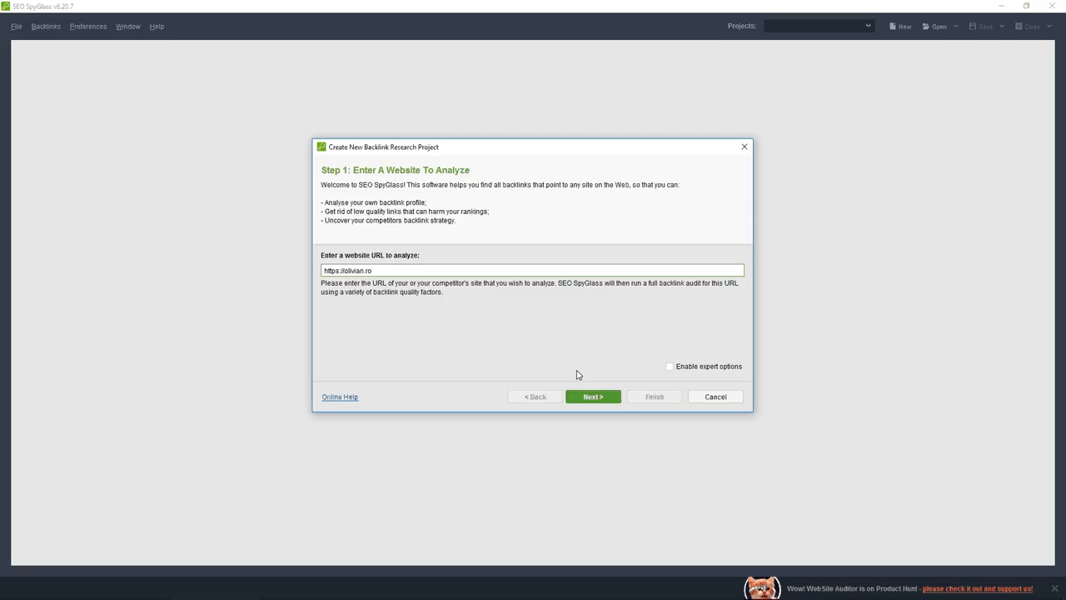
click(670, 366)
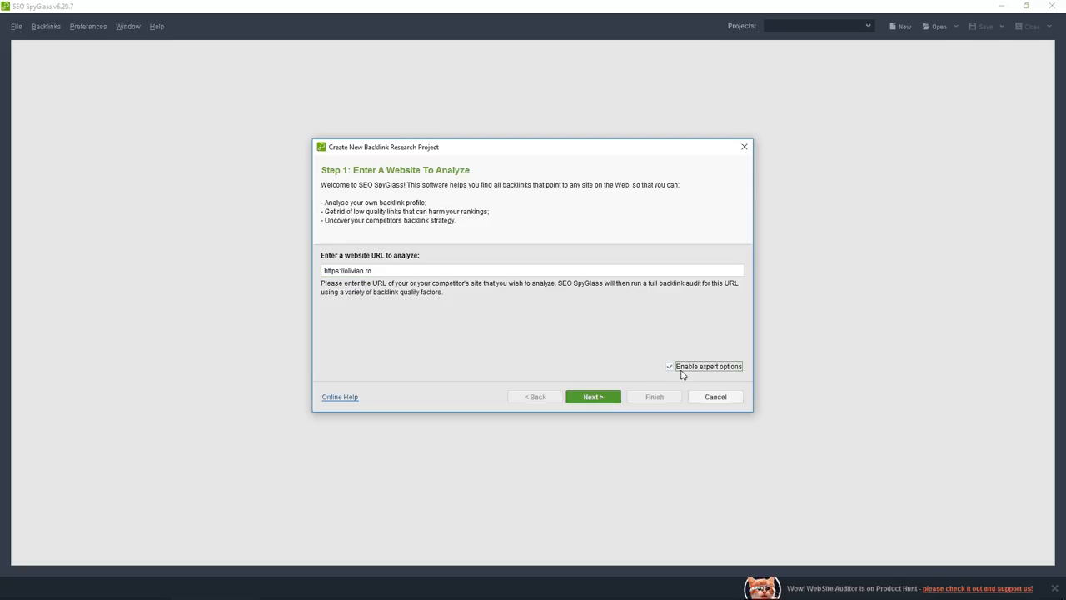
click(593, 397)
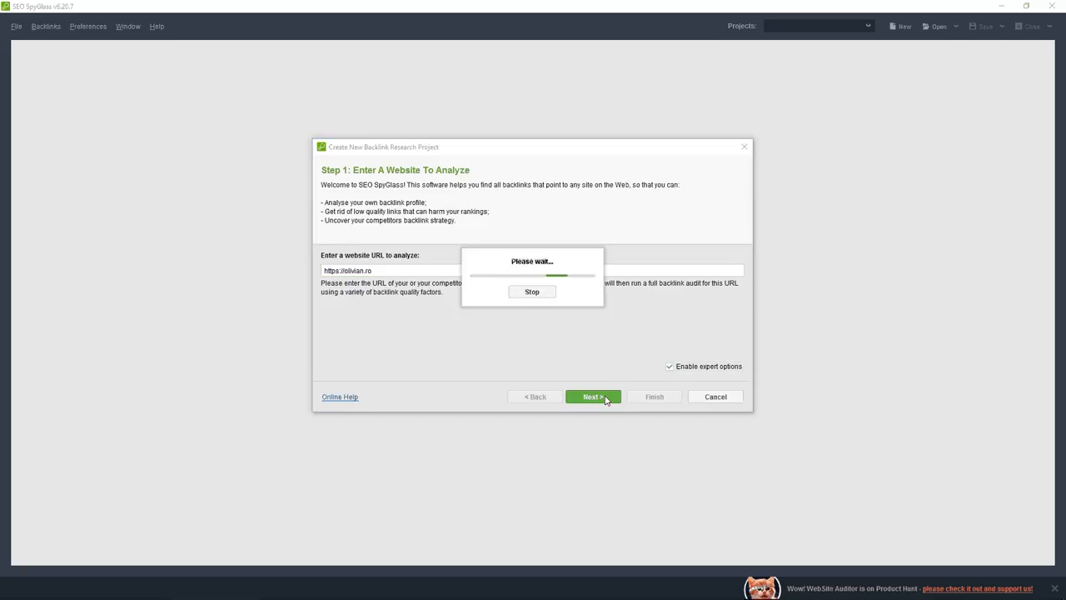
click(593, 396)
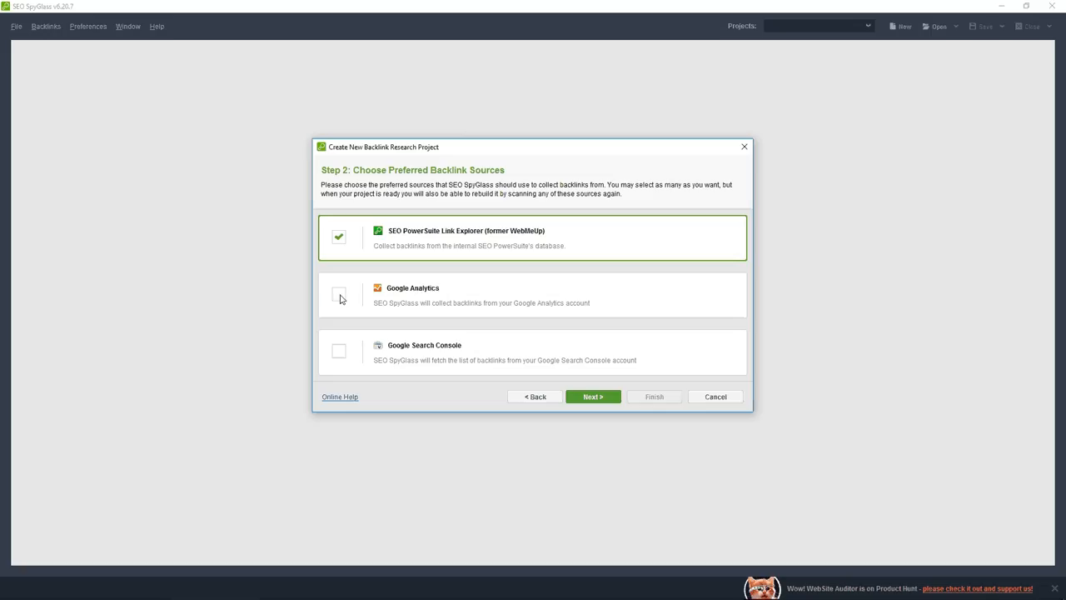
Step: Enable Google Analytics as a source and connect the olivian.ro account and profile
click(339, 294)
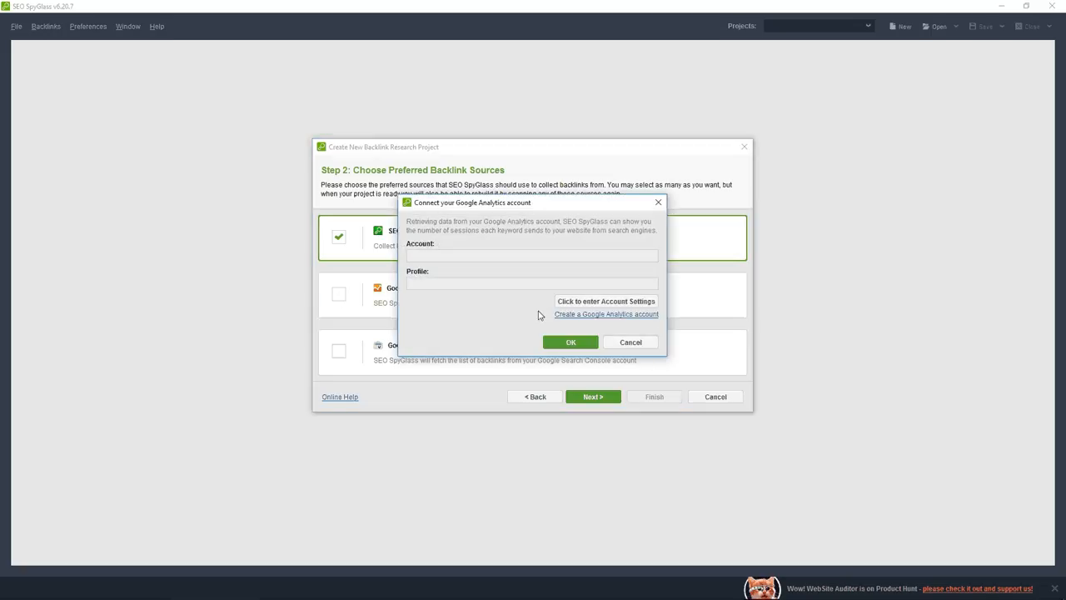
mouse_move(518, 306)
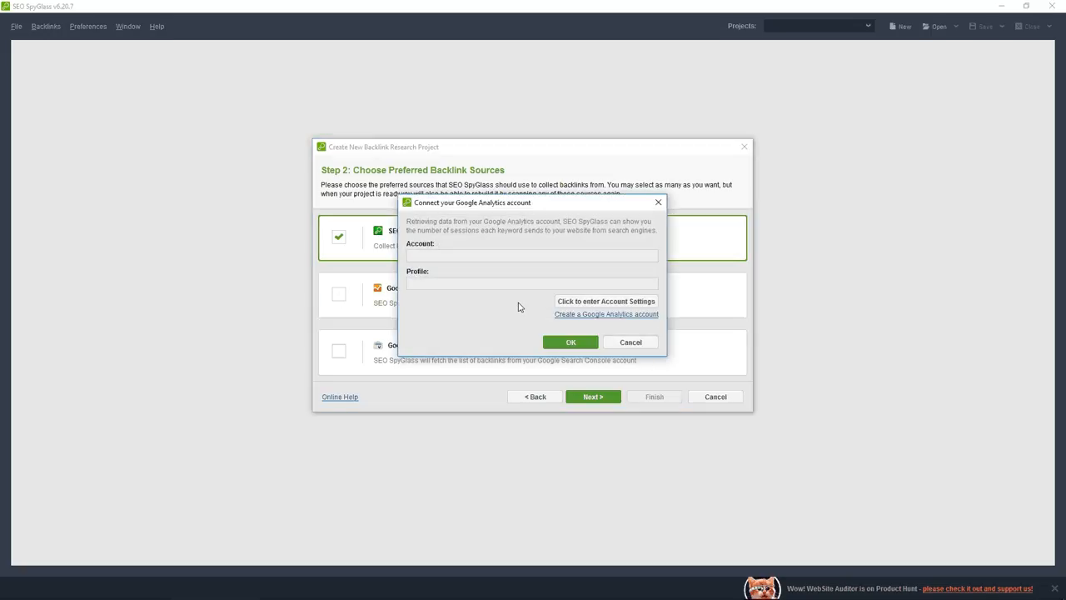
click(606, 300)
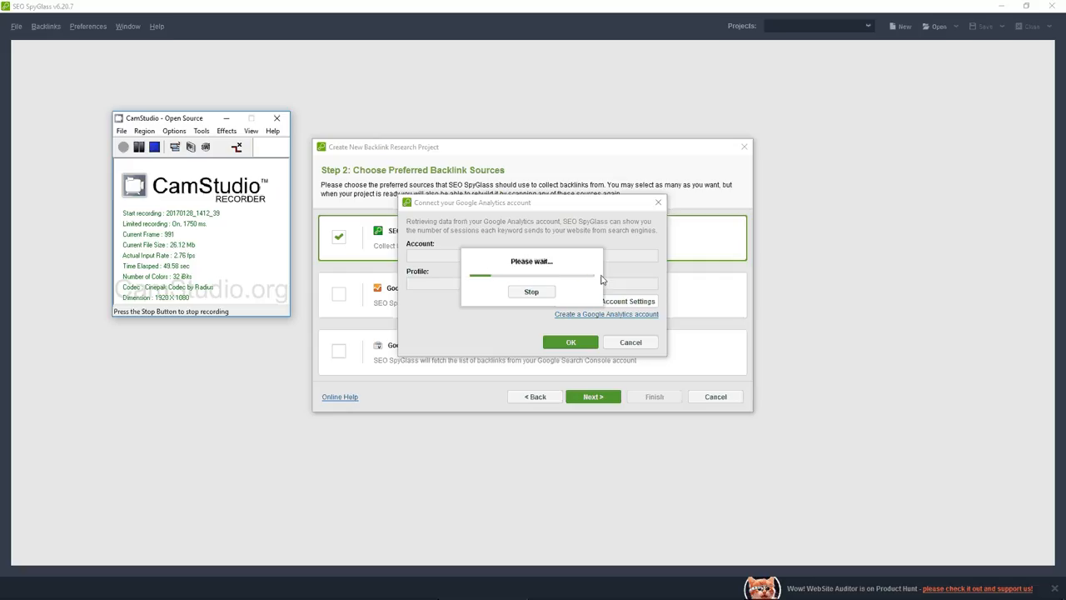
mouse_move(467, 283)
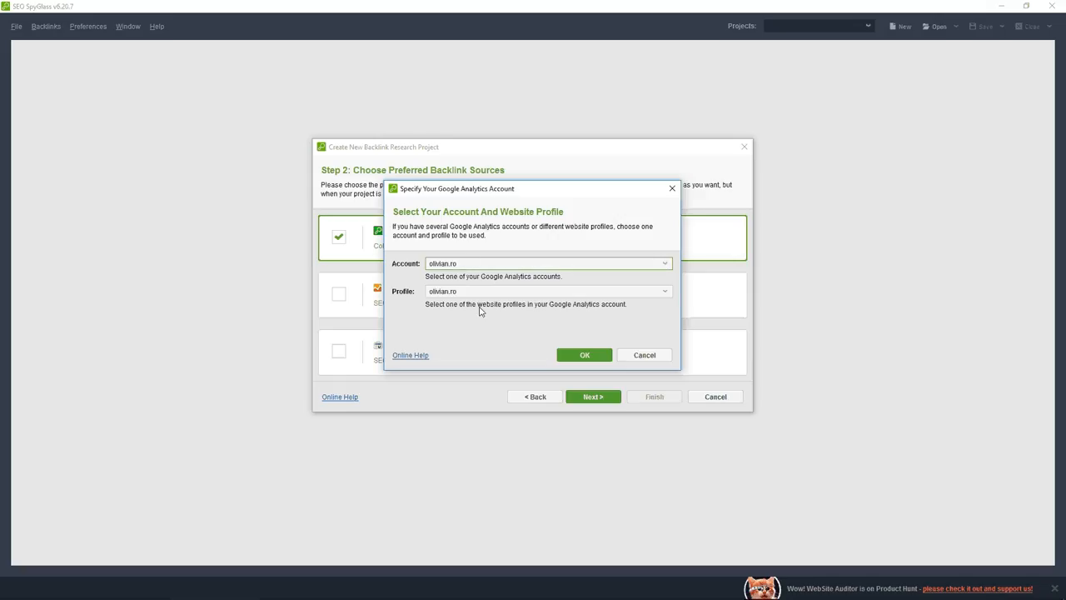
click(583, 353)
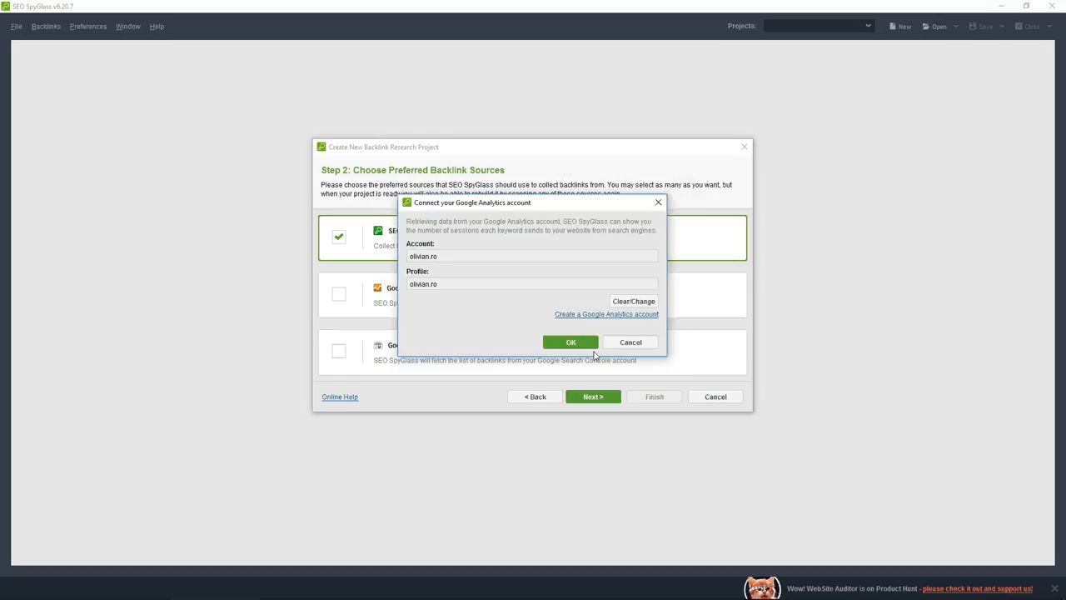
click(570, 341)
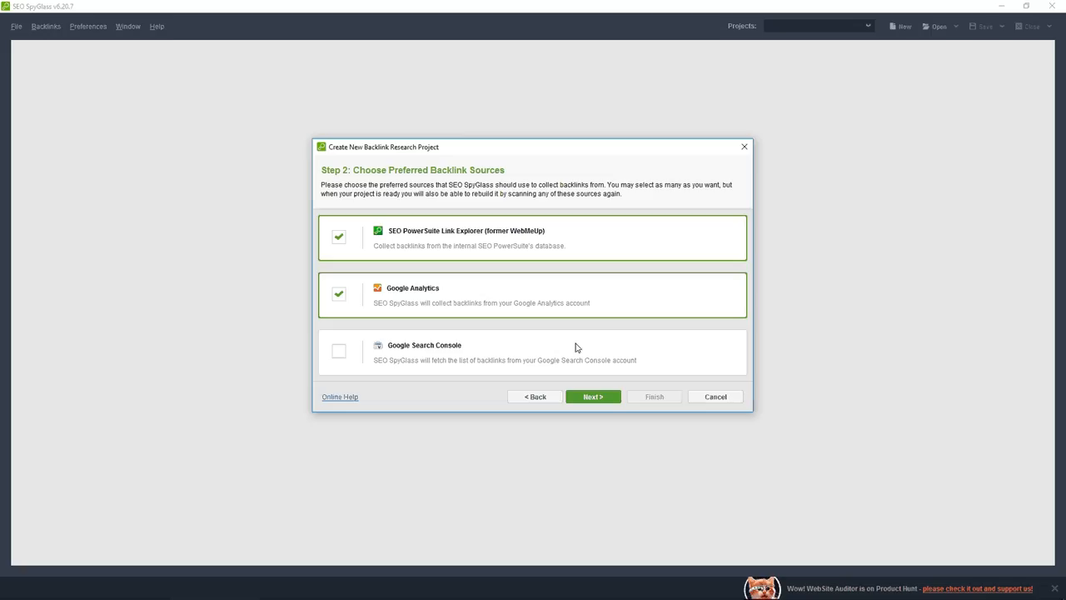
Step: Enable Google Search Console as a backlink source and confirm the connection
click(338, 350)
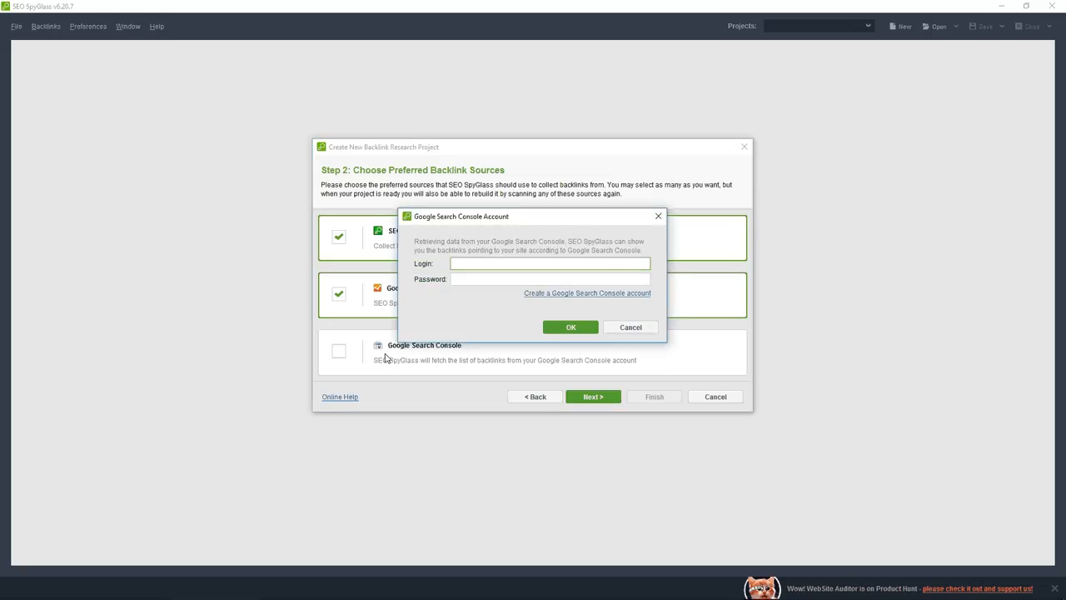
mouse_move(410, 357)
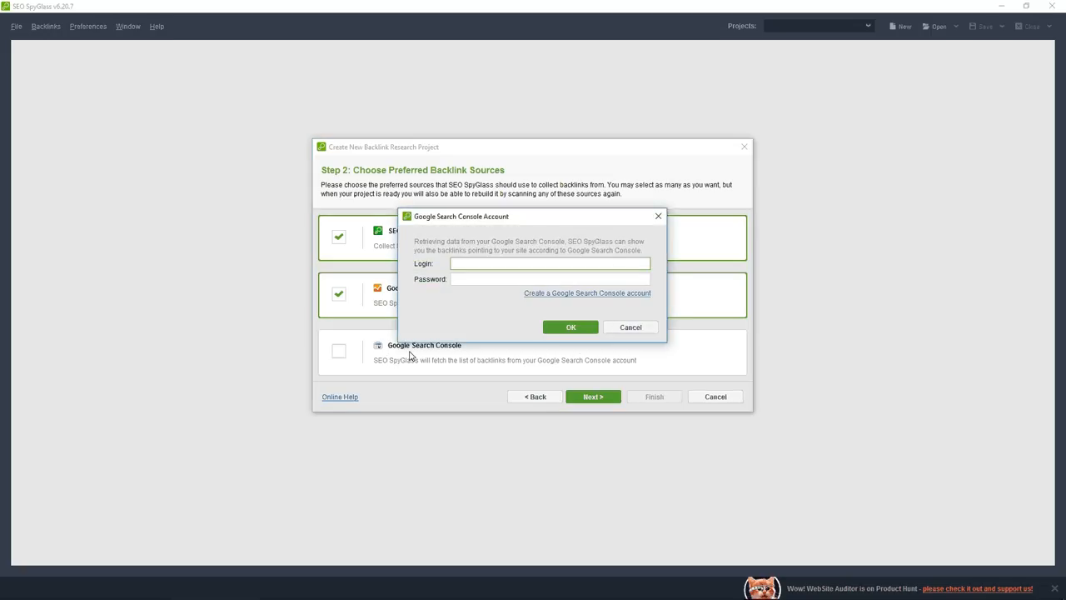
click(549, 263)
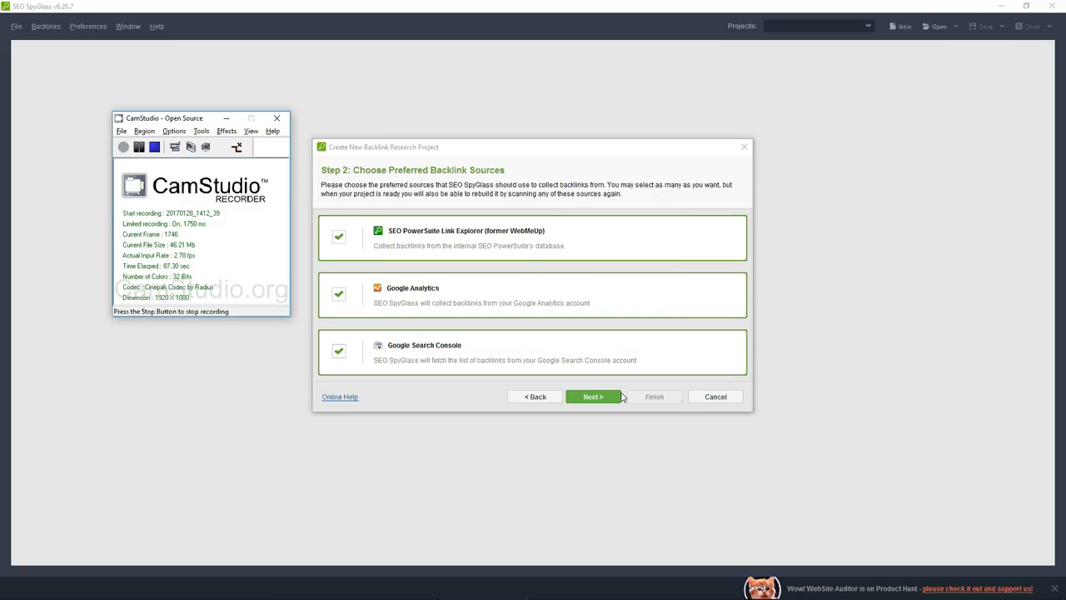
Step: Accept collection settings, start backlink gathering and submit the CAPTCHA, ending with 5,357 backlinks found
click(593, 396)
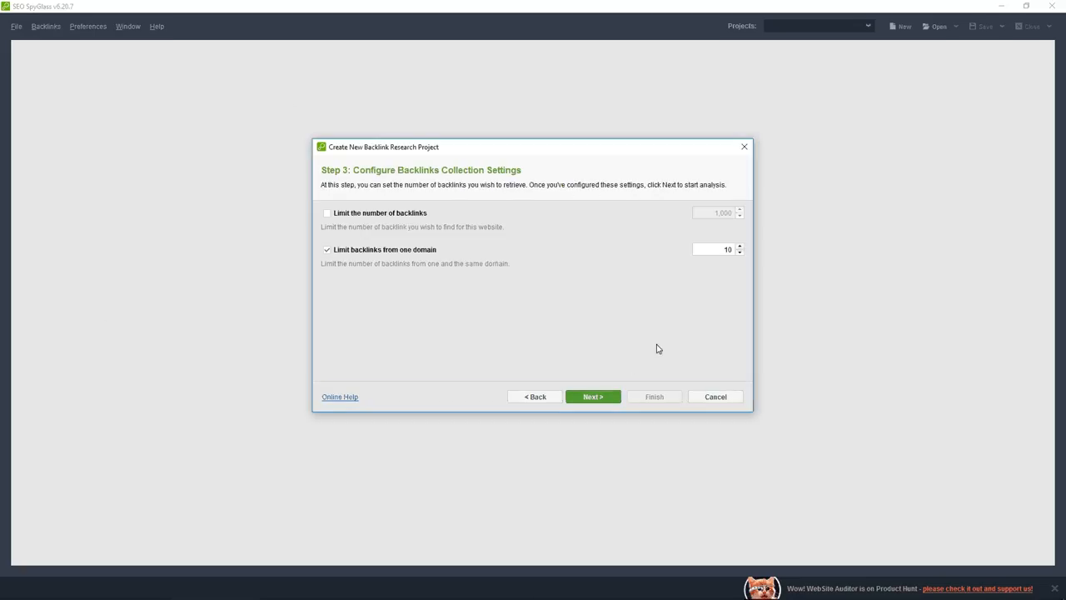
mouse_move(636, 375)
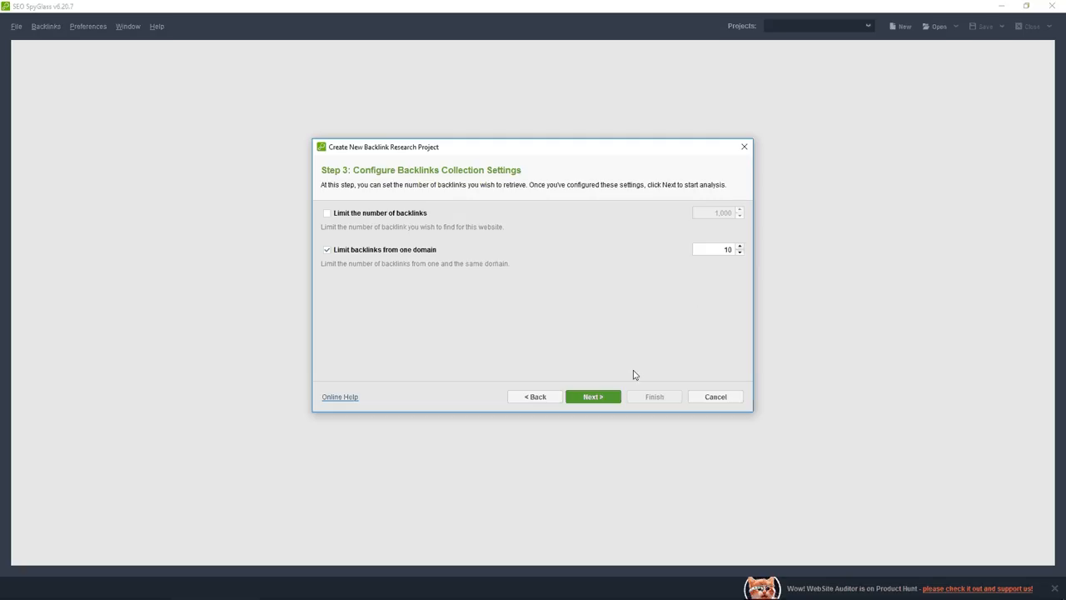
click(593, 397)
text(pernisc)
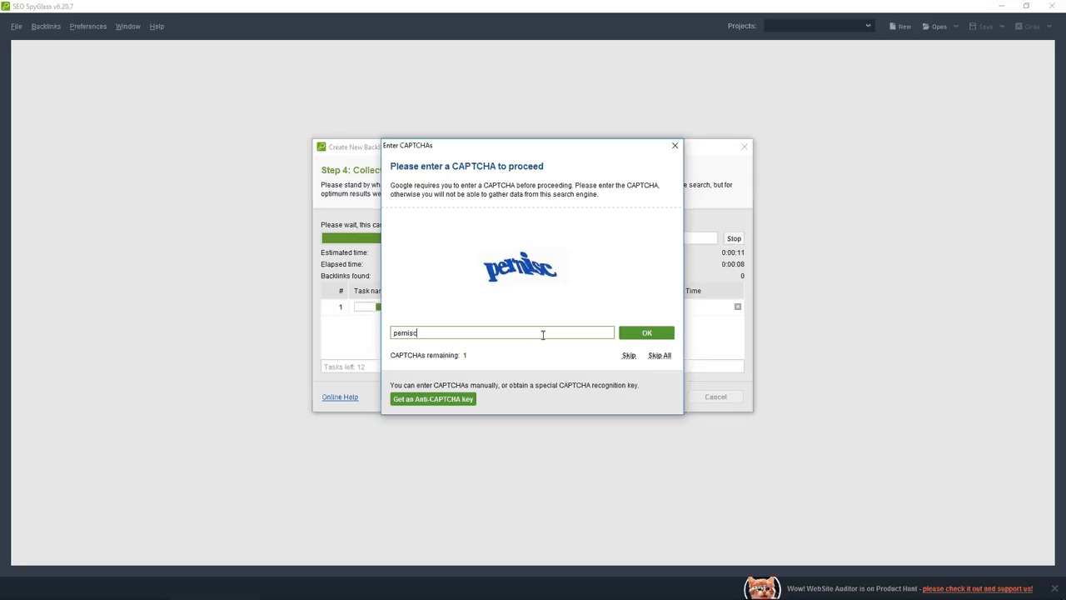
click(646, 333)
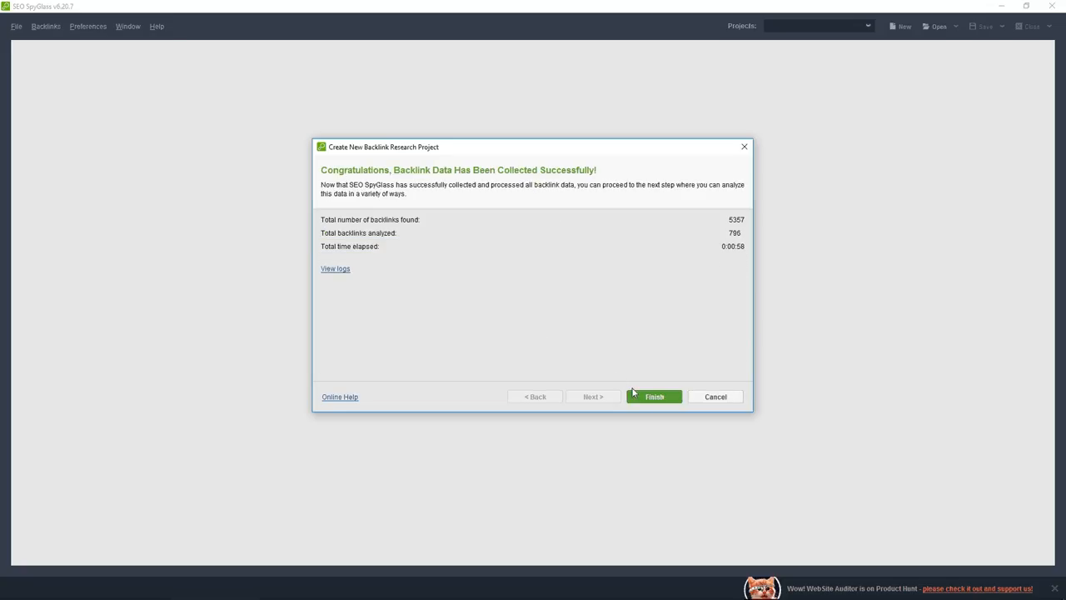
Step: Finish the wizard to reach the summary: 5,357 backlinks, 195 domains, 197 IPs
click(653, 396)
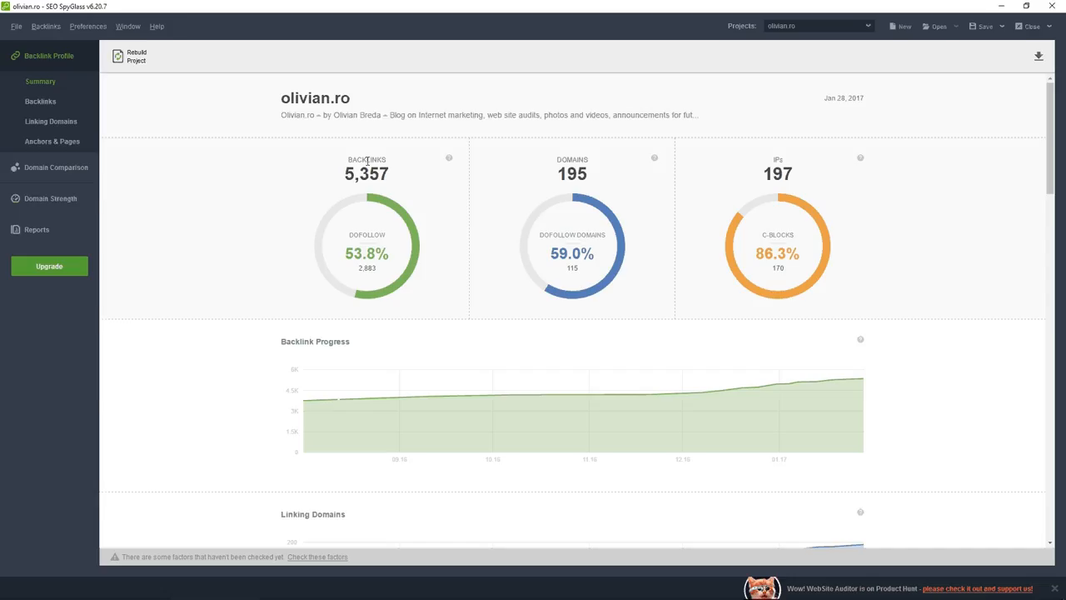
mouse_move(370, 249)
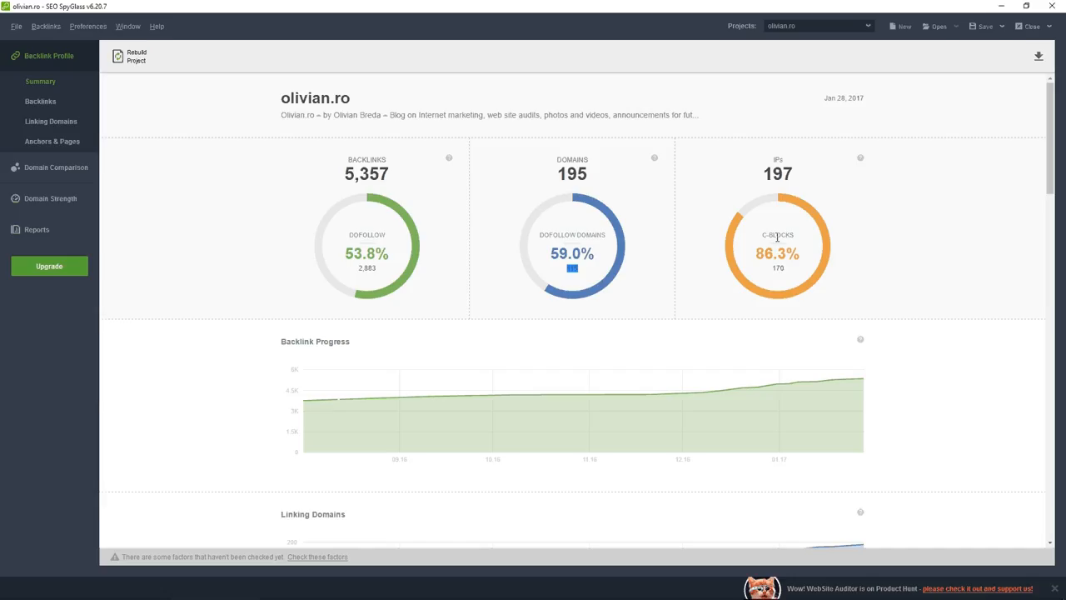
mouse_move(776, 236)
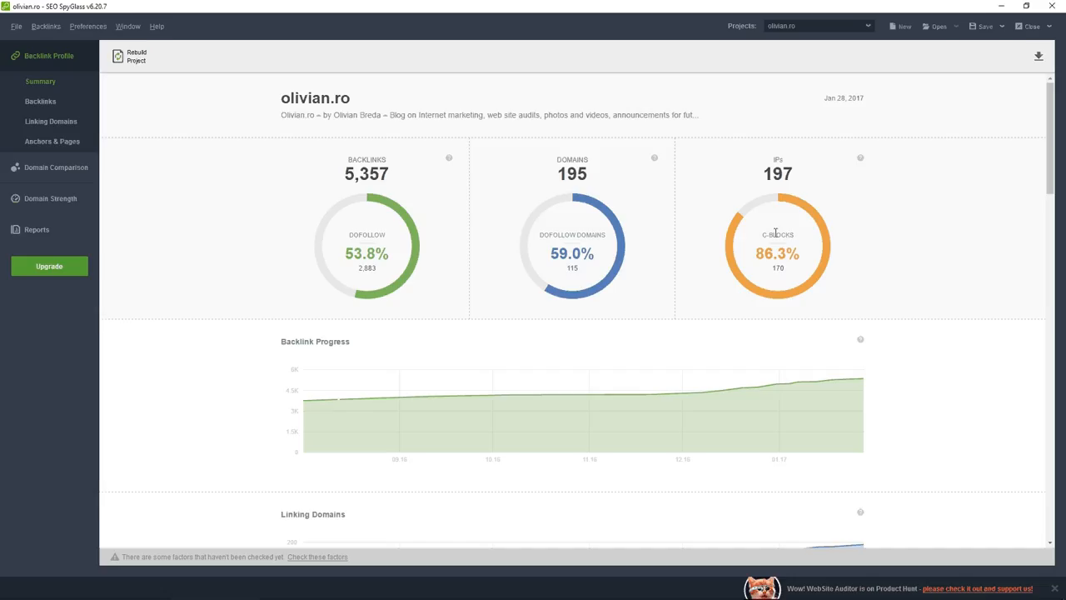
mouse_move(630, 240)
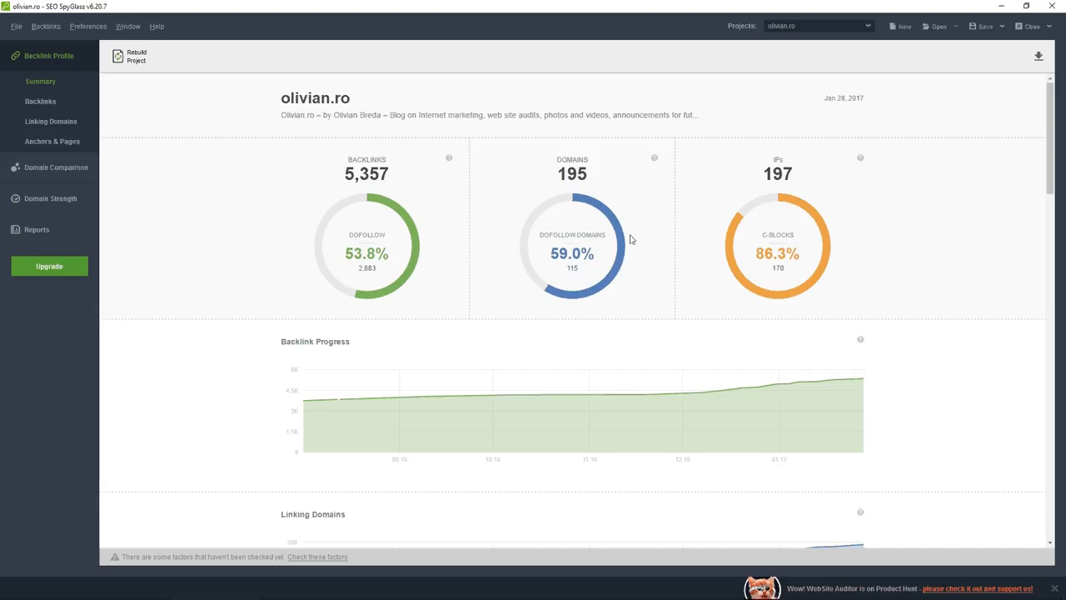
mouse_move(375, 269)
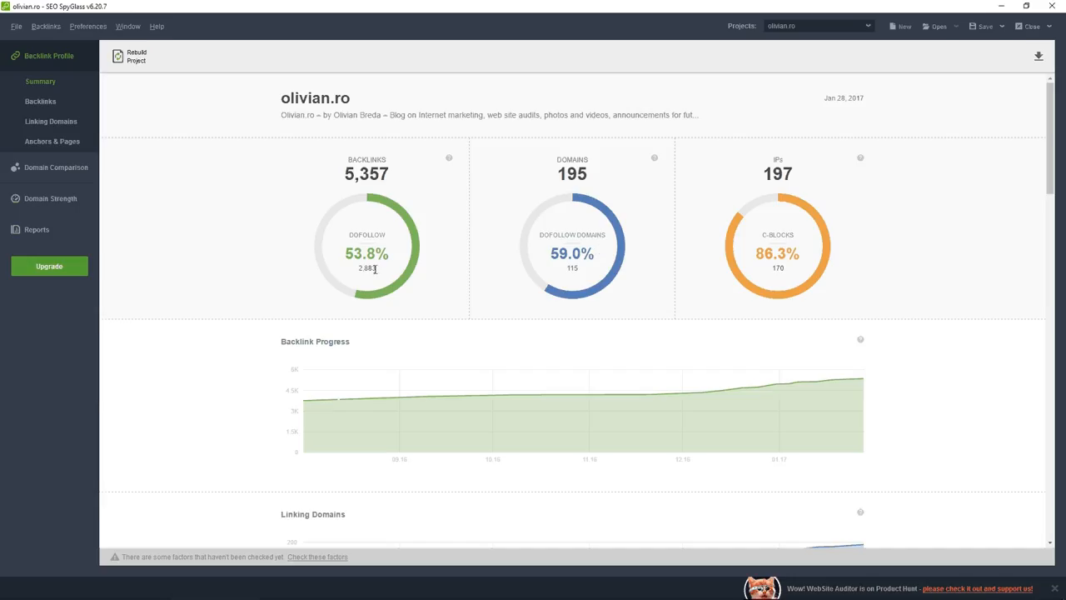
mouse_move(573, 268)
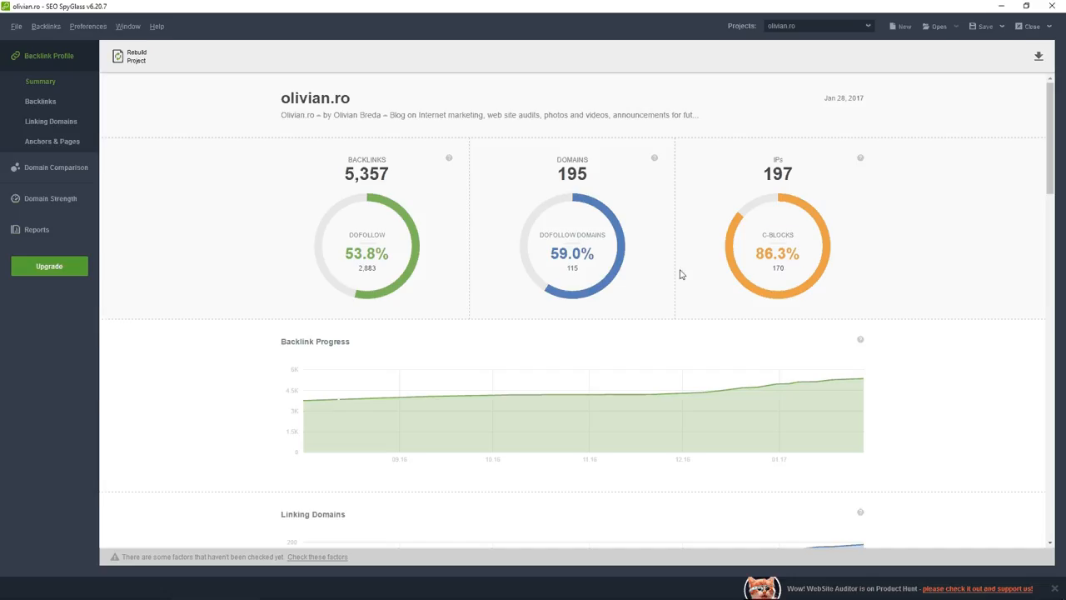
scroll(down, 3)
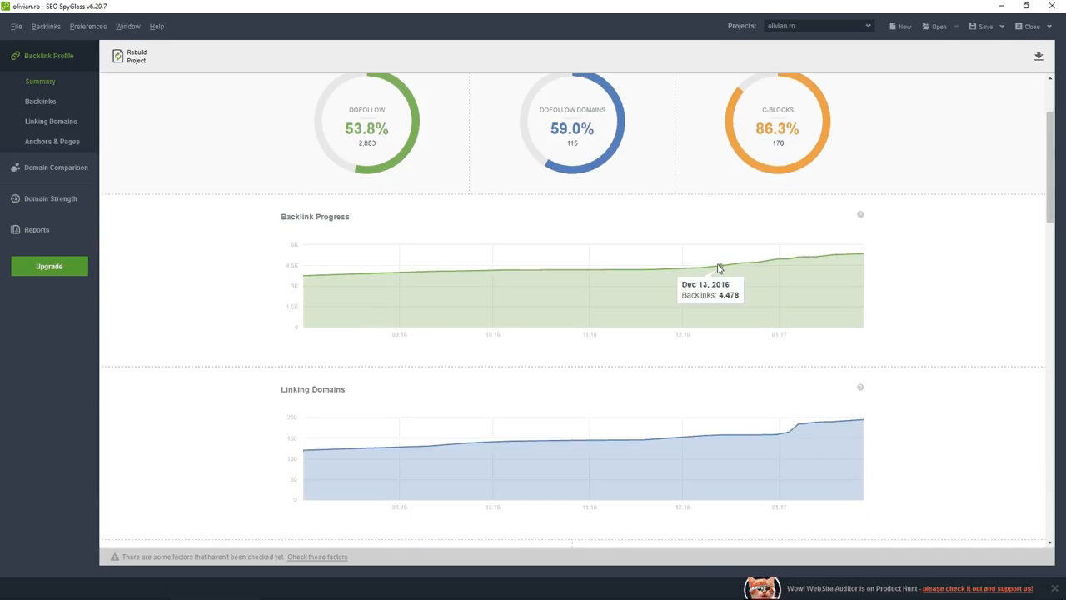
mouse_move(440, 280)
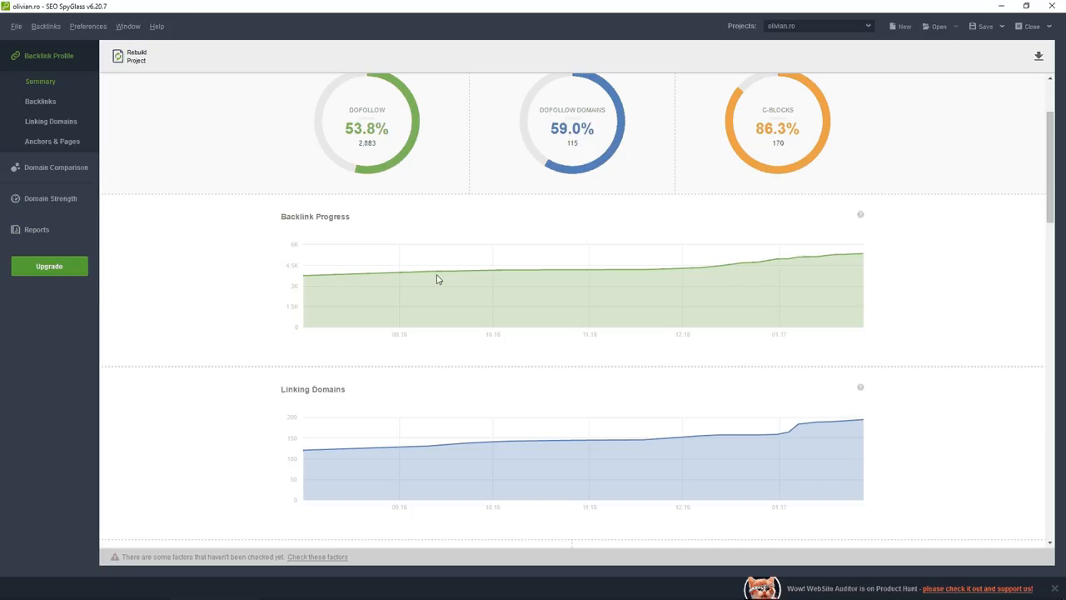
mouse_move(396, 277)
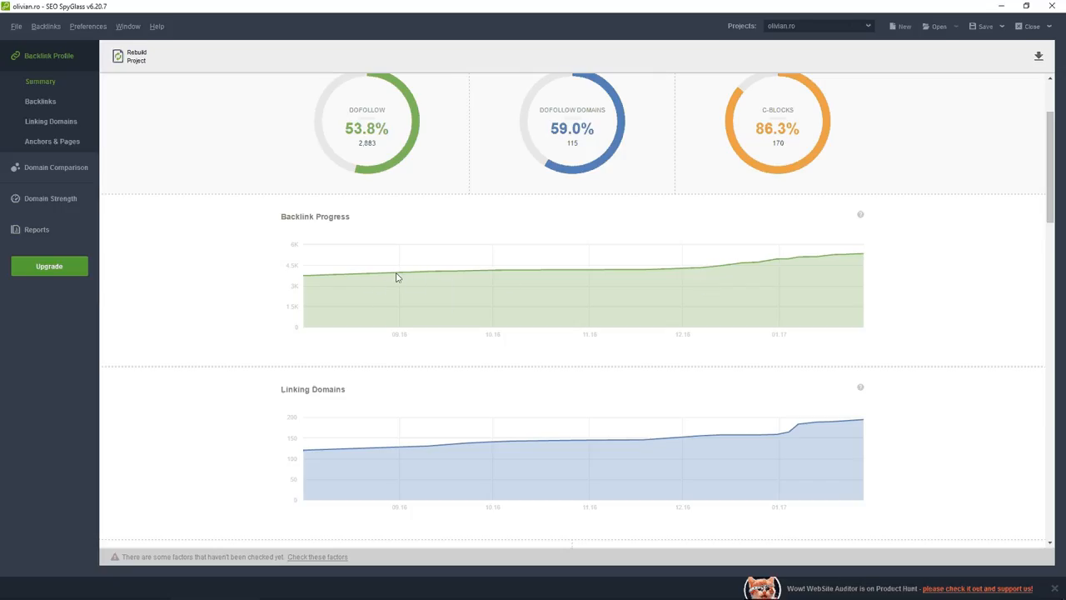
mouse_move(827, 265)
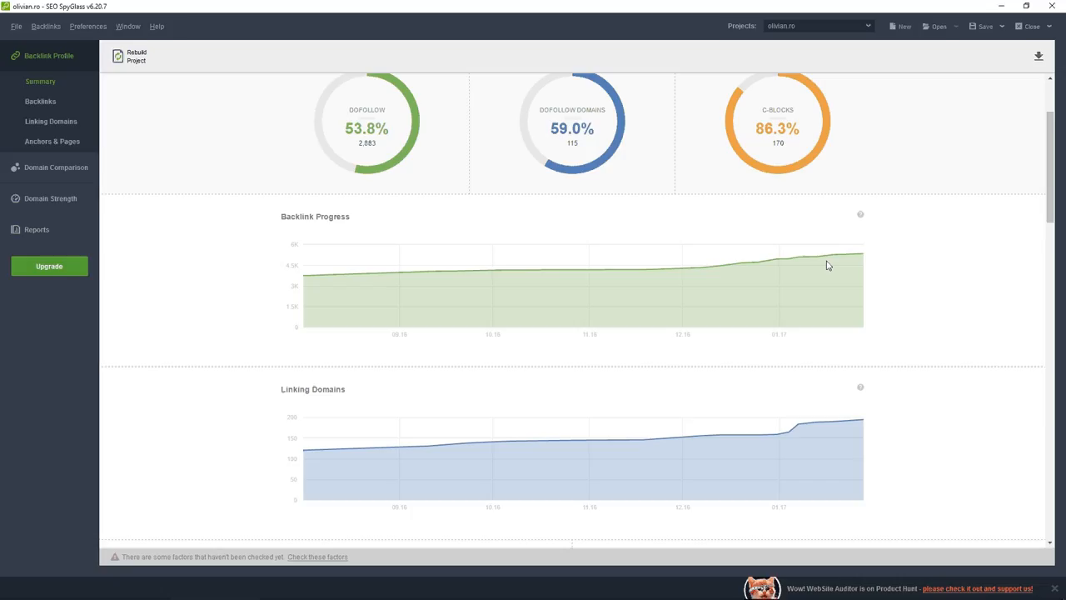
scroll(down, 3)
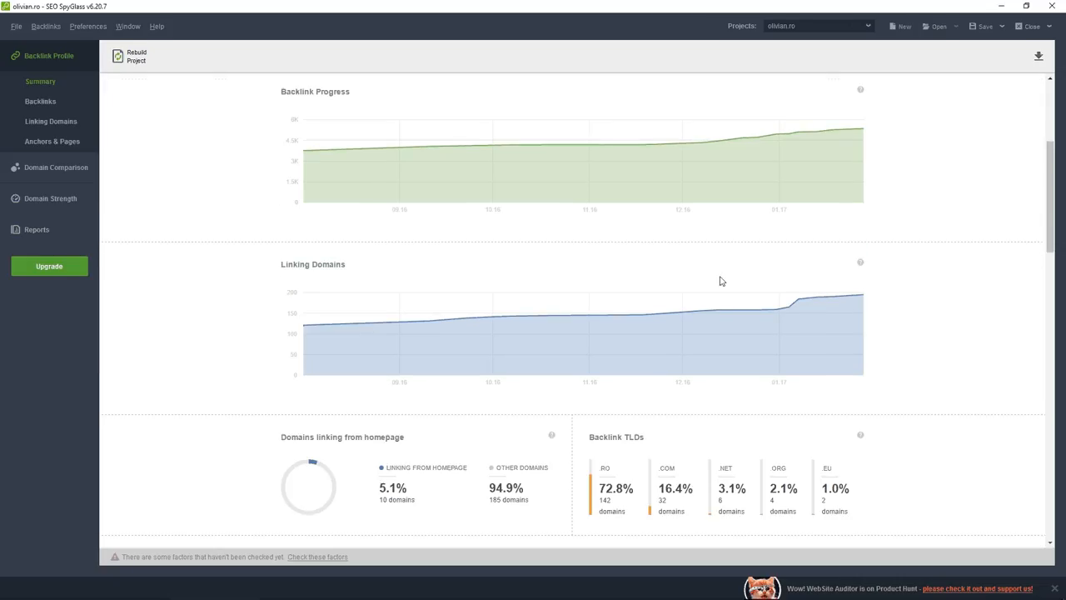
scroll(down, 3)
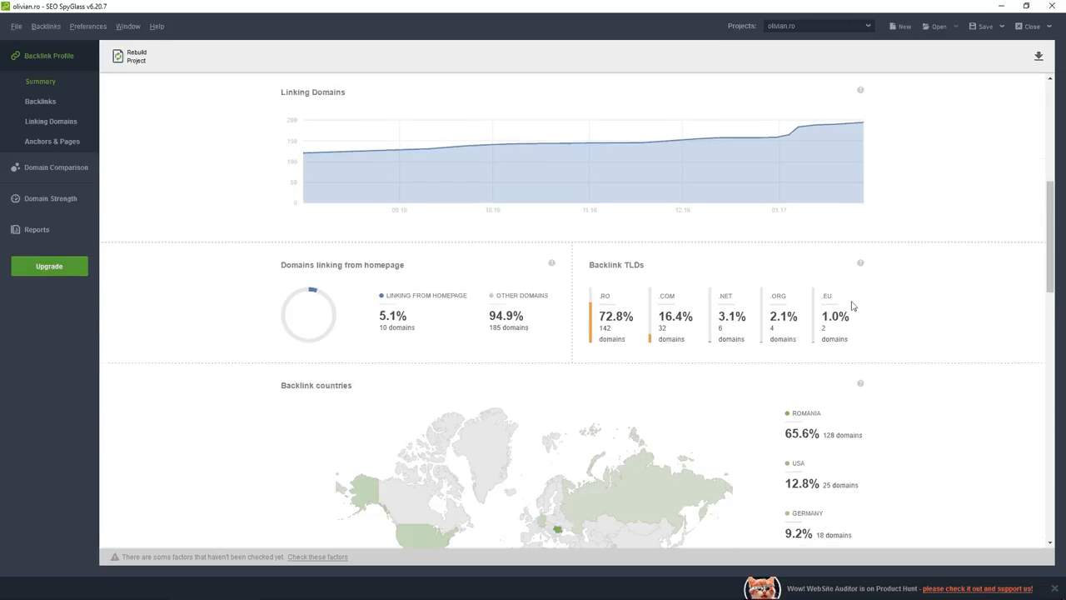
scroll(down, 3)
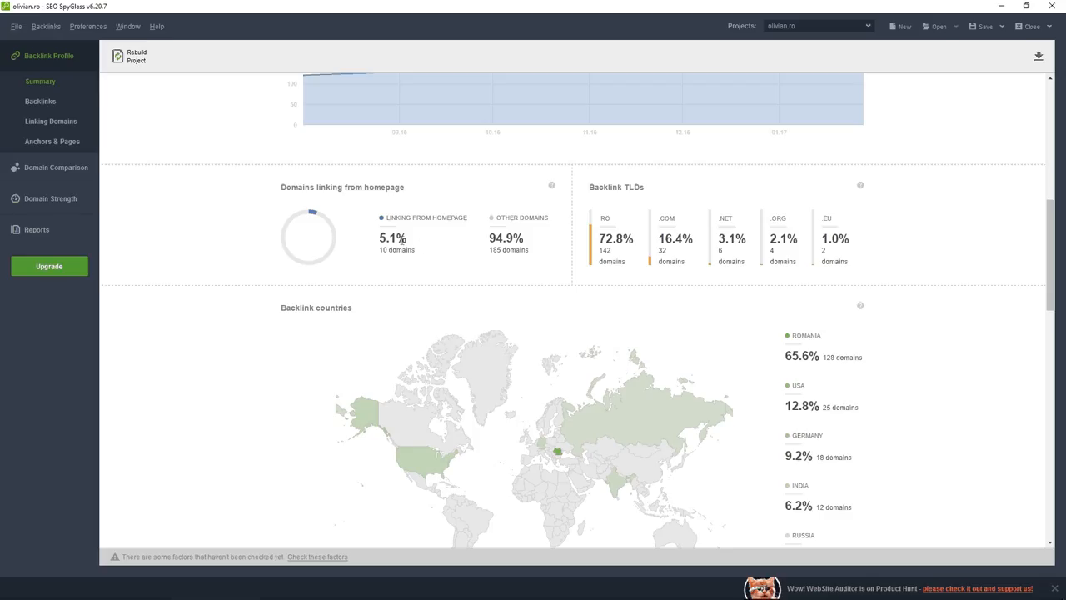
mouse_move(487, 243)
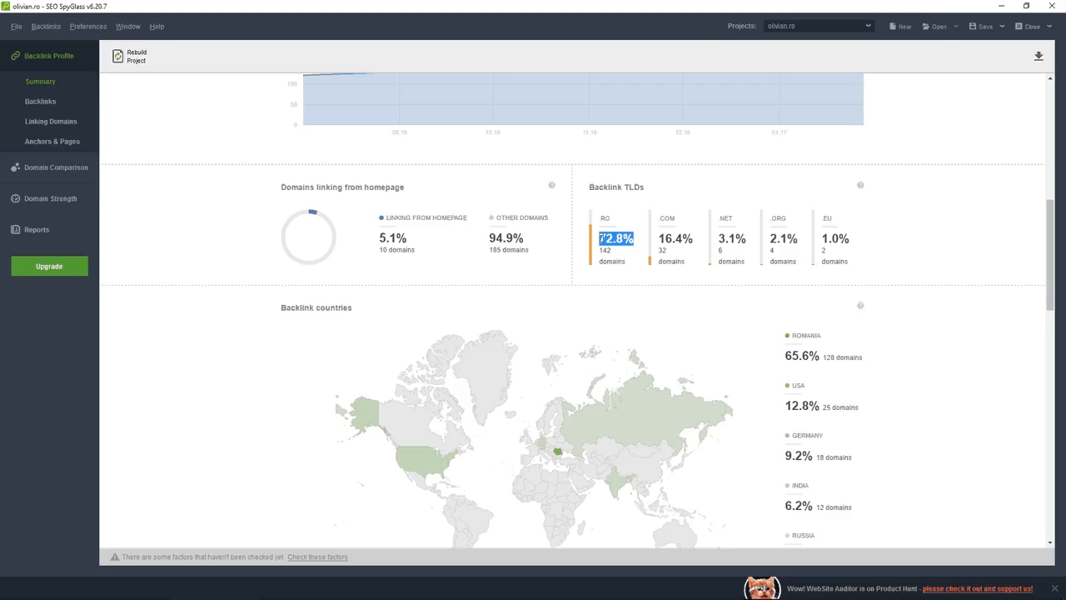
click(676, 239)
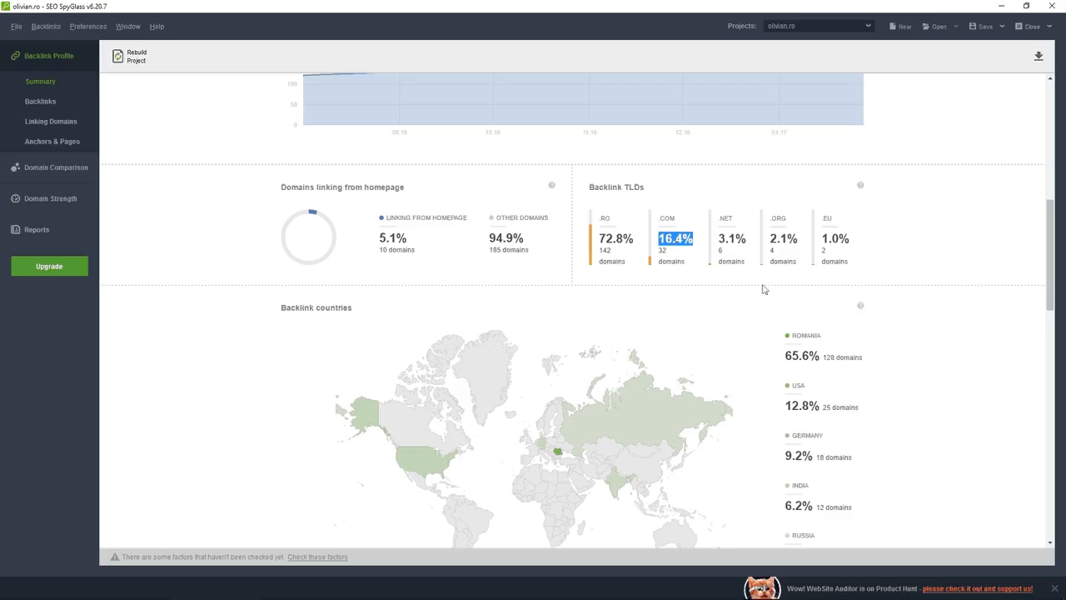
scroll(down, 3)
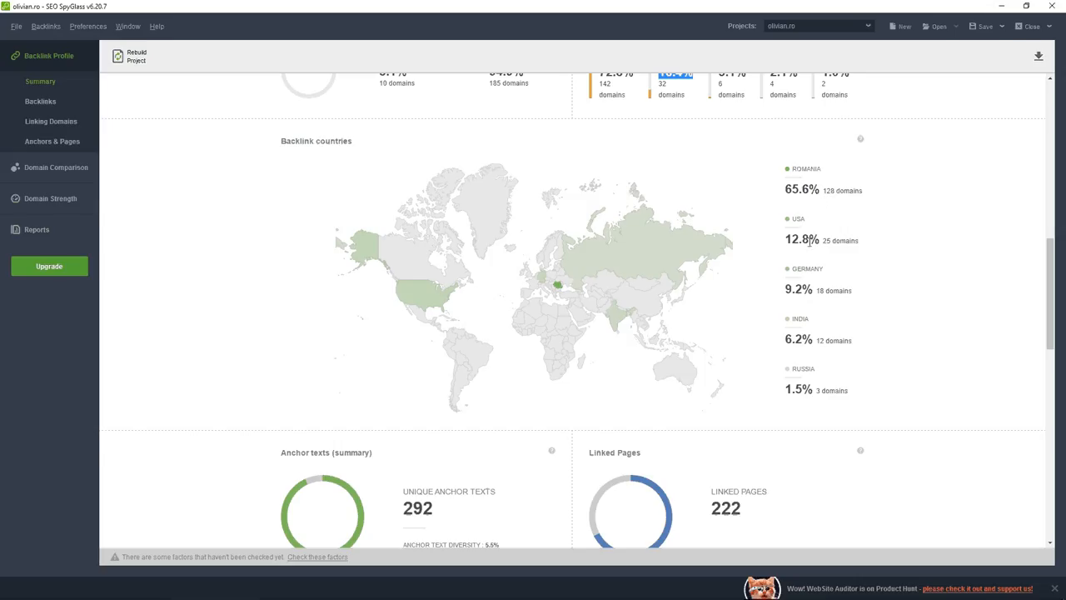
scroll(down, 3)
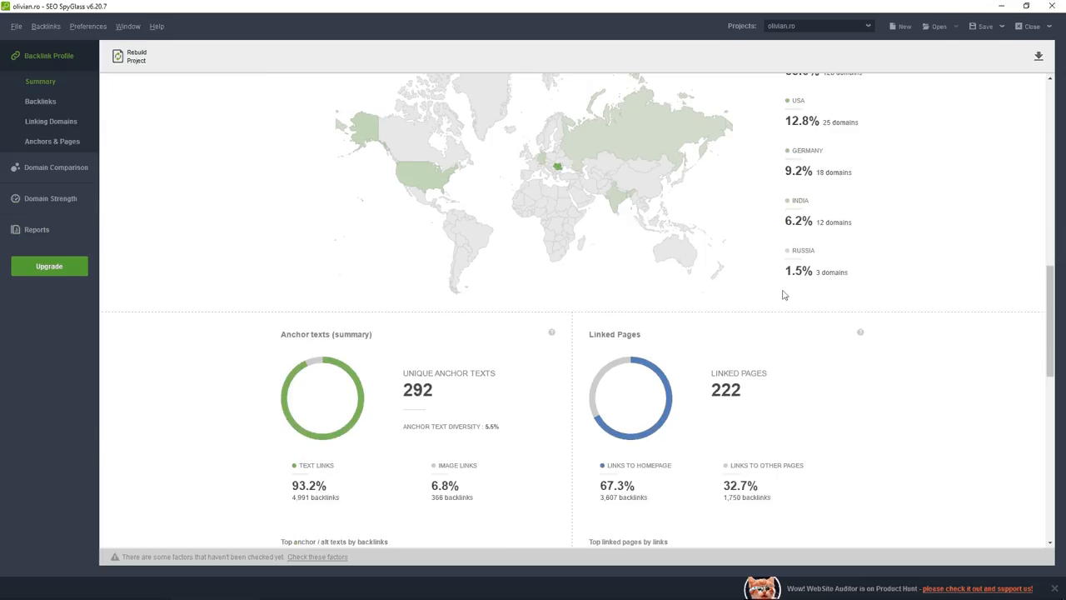
scroll(down, 3)
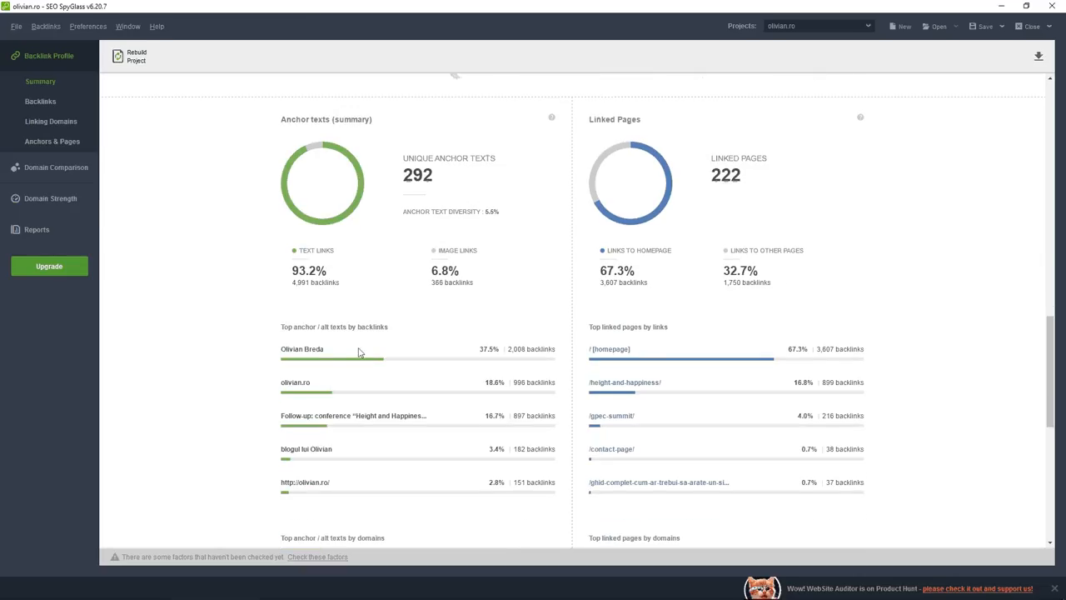
mouse_move(343, 400)
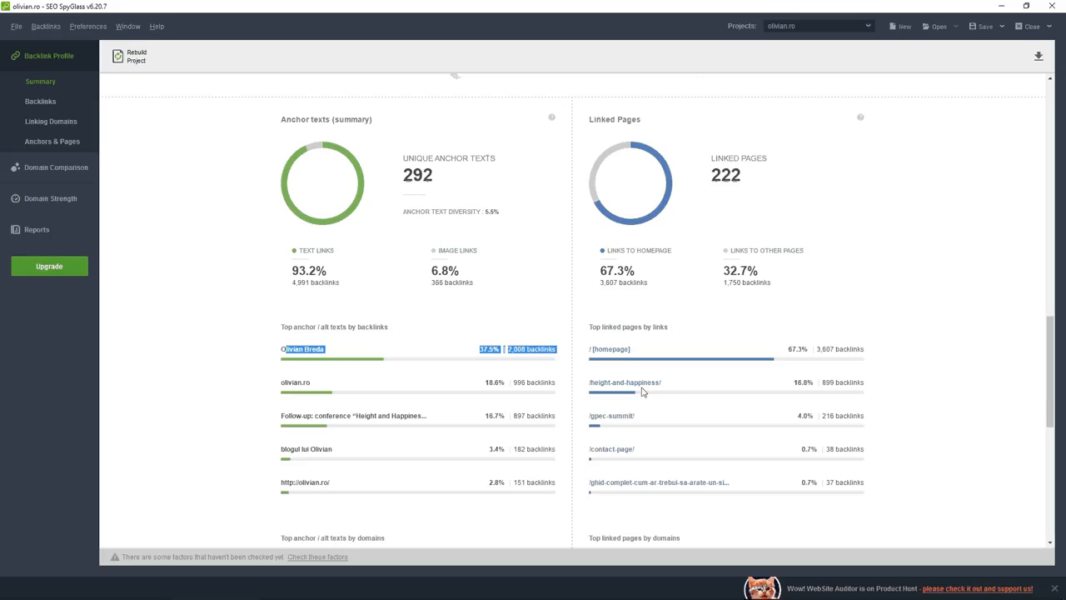
scroll(down, 3)
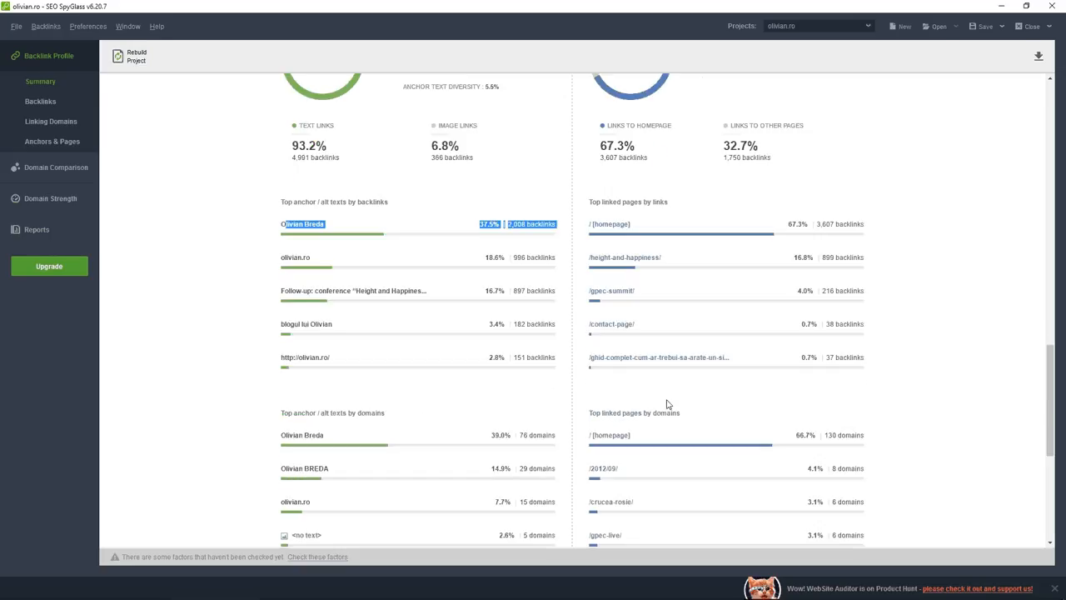
scroll(down, 3)
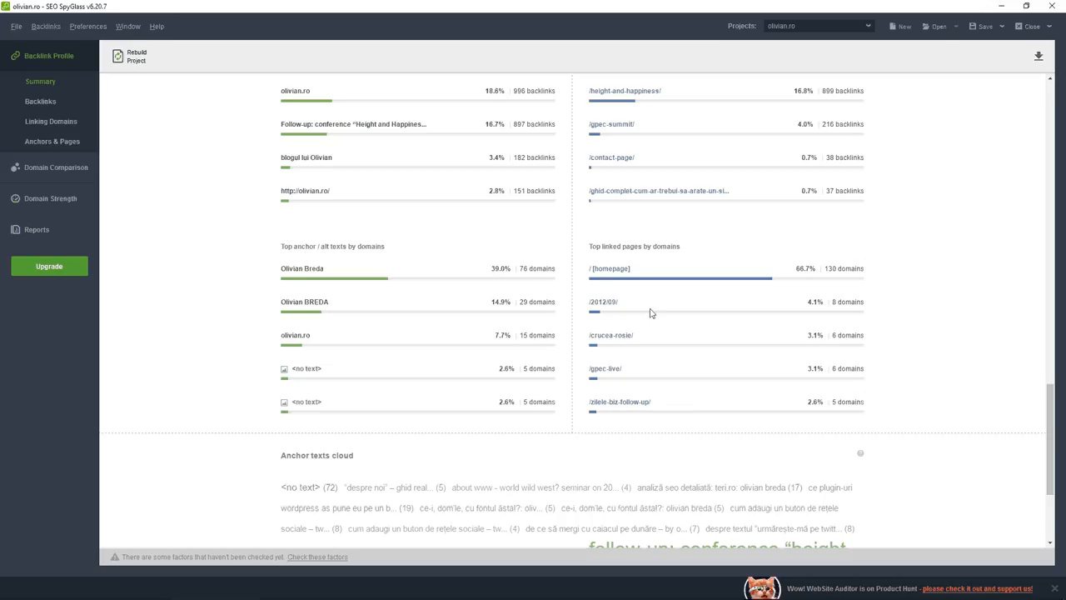
scroll(down, 3)
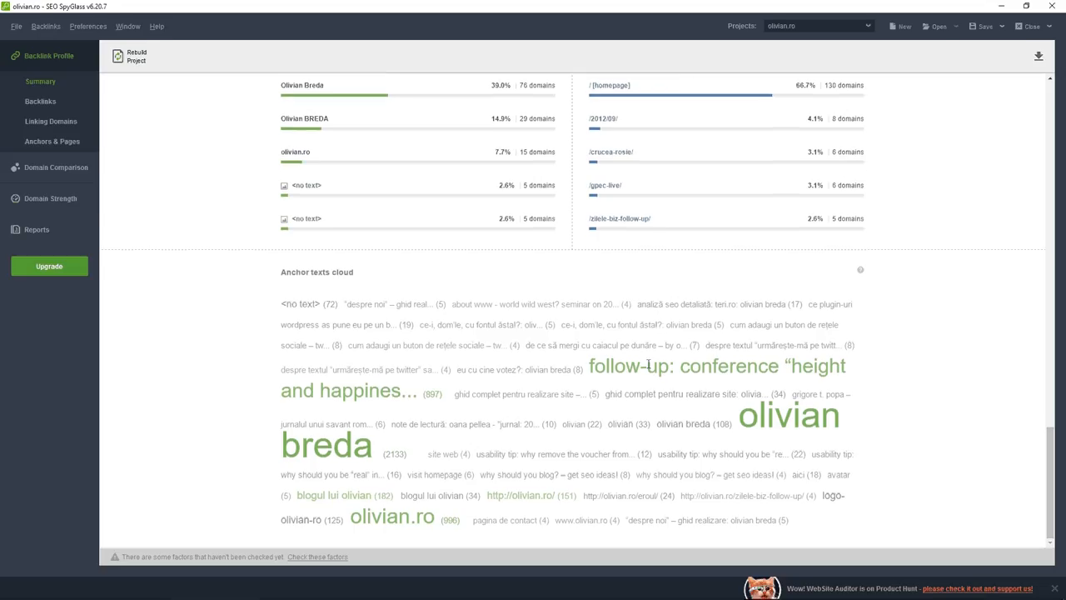
mouse_move(673, 362)
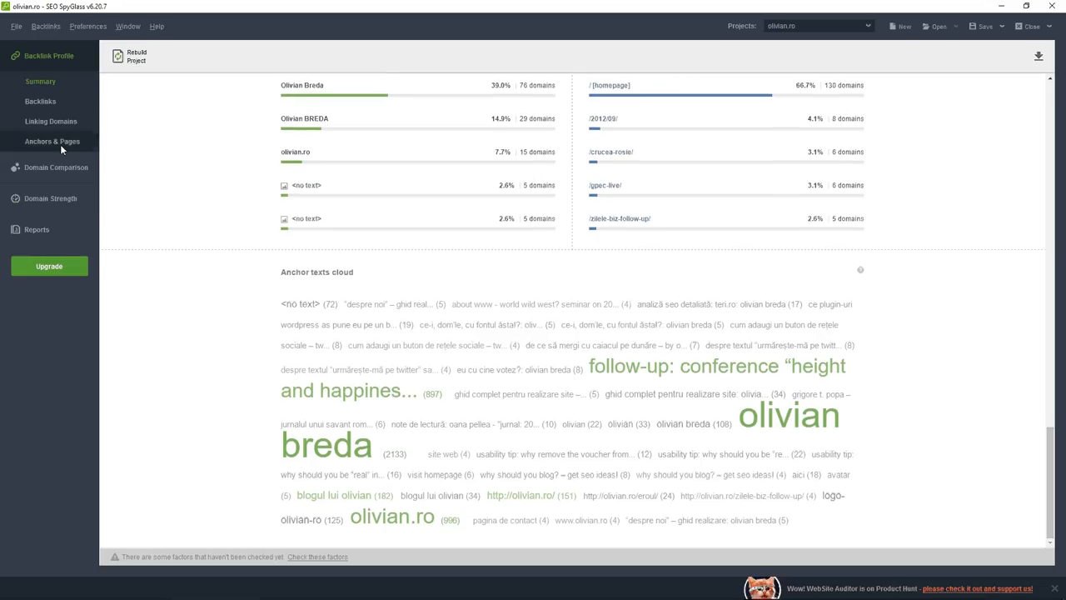
Step: View the empty Domain Comparison report, then switch to the Domain Strength report (score 2.29)
click(50, 167)
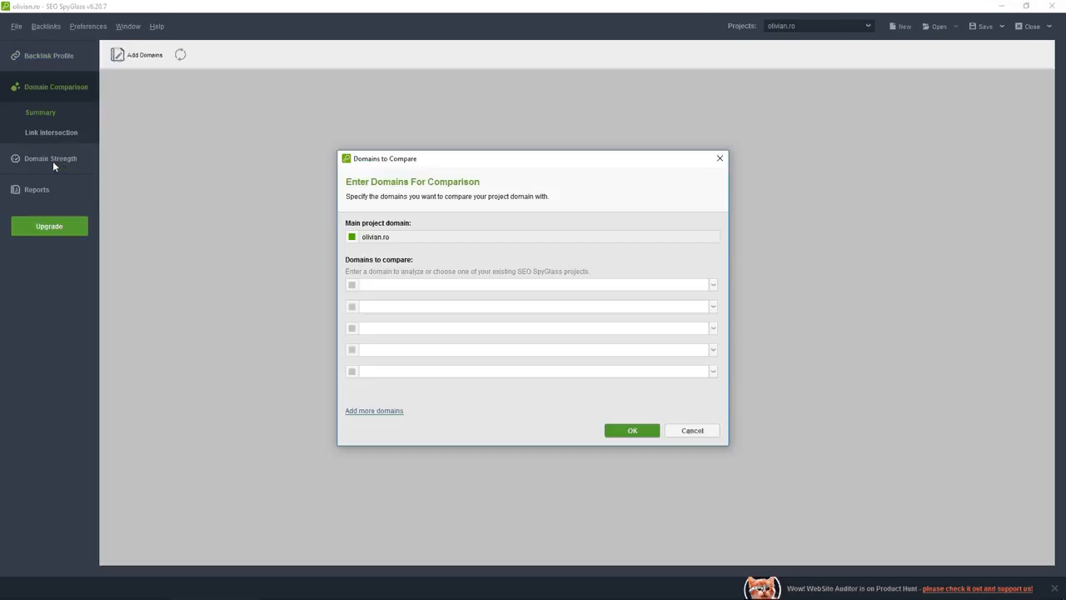
mouse_move(393, 270)
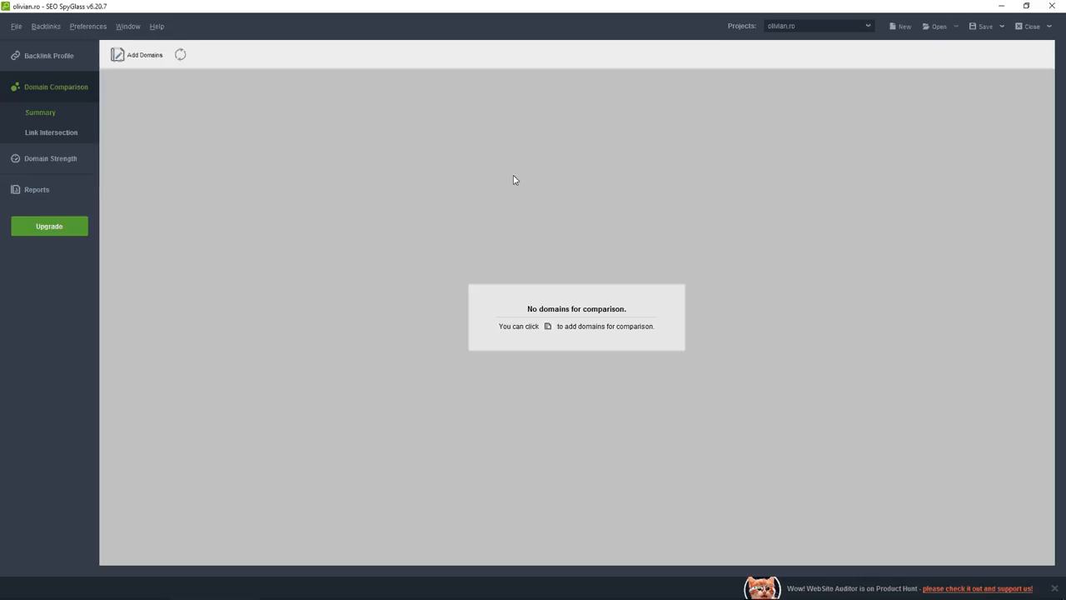
click(50, 132)
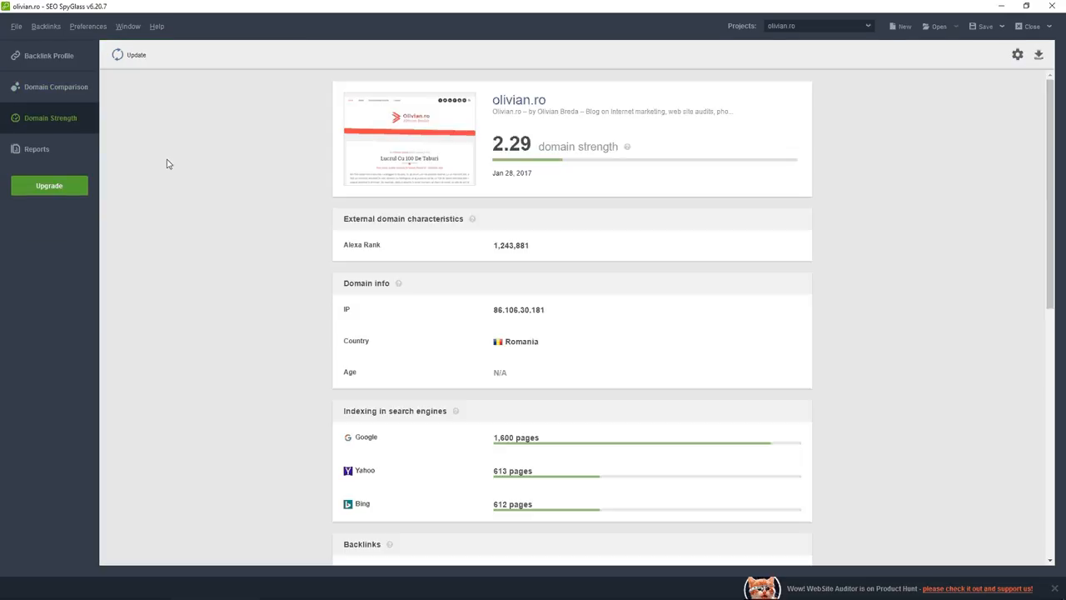
mouse_move(473, 244)
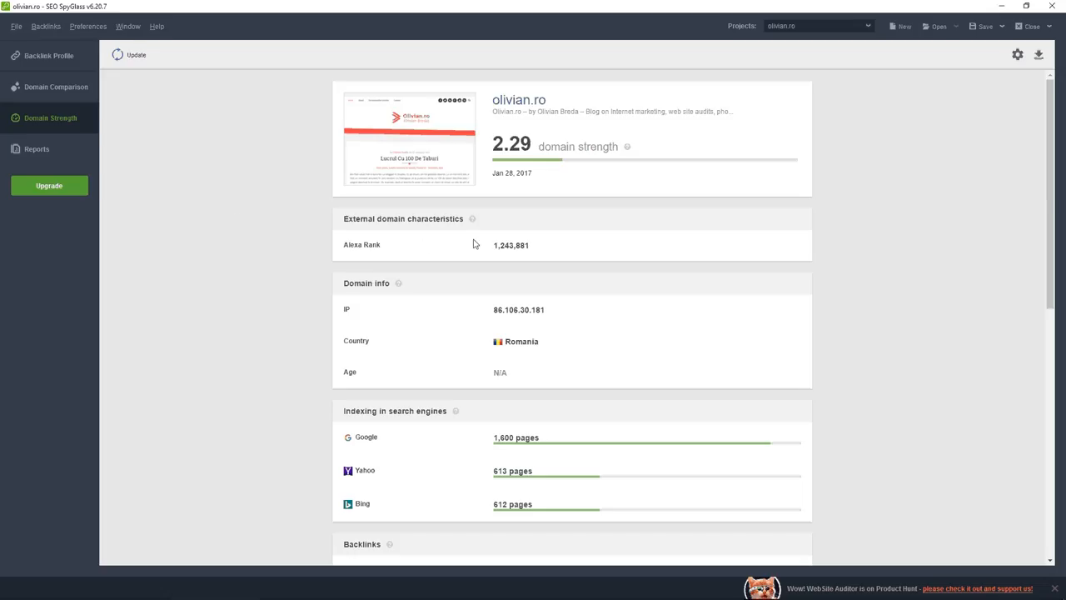
Step: Highlight the Alexa Rank value on the Domain Strength report
double_click(500, 245)
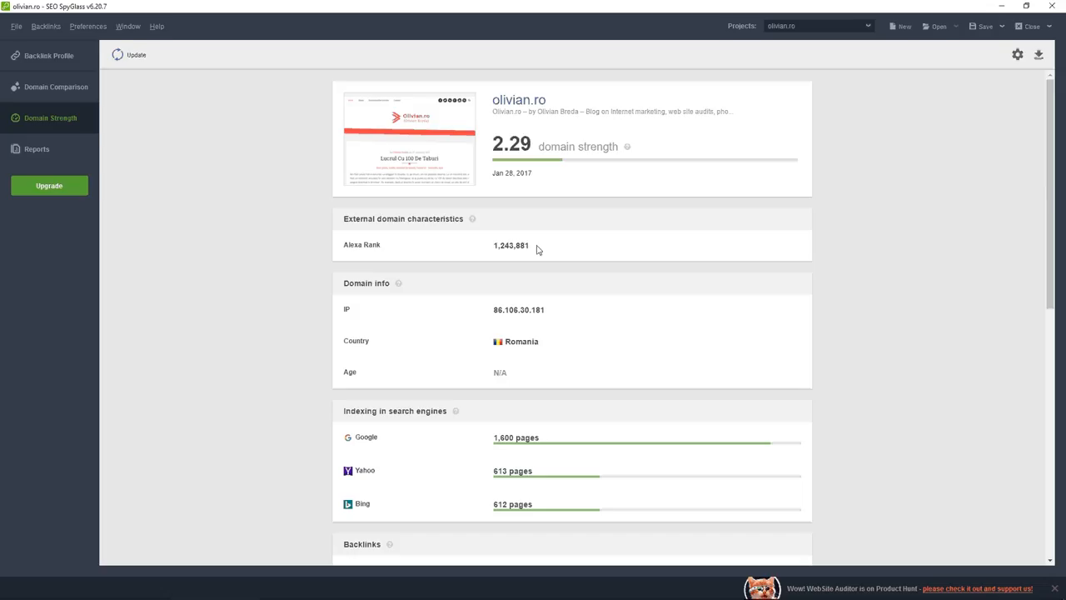
double_click(509, 245)
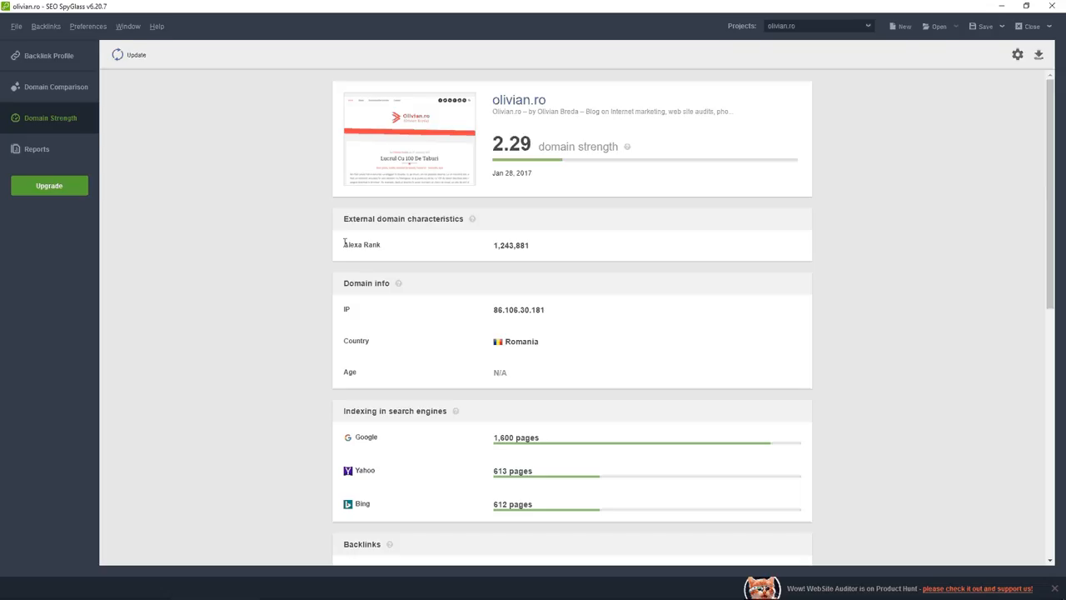
mouse_move(501, 243)
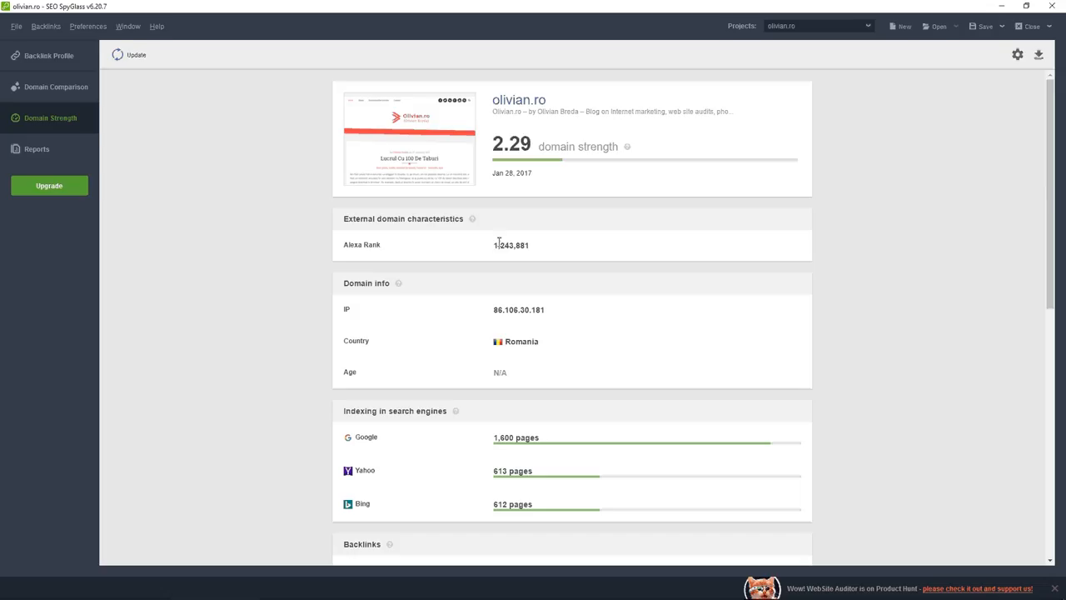
mouse_move(529, 245)
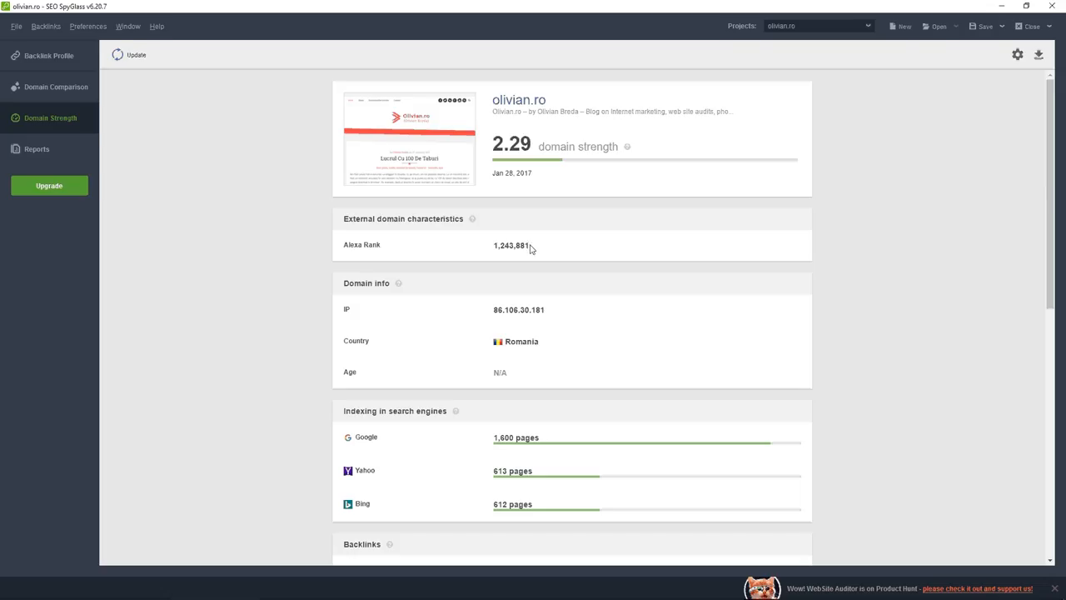
mouse_move(528, 247)
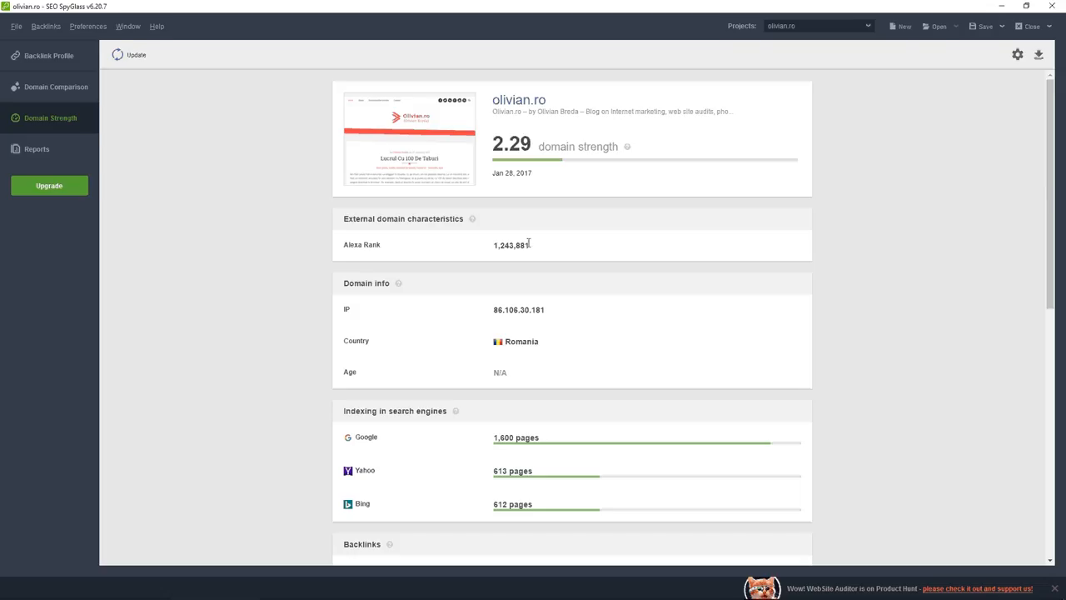
mouse_move(471, 265)
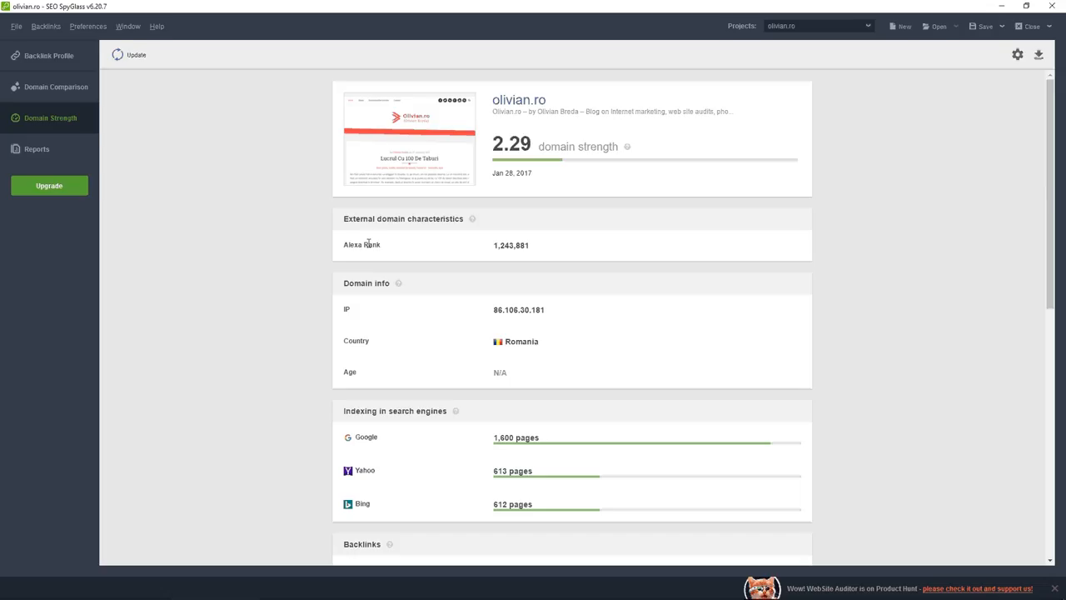
mouse_move(453, 244)
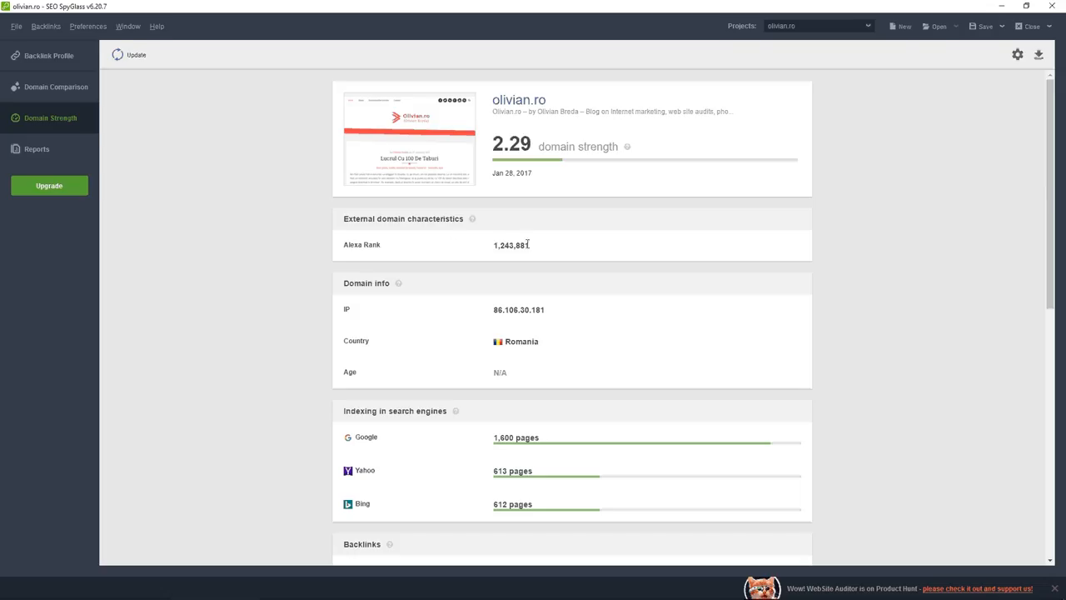
scroll(down, 3)
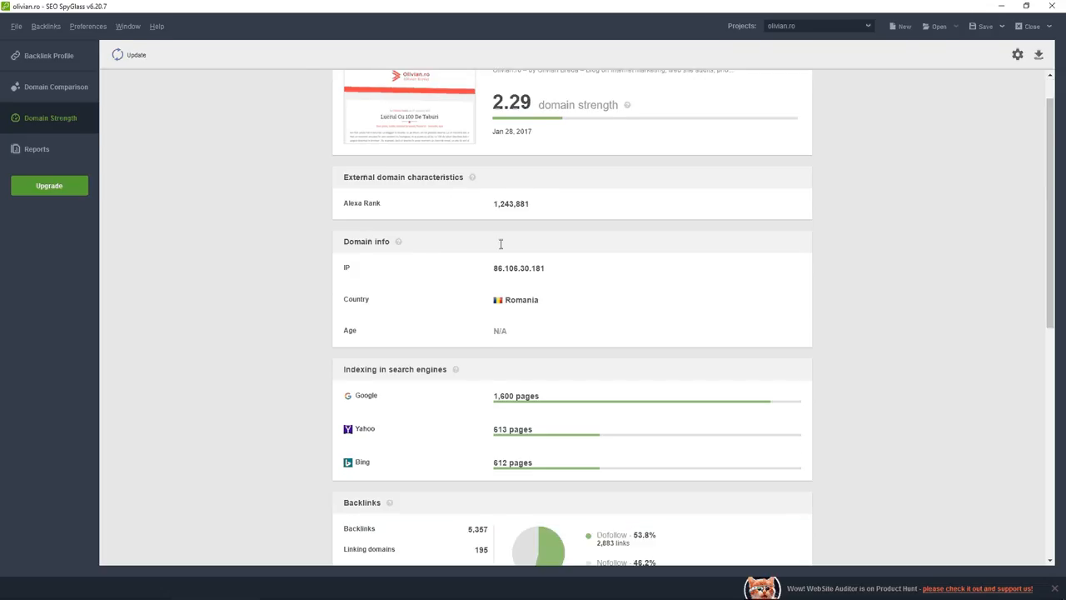
scroll(down, 3)
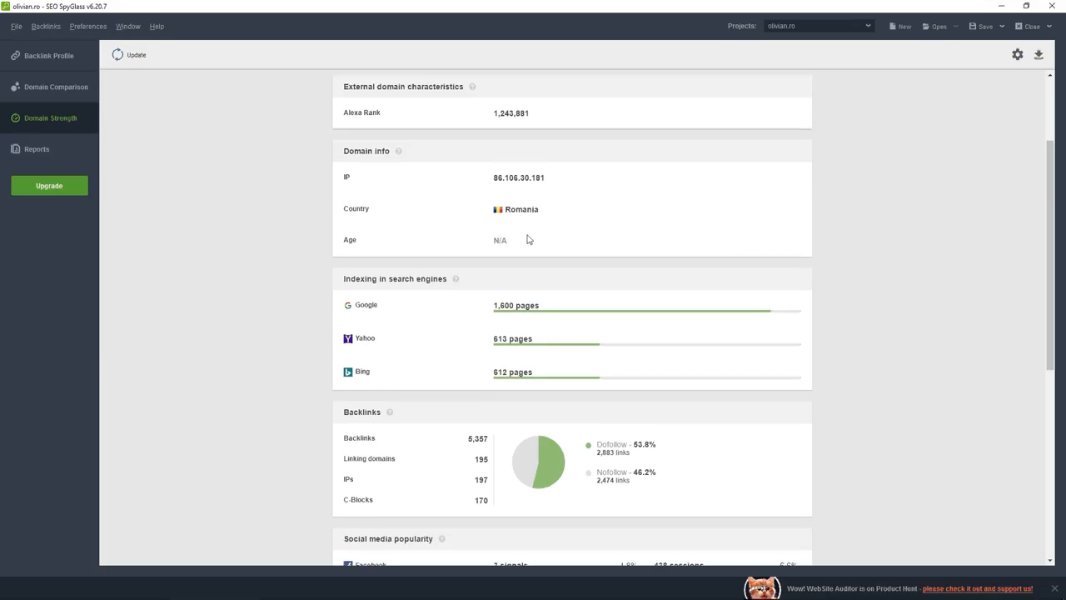
scroll(down, 3)
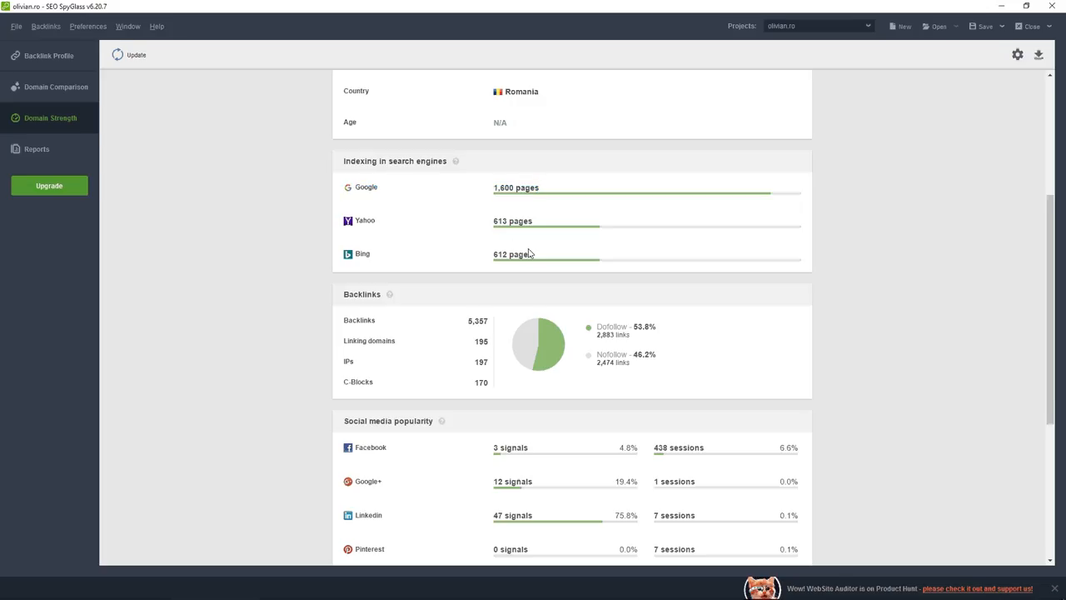
mouse_move(383, 227)
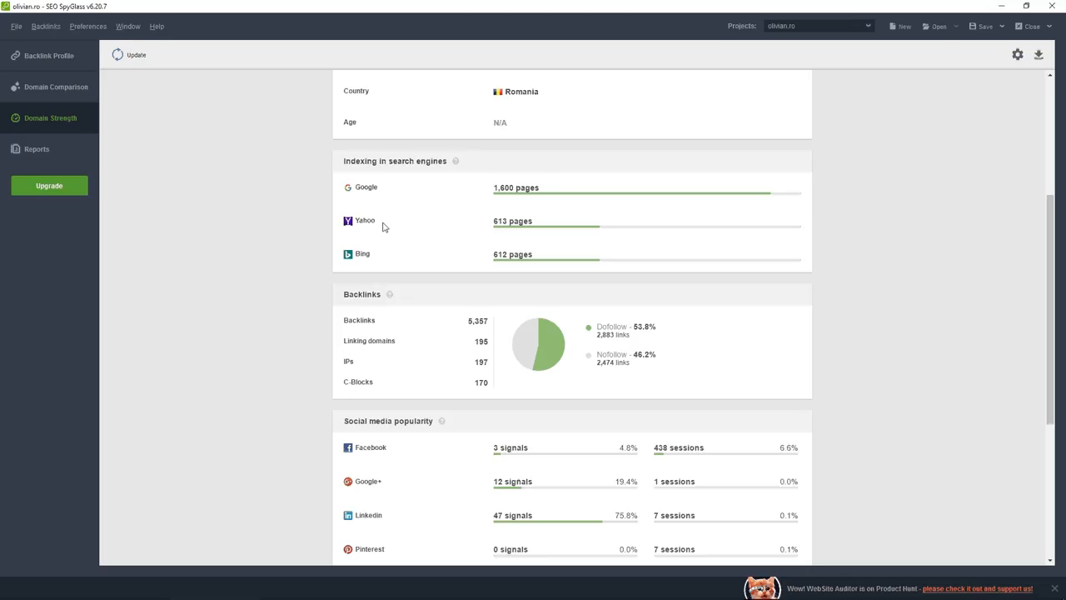
mouse_move(533, 257)
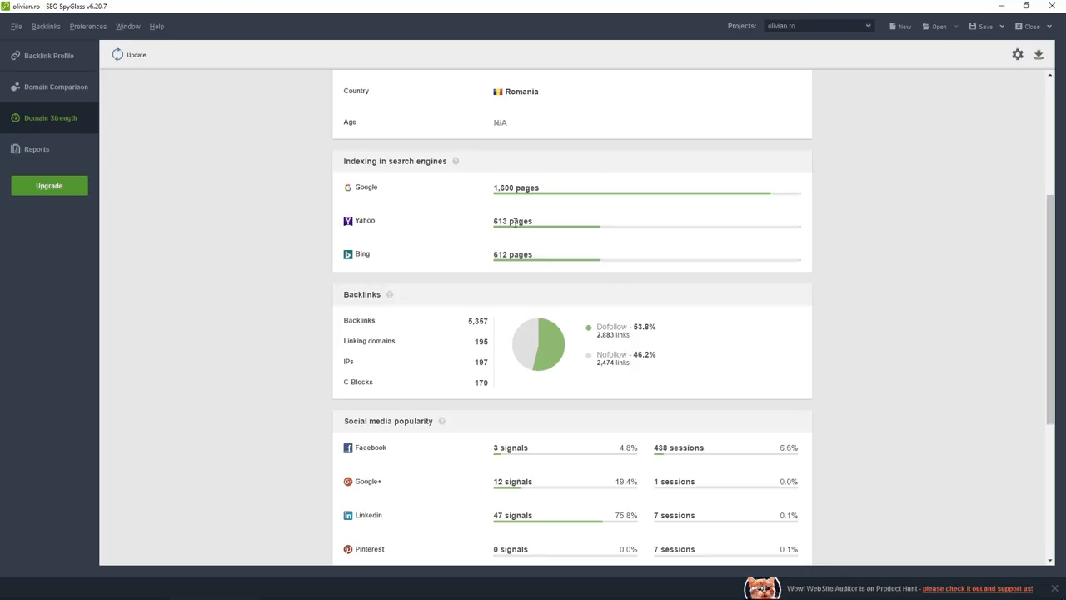
scroll(down, 3)
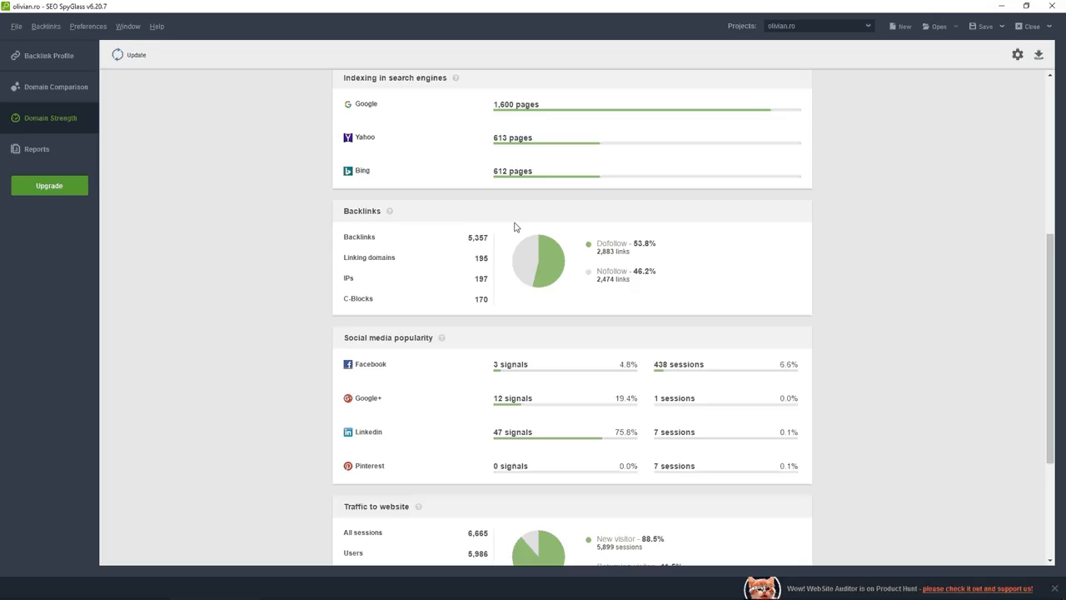
scroll(down, 3)
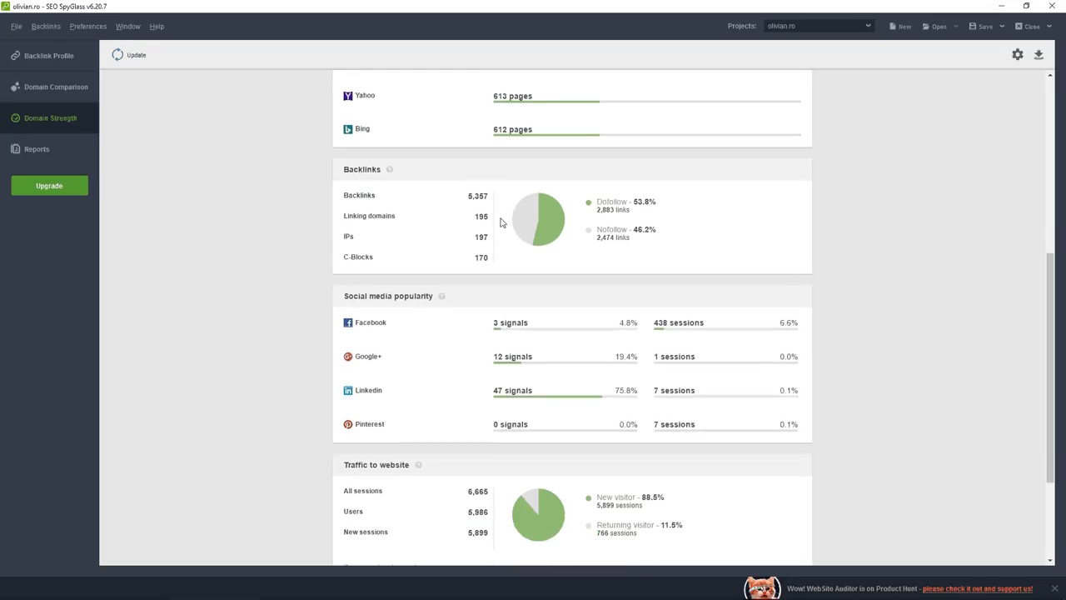
double_click(476, 195)
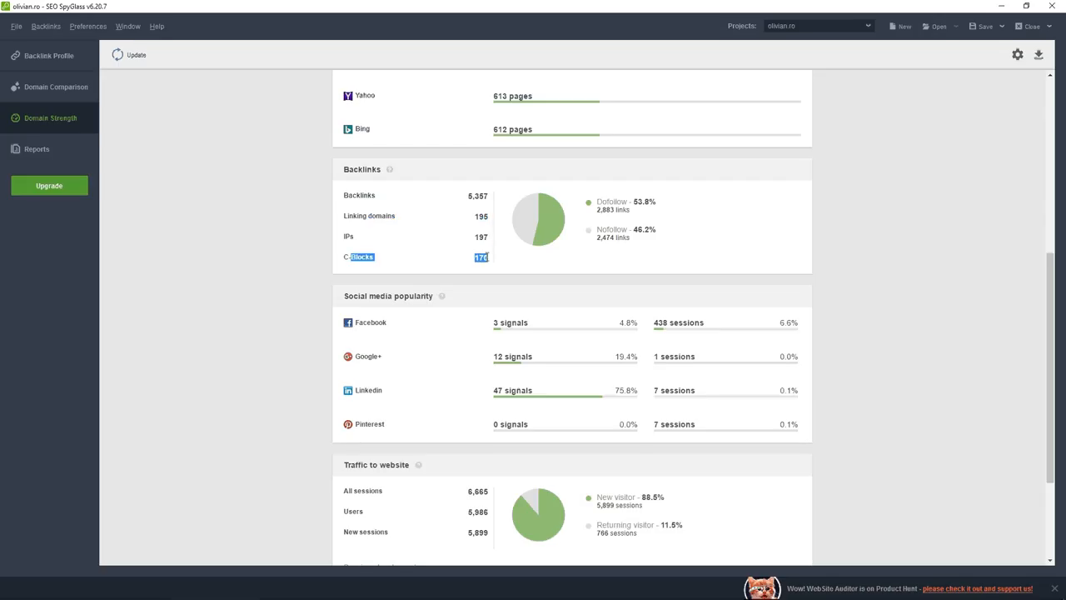
mouse_move(500, 255)
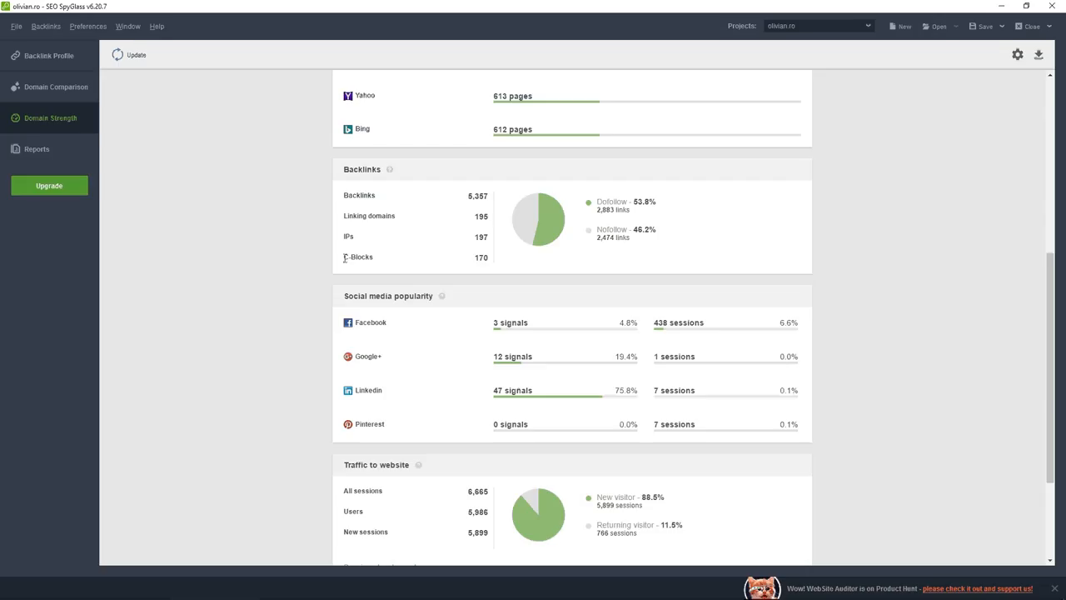
double_click(358, 257)
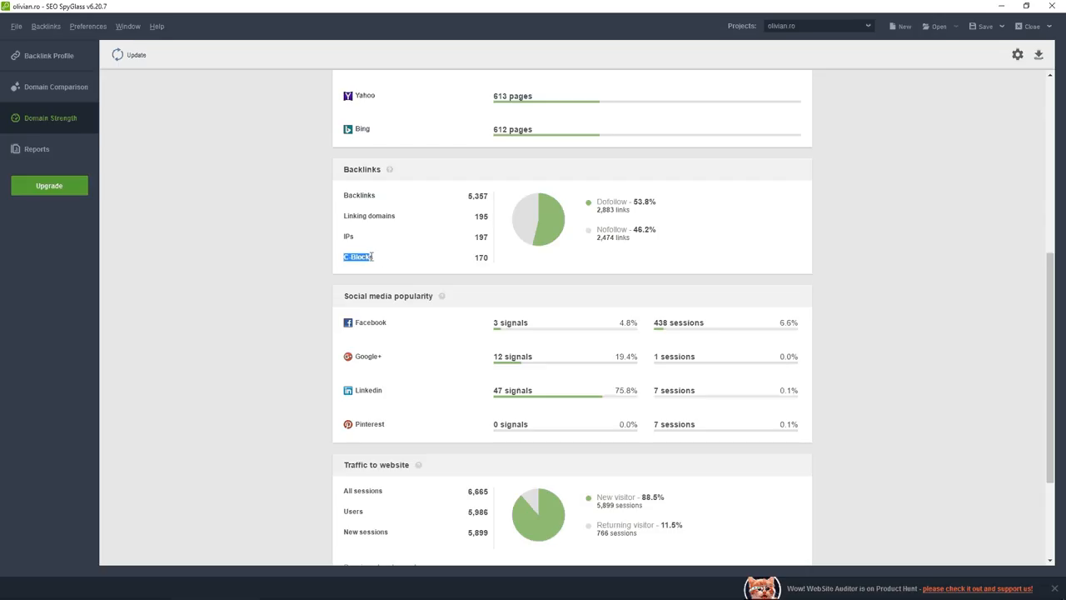
click(496, 256)
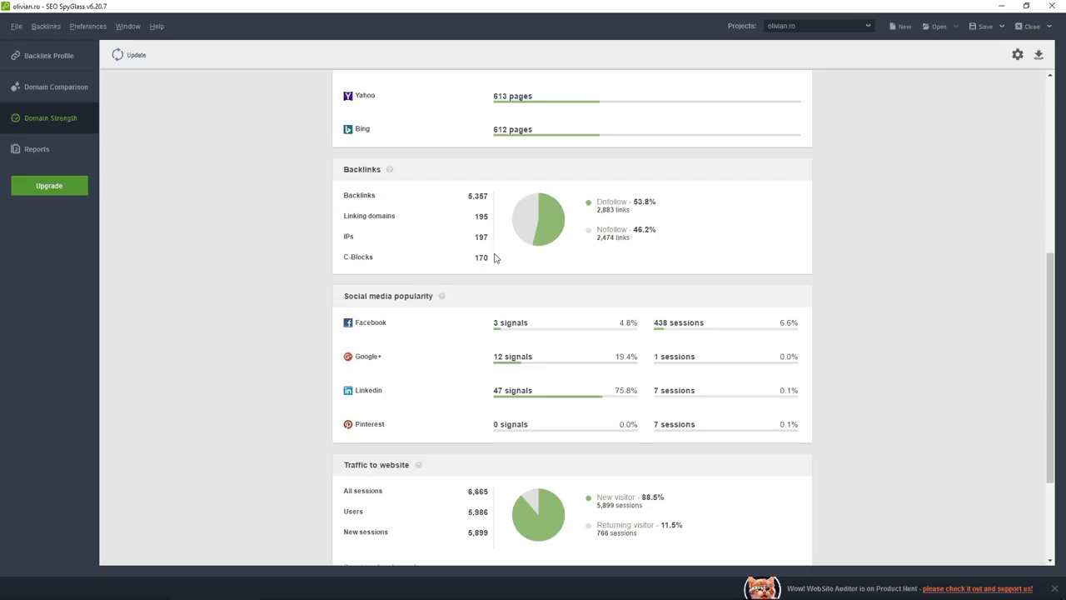
Step: Review social media popularity, highlighting the Facebook and Pinterest session figures
scroll(down, 3)
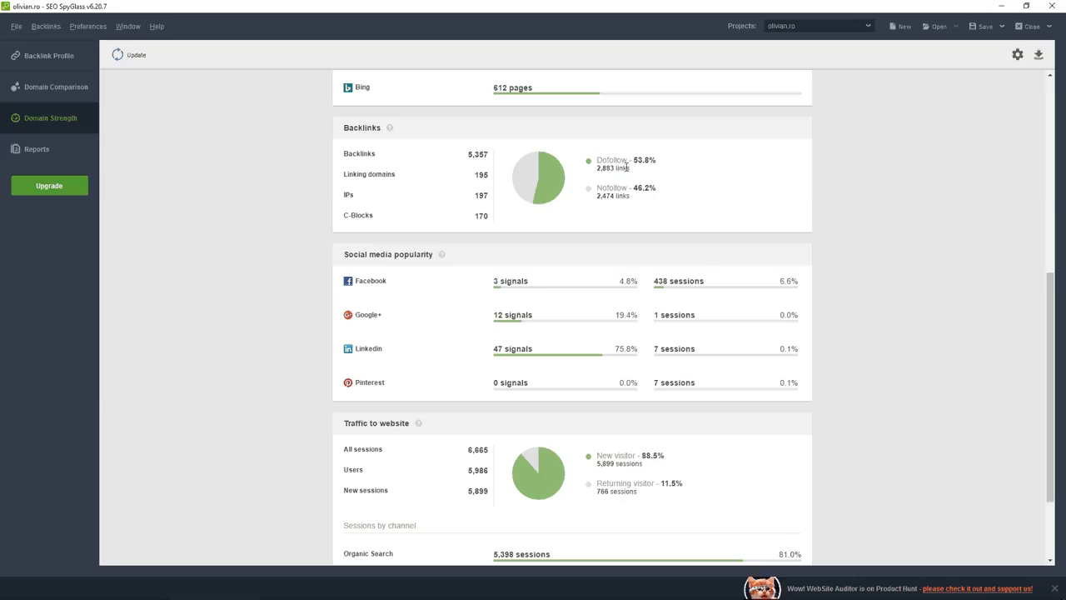
scroll(down, 3)
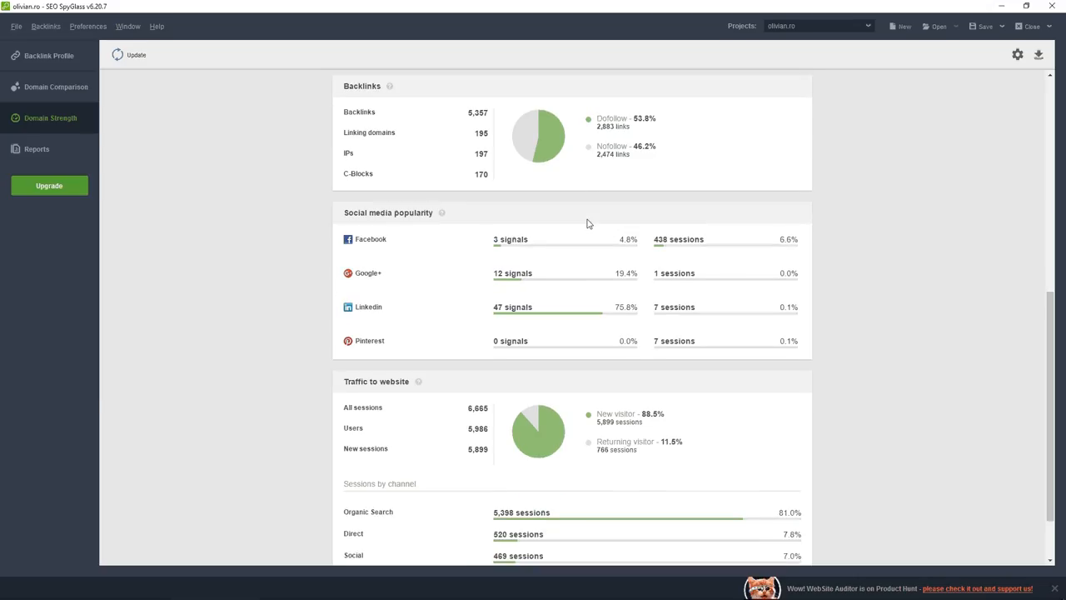
scroll(down, 3)
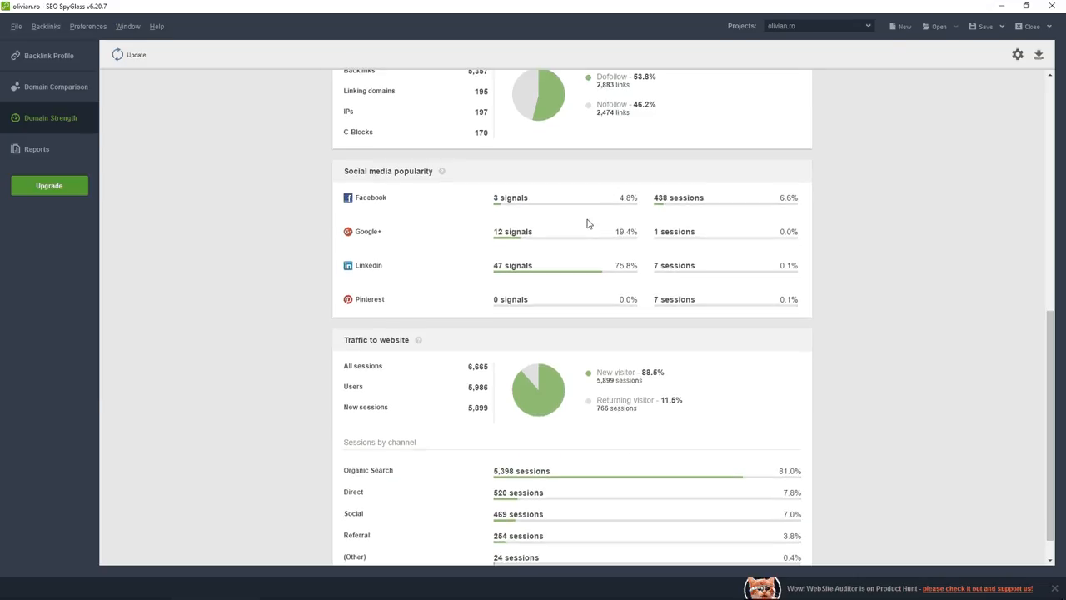
mouse_move(534, 273)
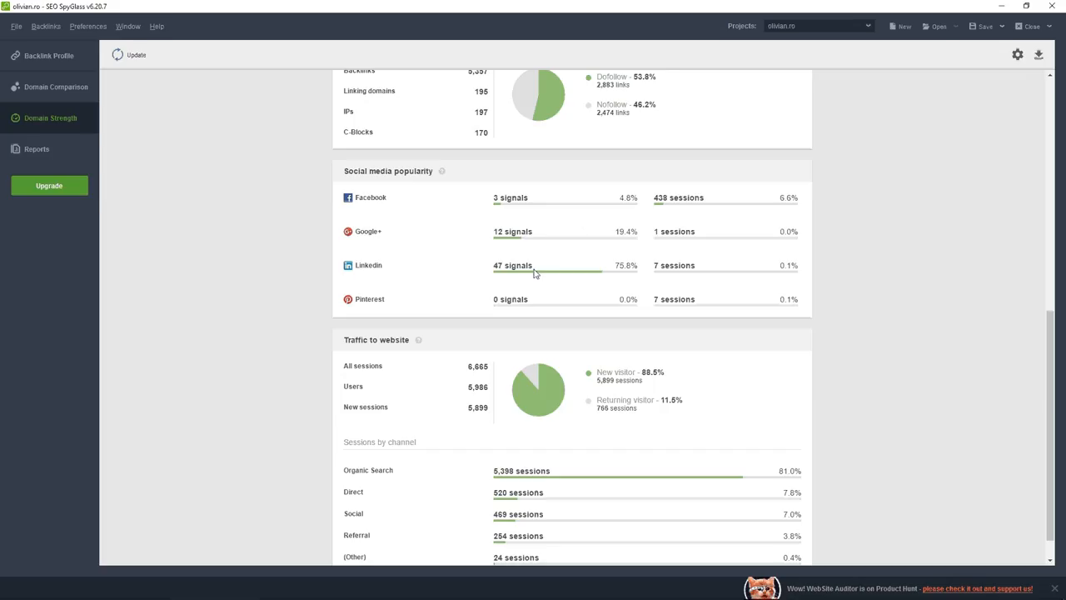
mouse_move(530, 203)
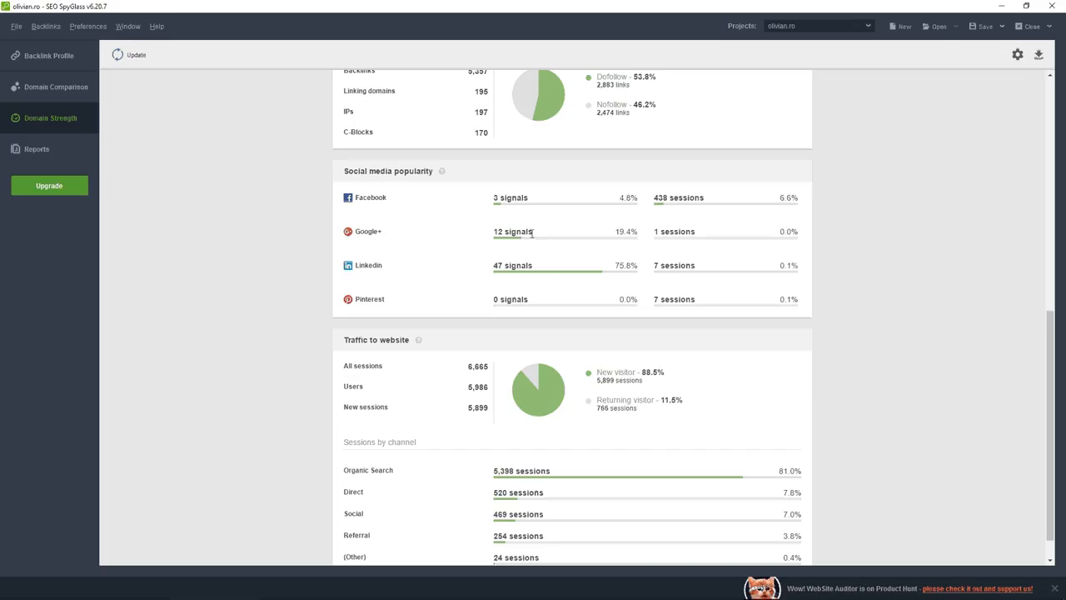
mouse_move(530, 203)
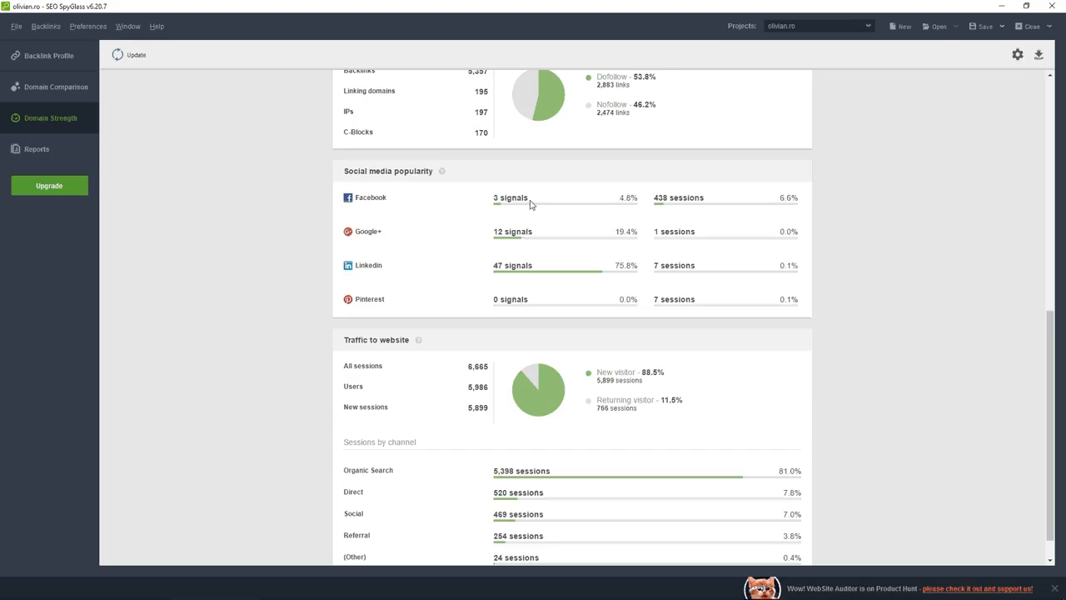
mouse_move(521, 250)
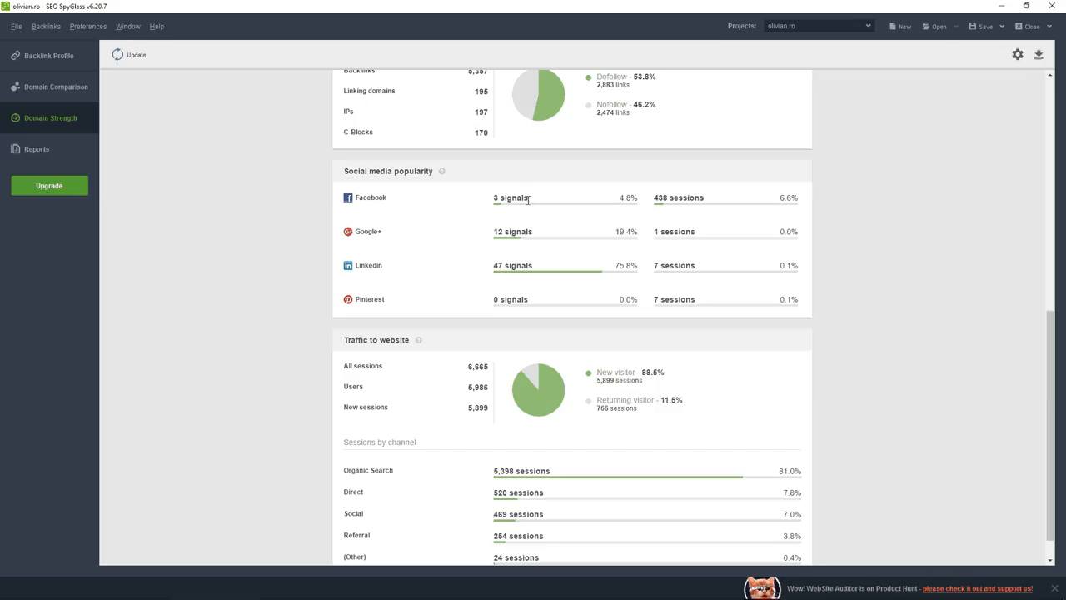
mouse_move(531, 204)
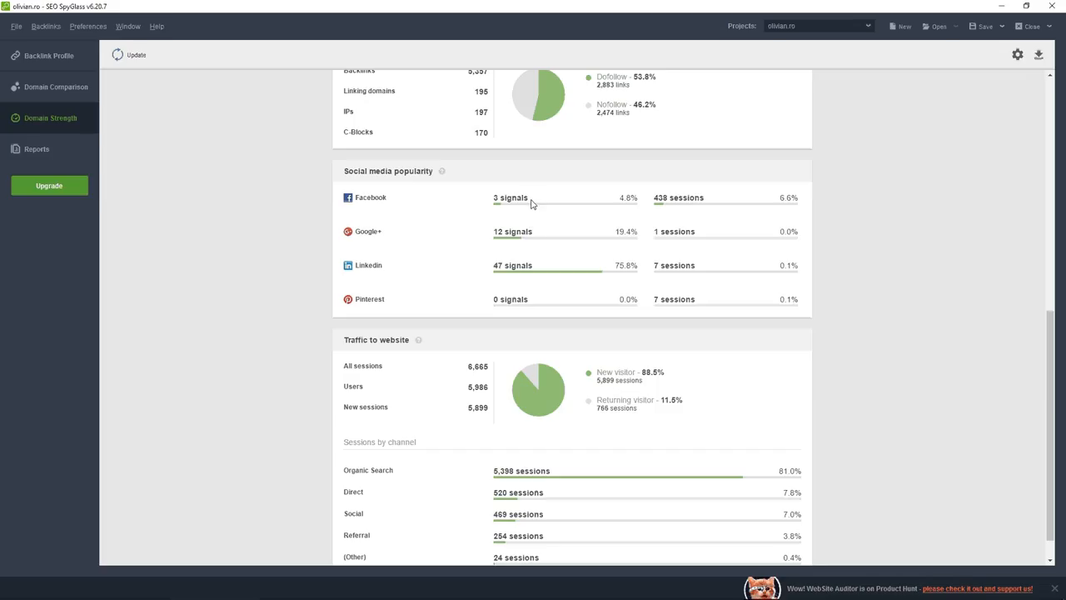
mouse_move(538, 237)
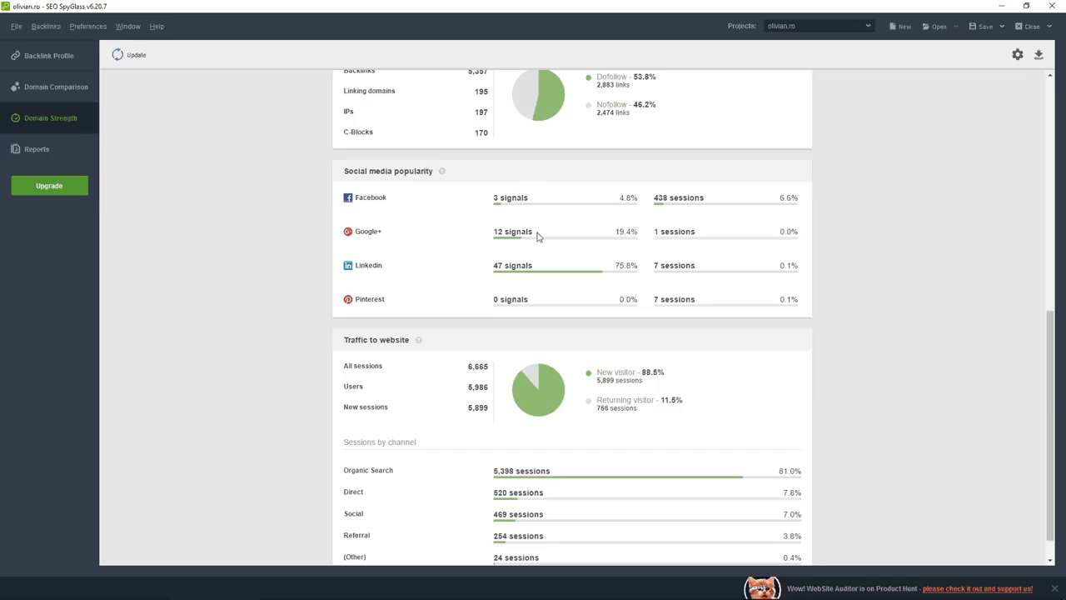
mouse_move(546, 263)
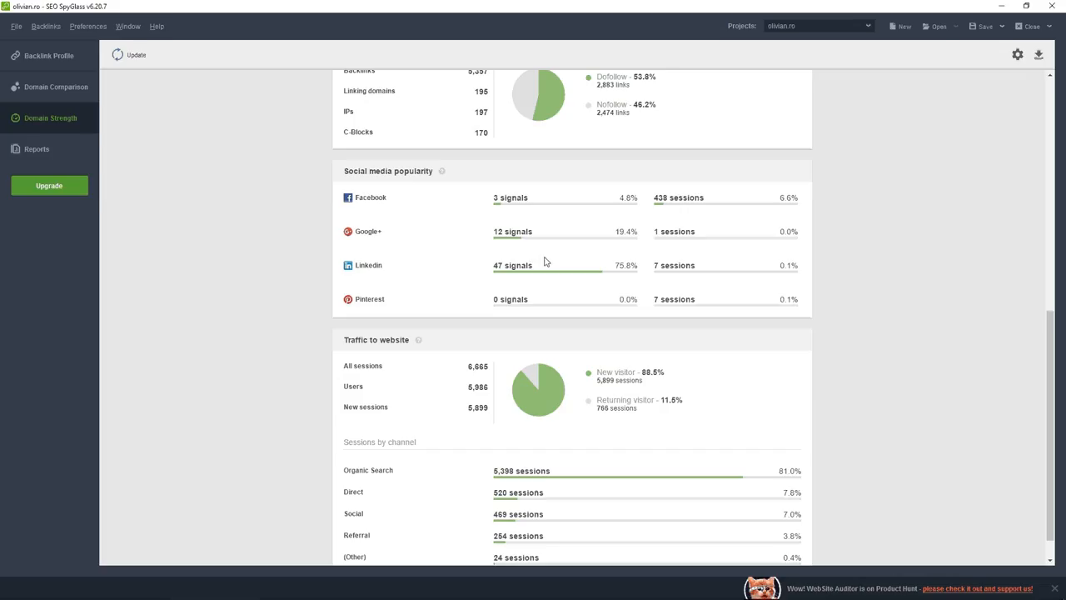
mouse_move(598, 251)
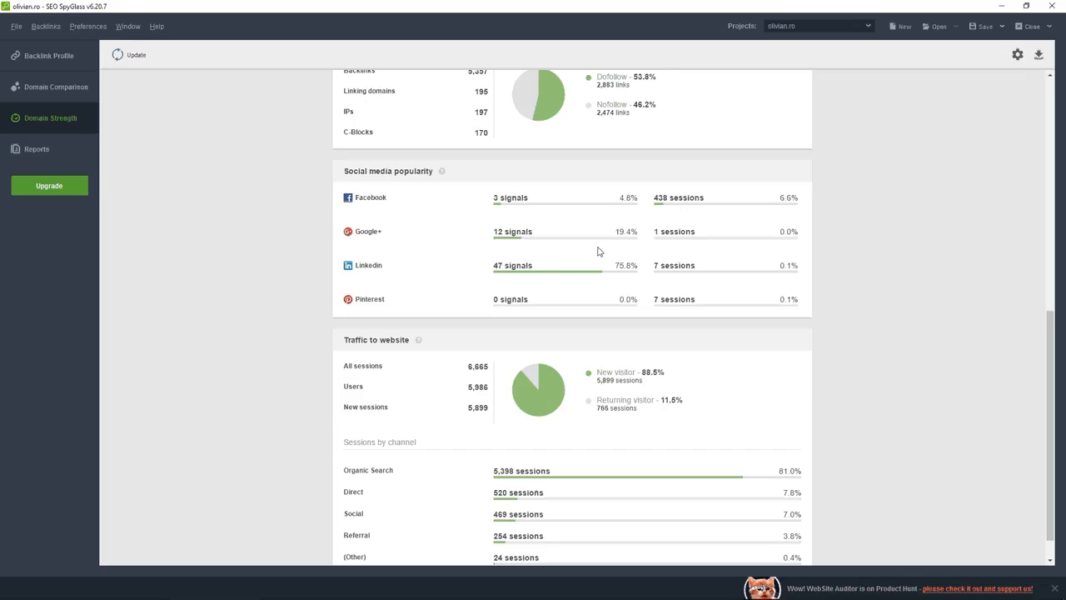
mouse_move(686, 215)
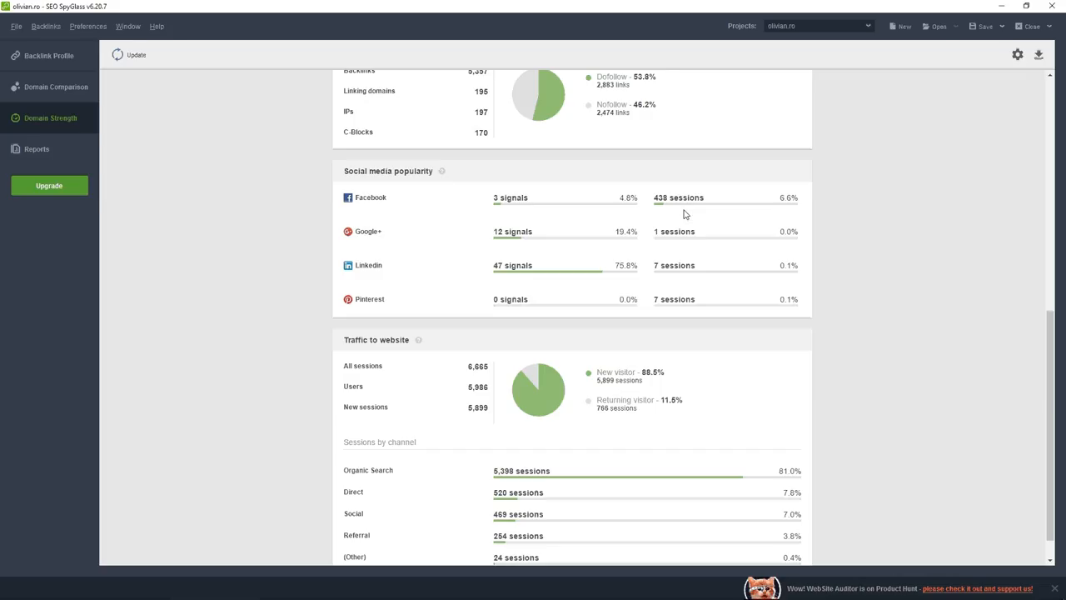
mouse_move(689, 197)
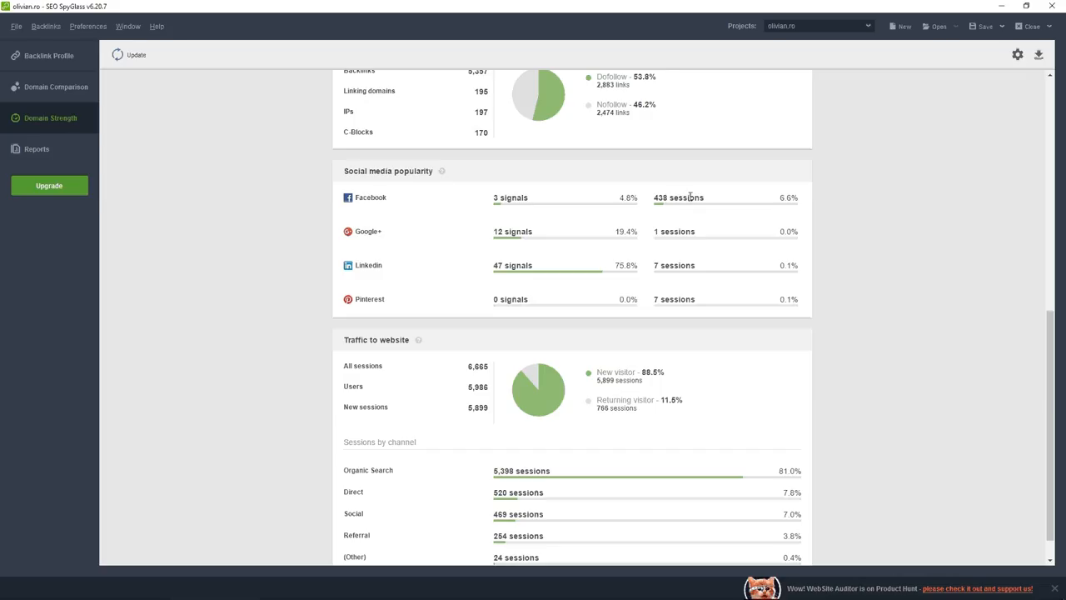
mouse_move(697, 197)
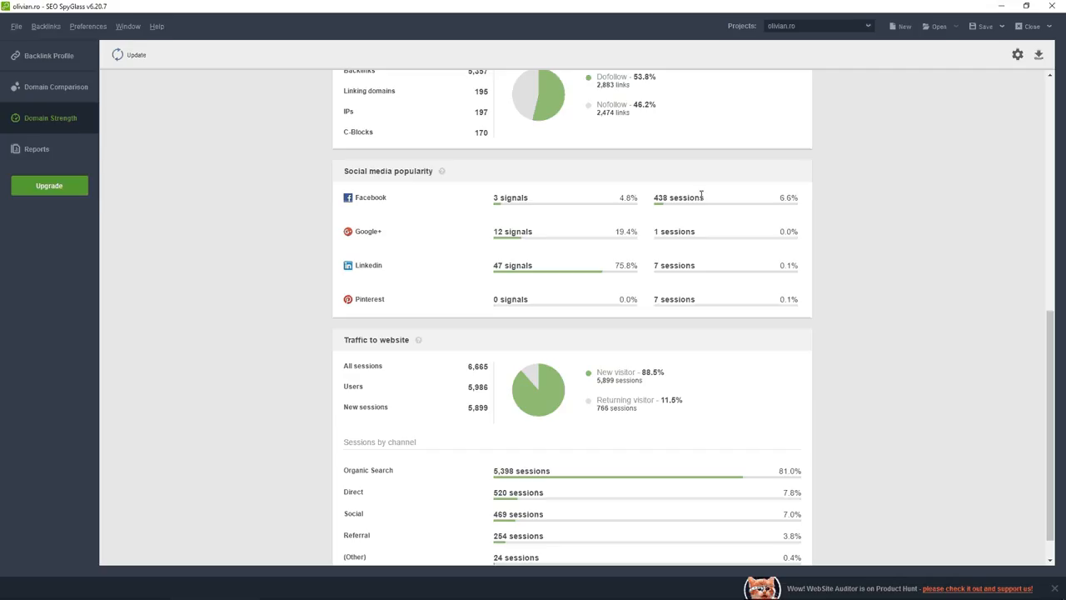
double_click(692, 197)
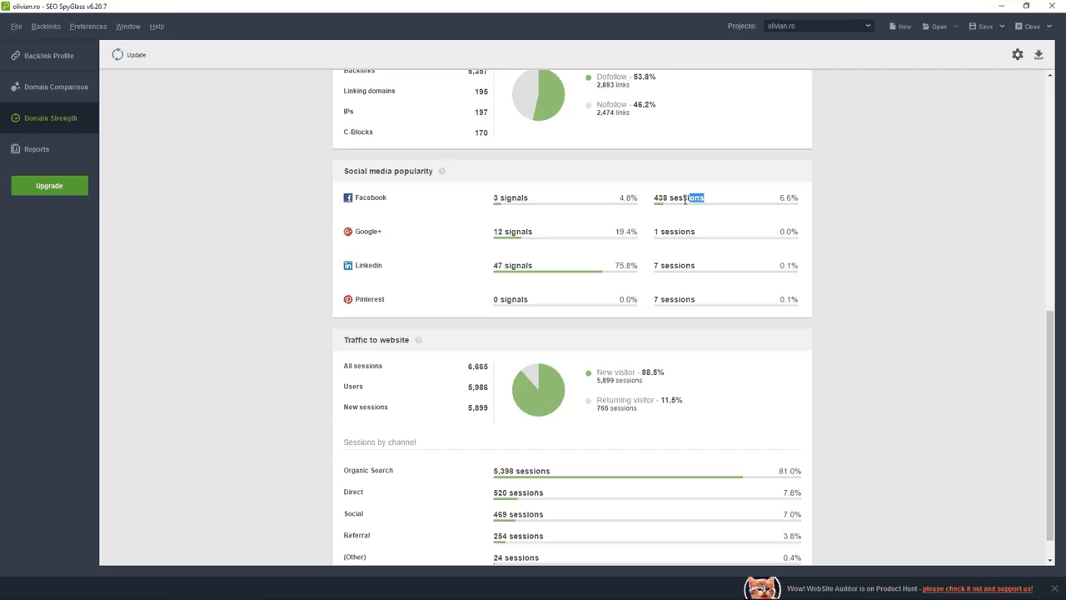
double_click(677, 197)
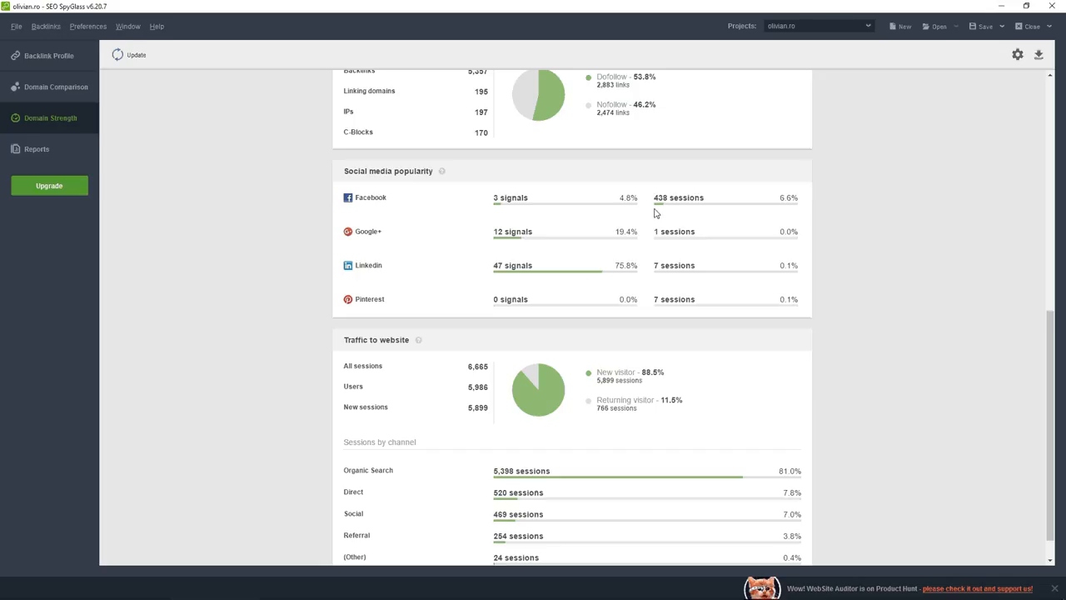
mouse_move(666, 203)
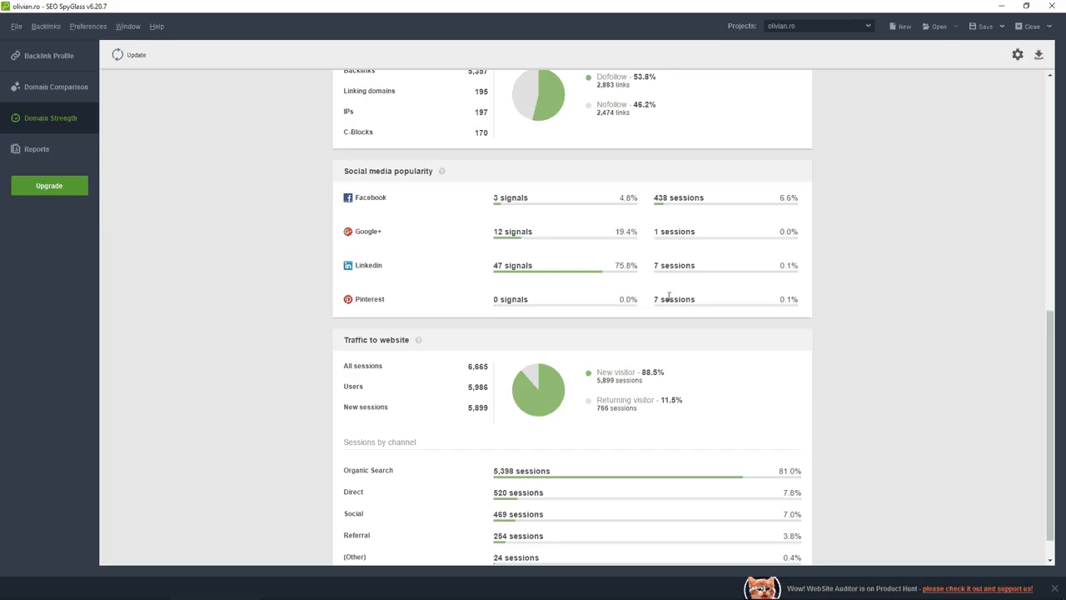
double_click(663, 298)
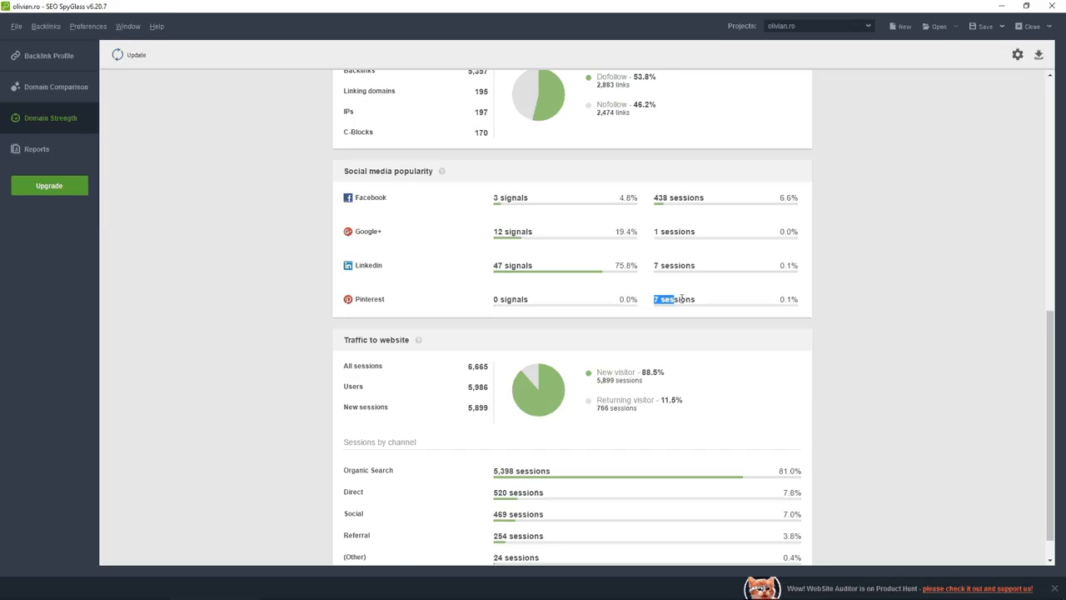
Step: Highlight the Direct, Organic Search and Referral channel labels, then switch to the Reports section
scroll(down, 3)
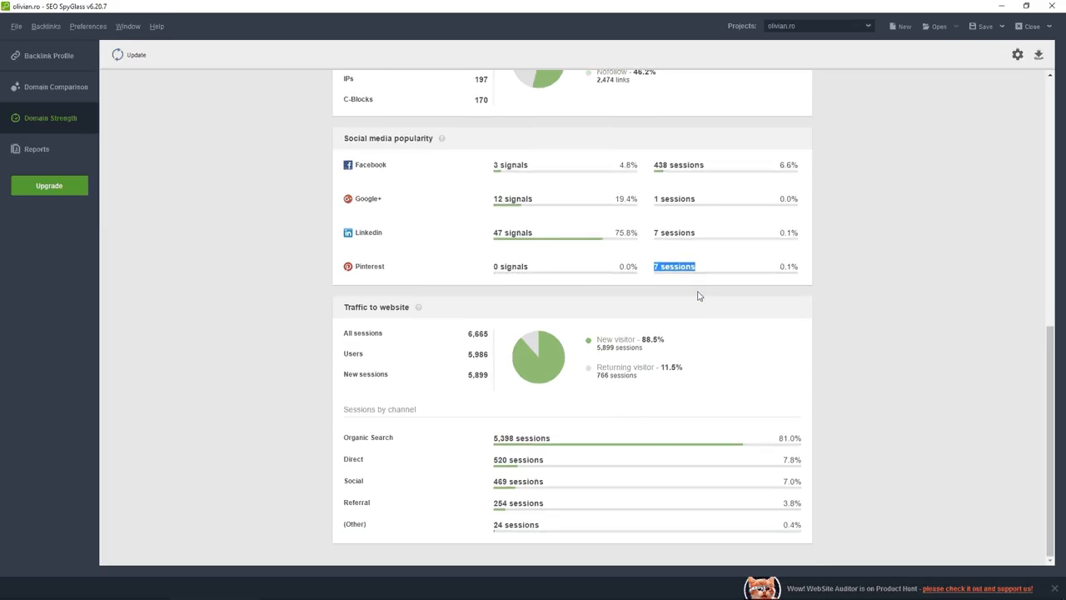
mouse_move(570, 377)
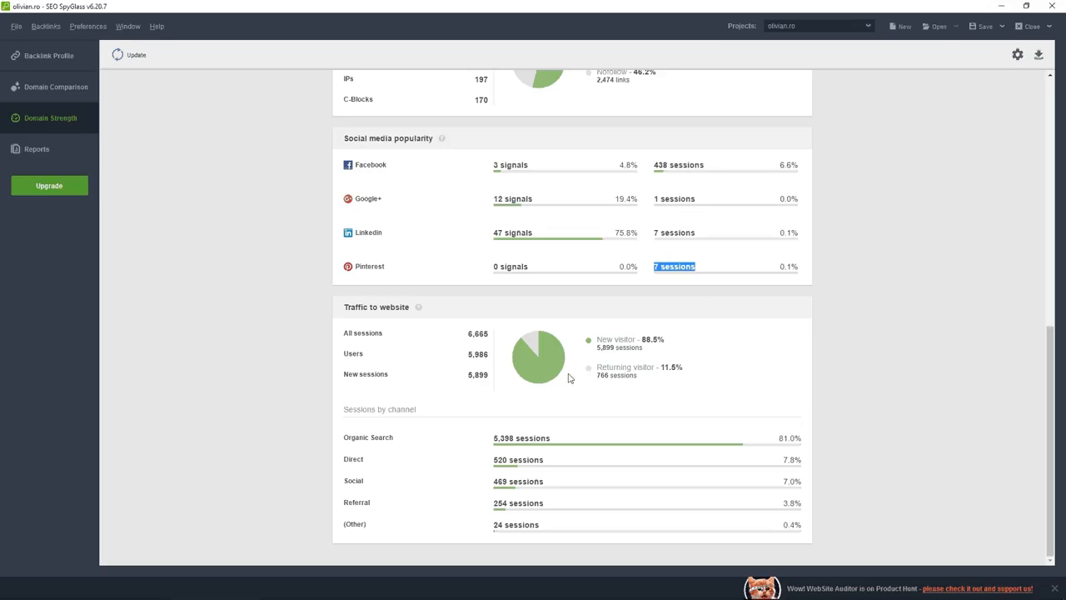
double_click(368, 436)
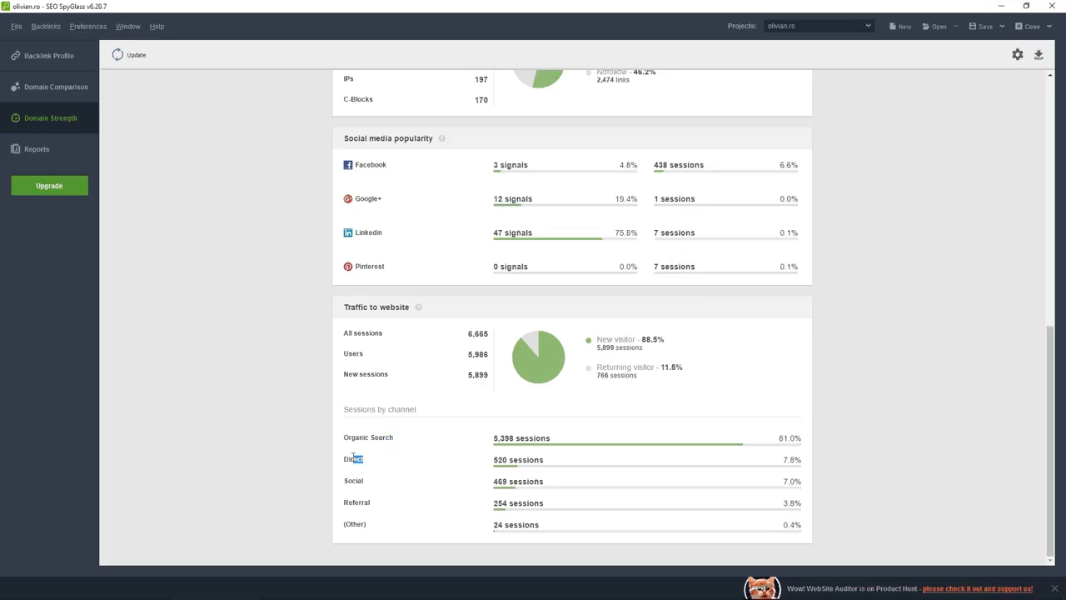
double_click(353, 458)
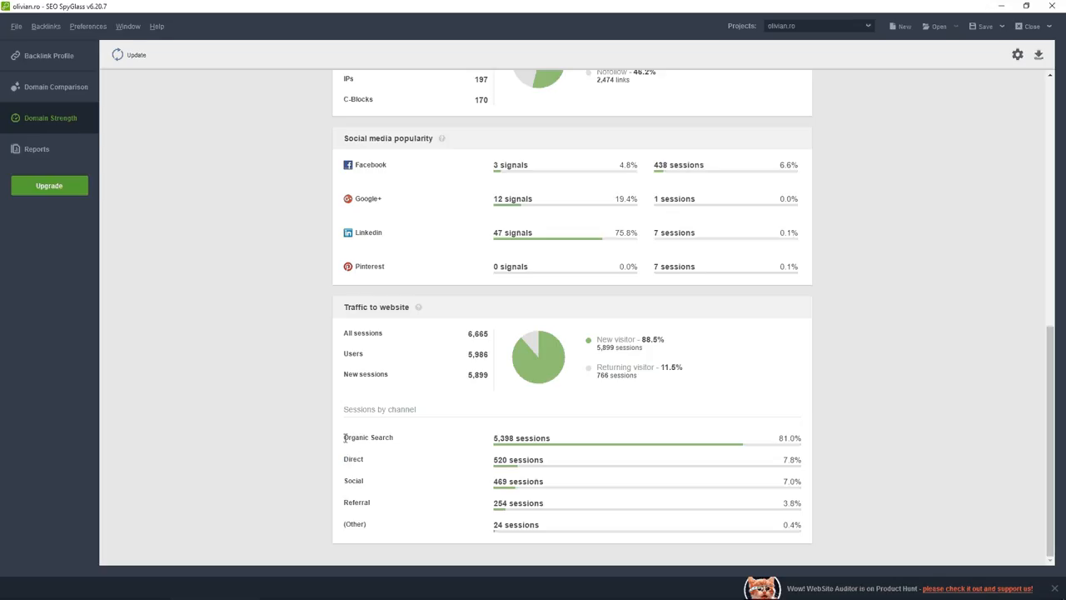
double_click(366, 436)
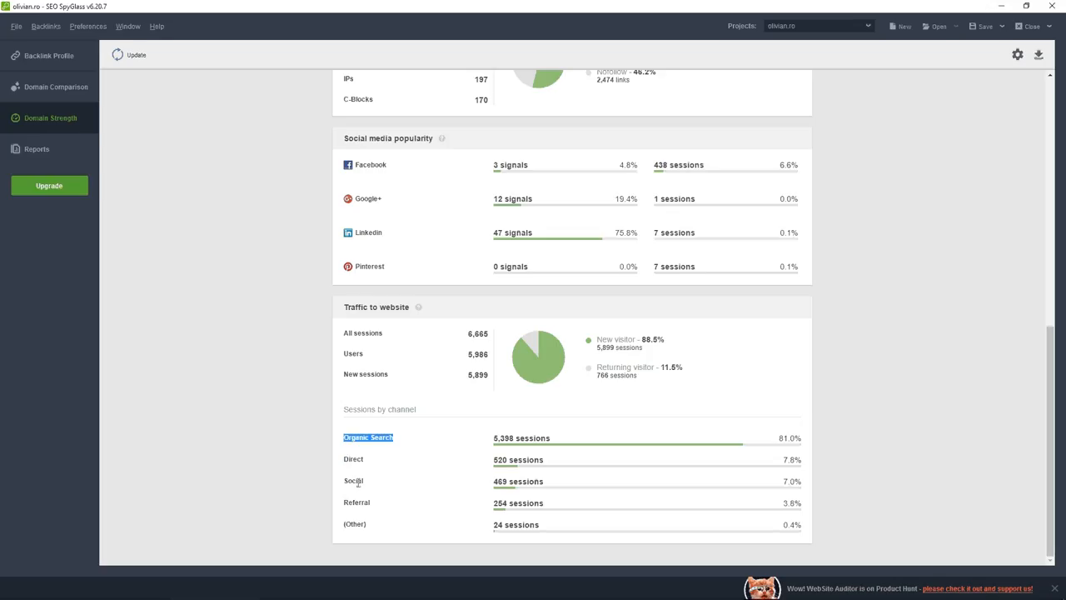
double_click(354, 480)
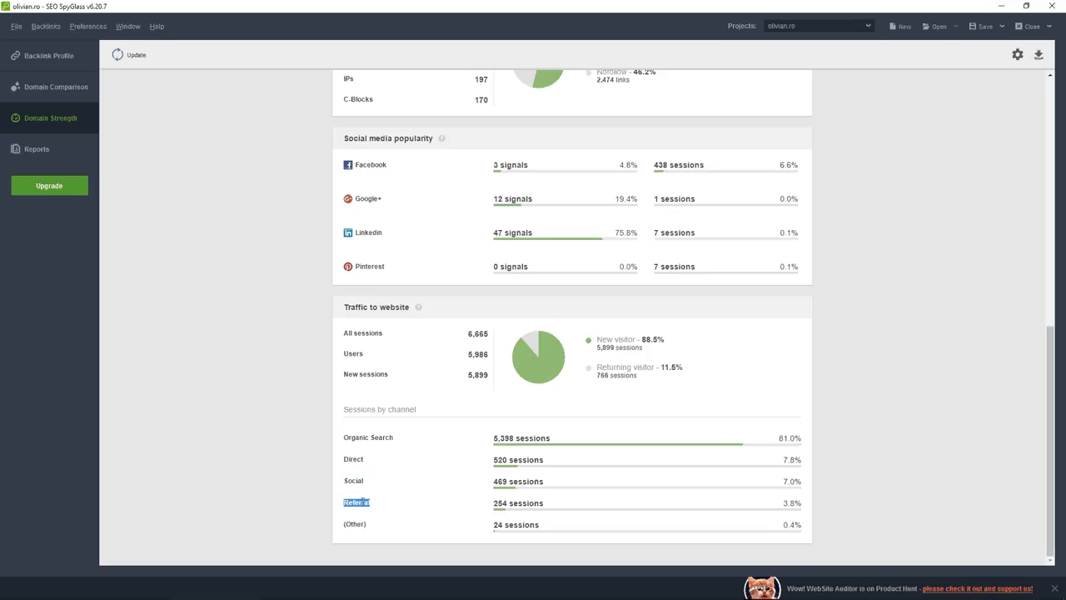
click(37, 149)
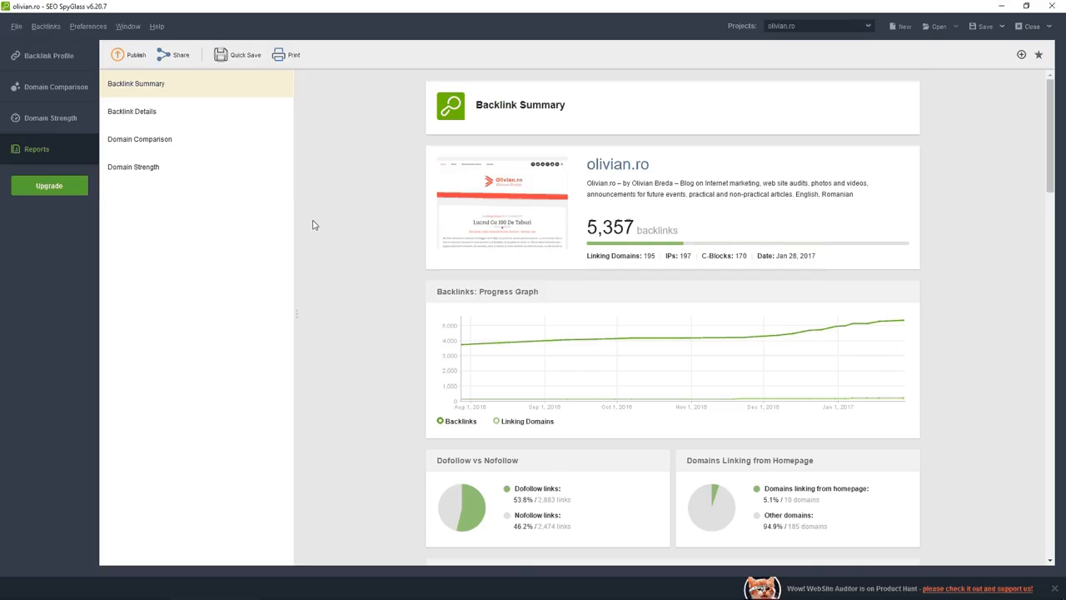
Step: Read through the Backlink Summary report and switch to the Backlink Details report
scroll(down, 3)
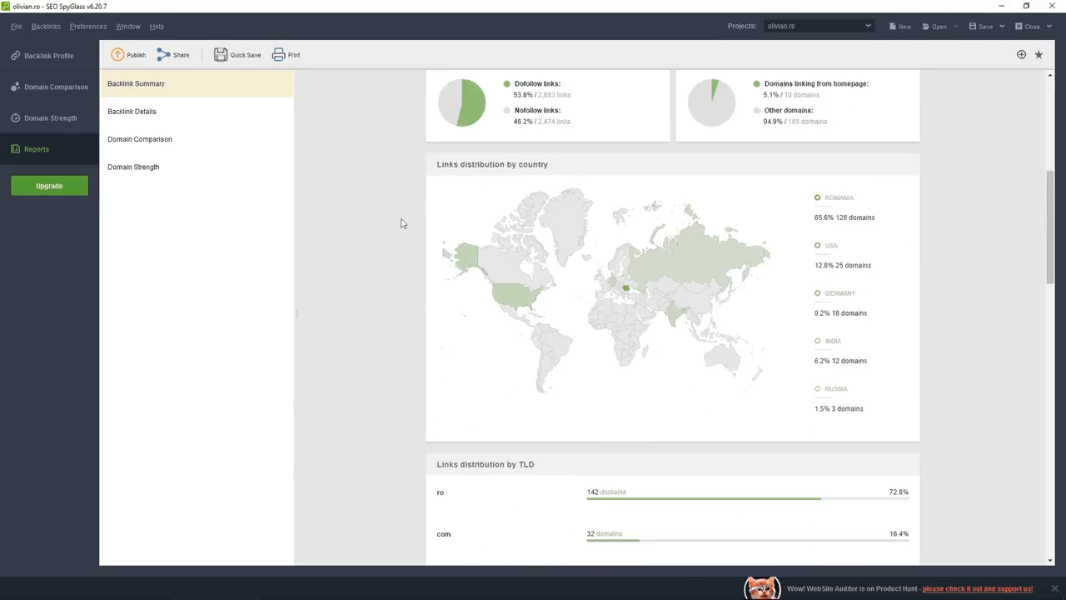
scroll(down, 3)
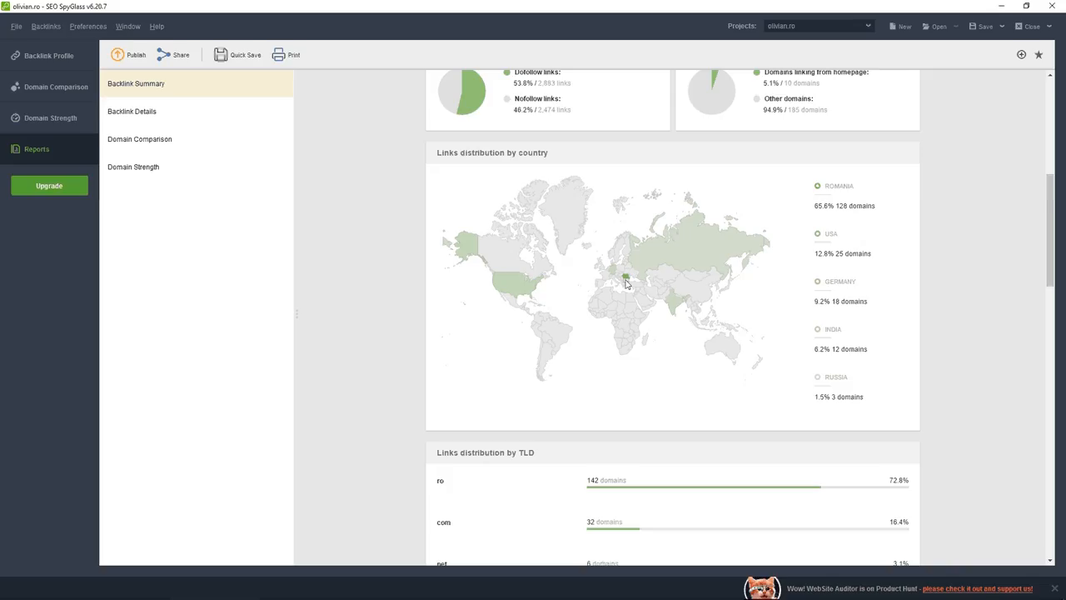
mouse_move(516, 286)
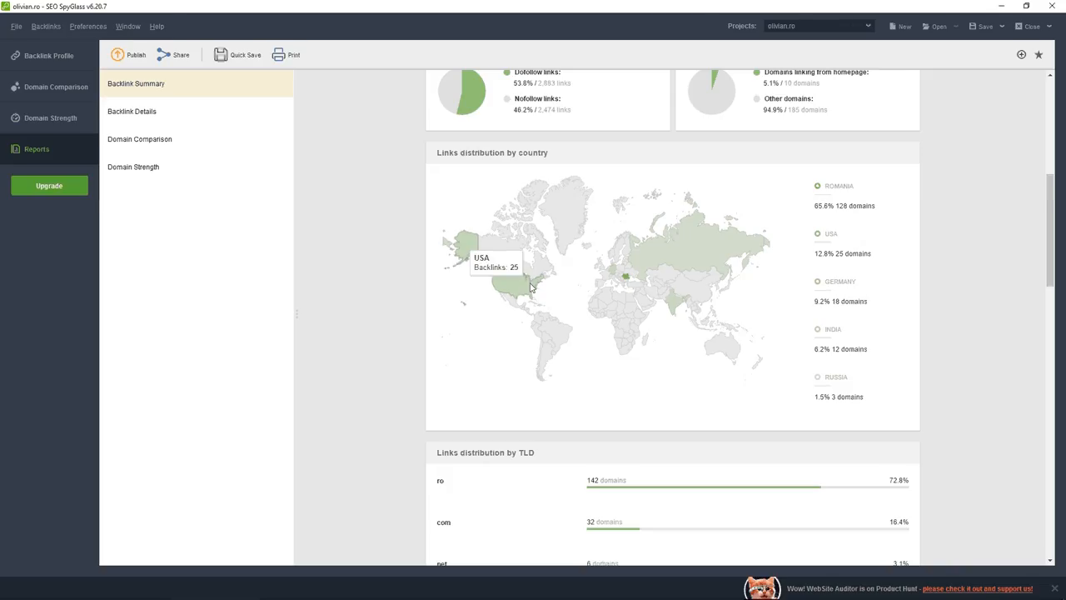
scroll(down, 3)
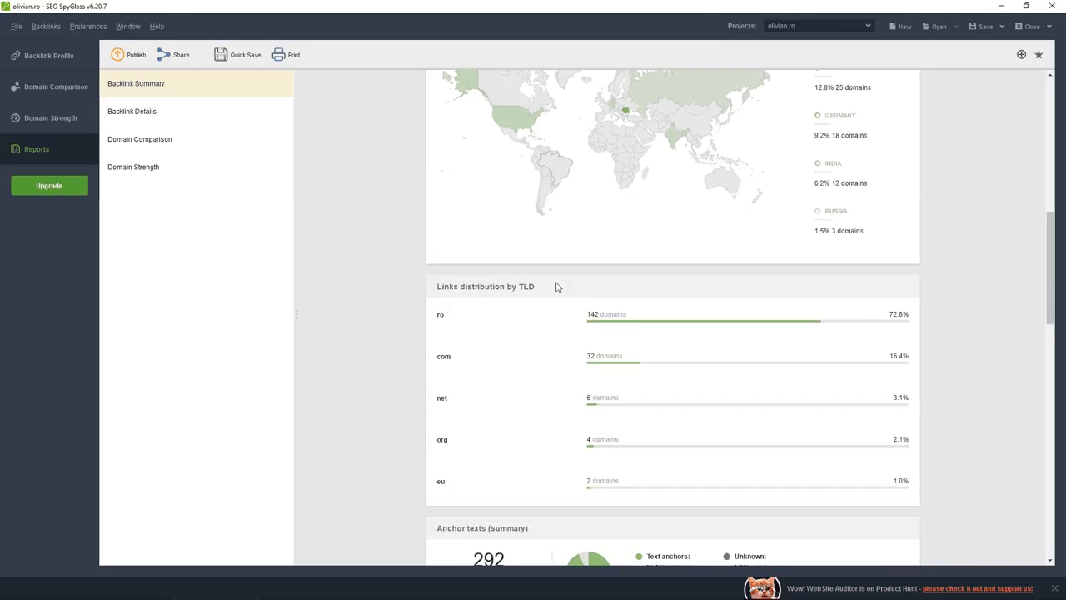
scroll(down, 3)
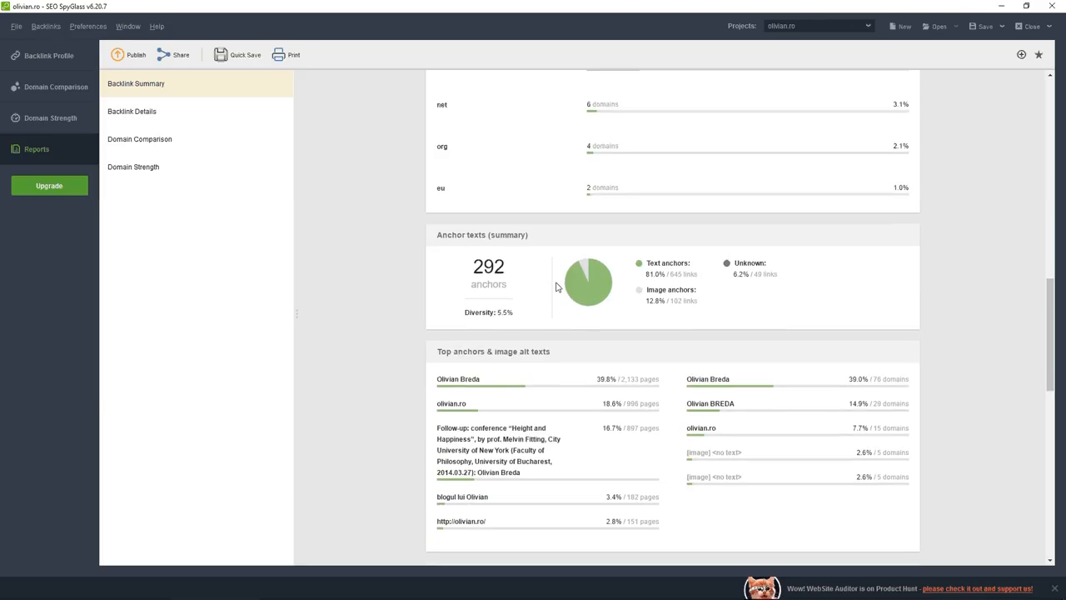
scroll(down, 3)
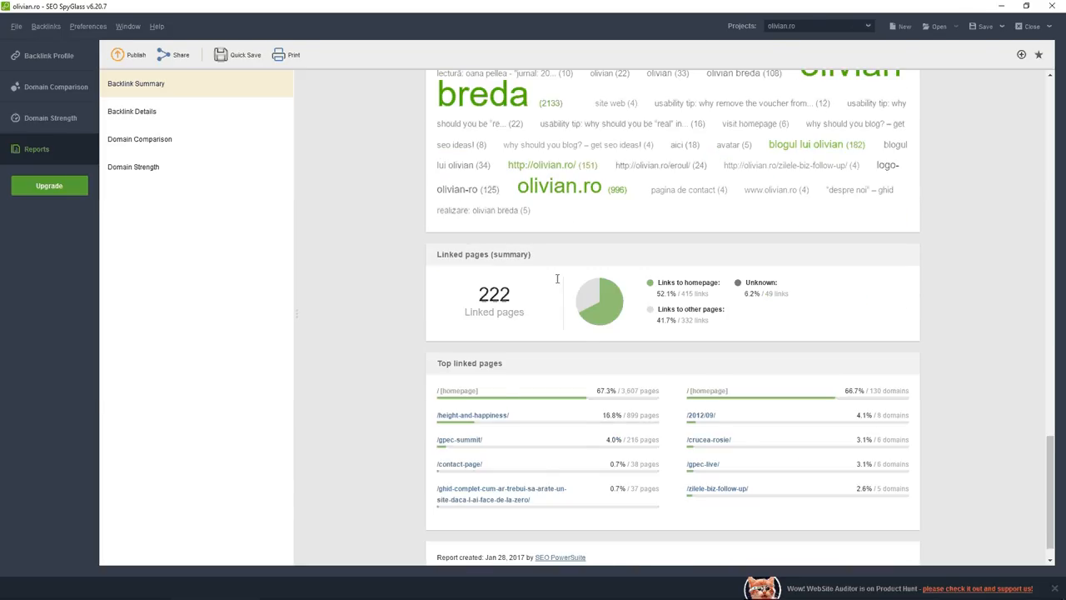
click(132, 110)
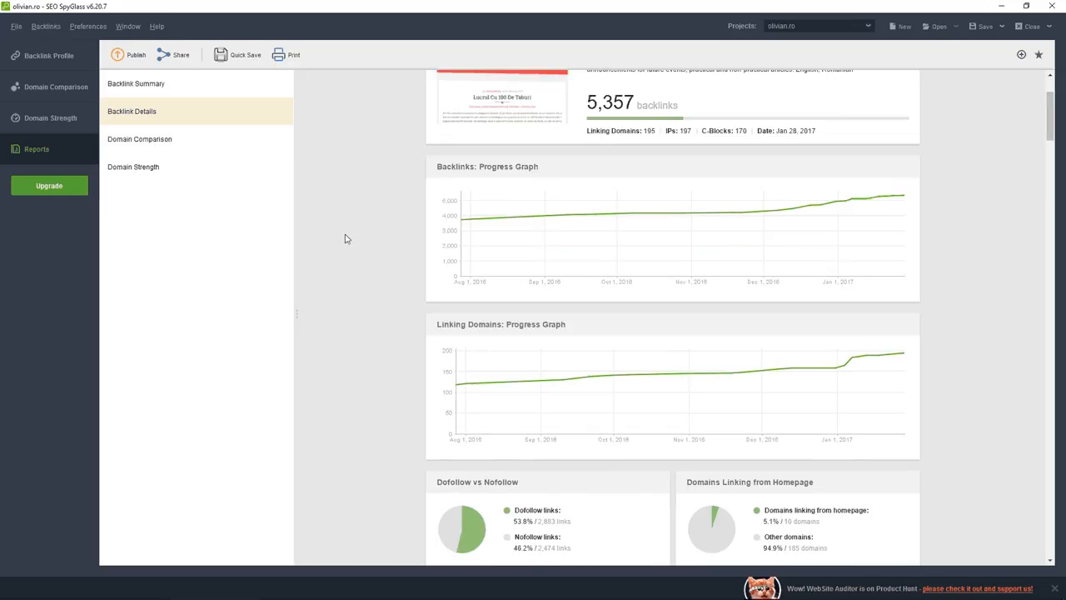
Step: Review linking domains and anchor texts in Backlink Details, then switch to Domain Comparison
scroll(down, 3)
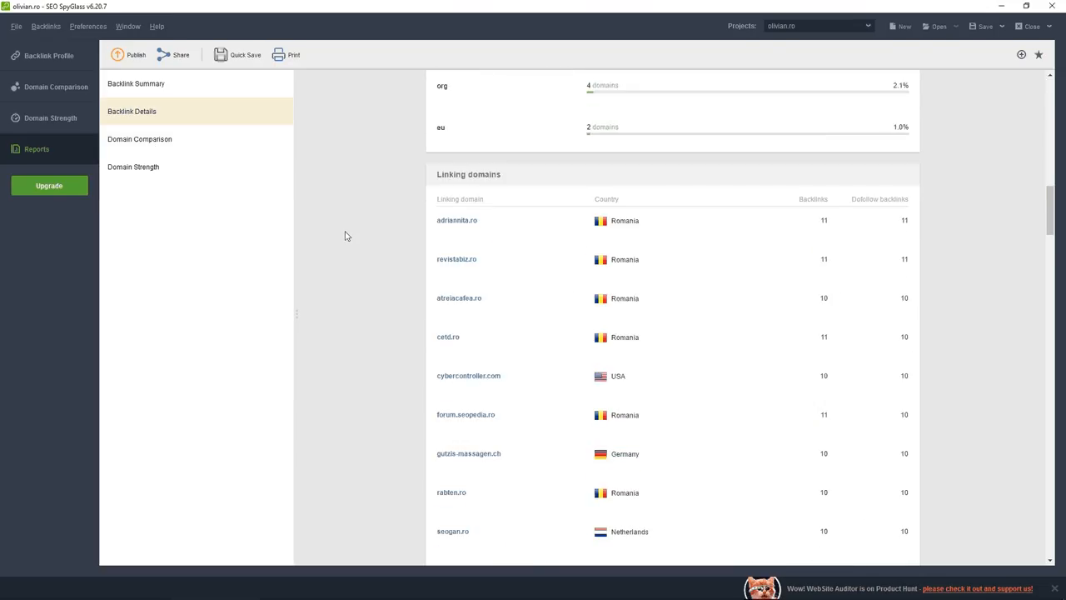
scroll(down, 3)
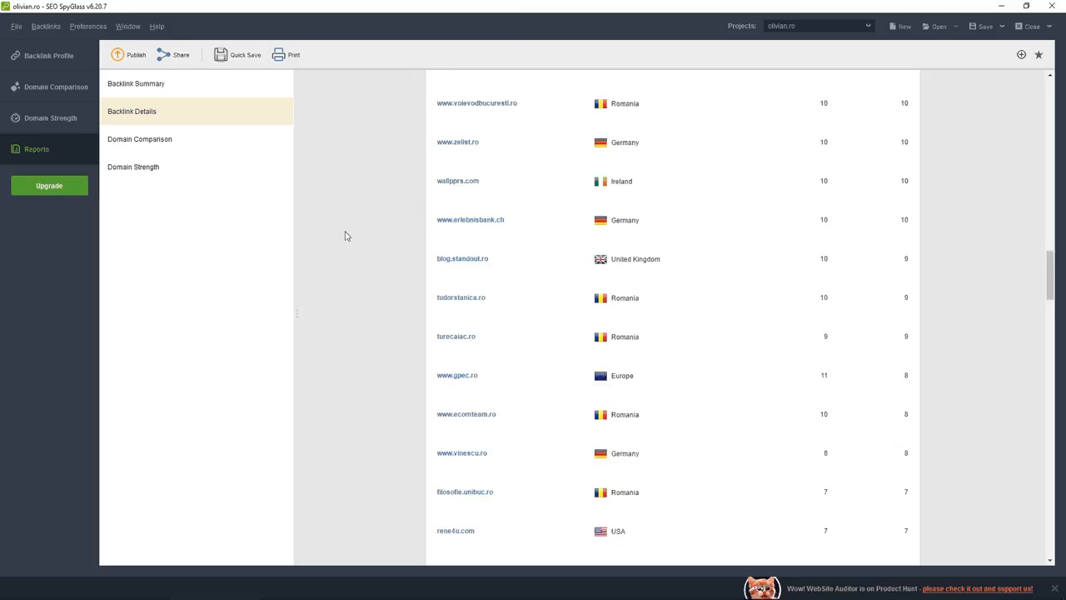
scroll(down, 3)
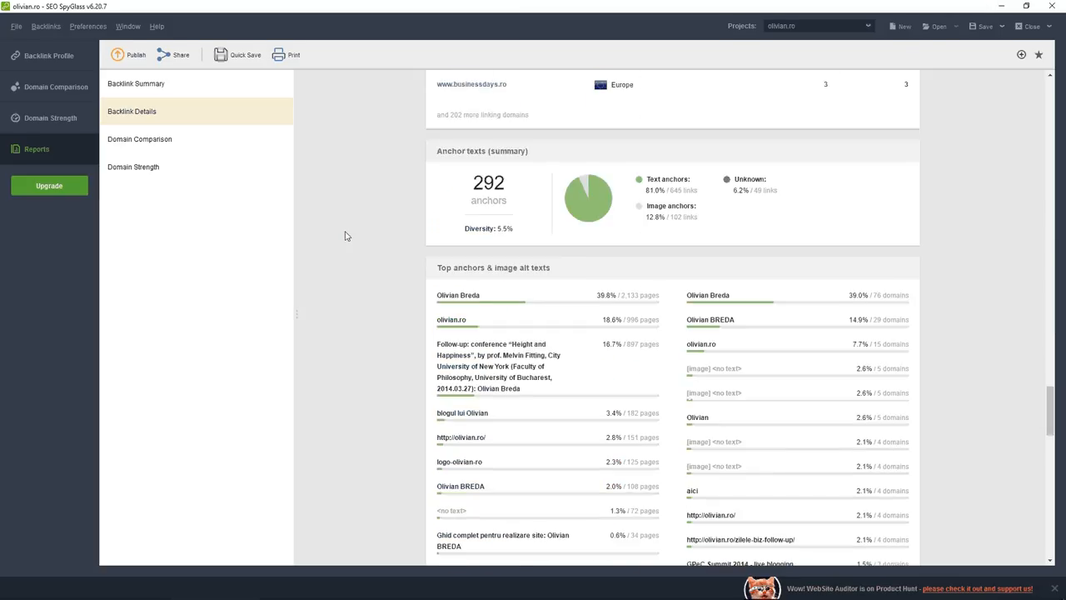
scroll(down, 3)
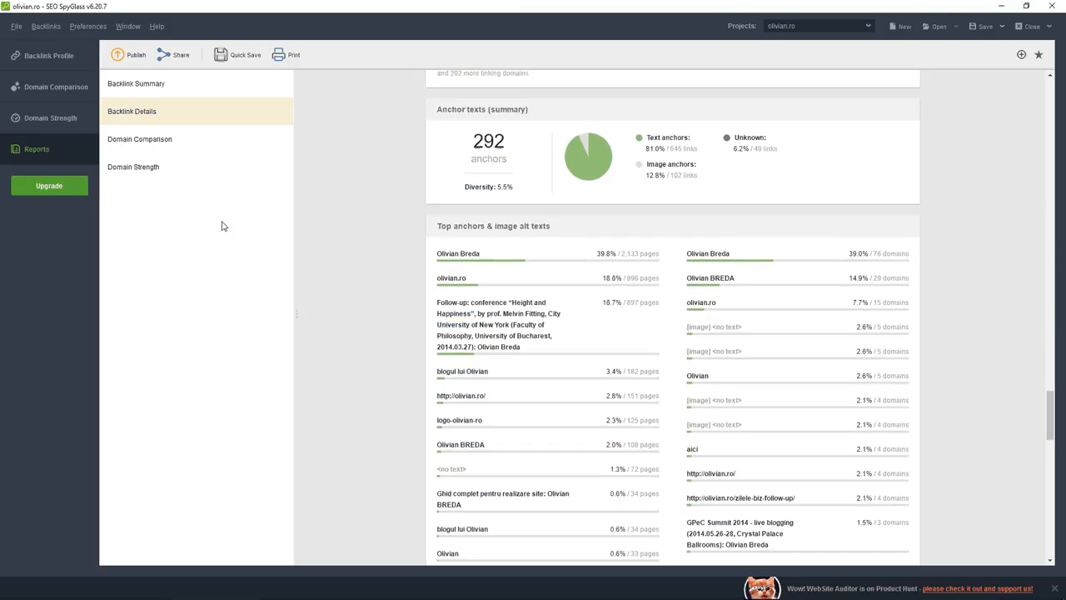
click(134, 167)
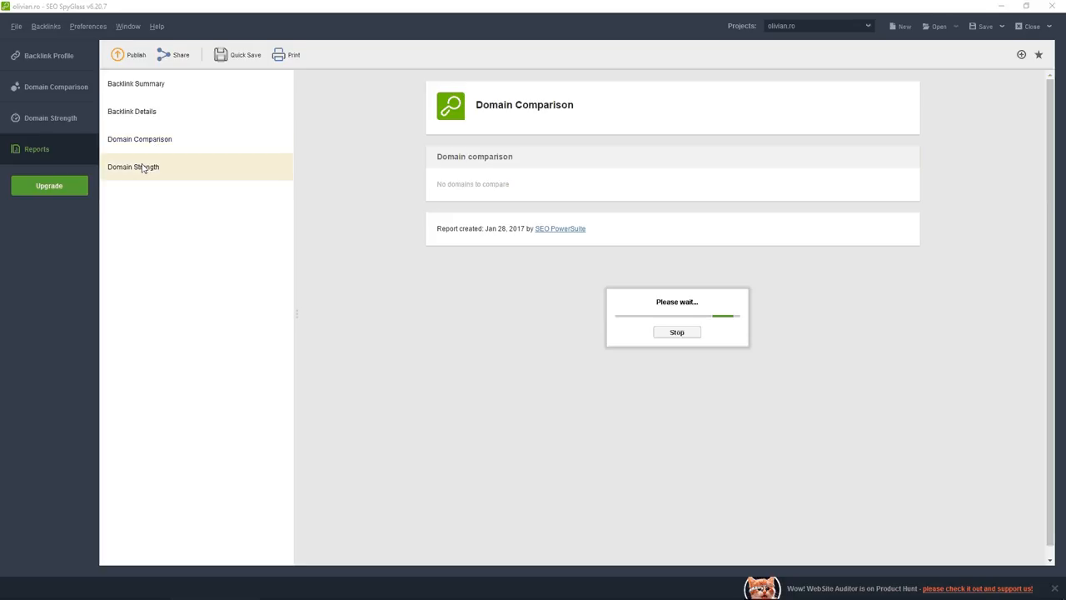
Step: Review the Domain Strength report's backlink factors, progress graph and country distribution, then reach the Preferences menu
click(133, 167)
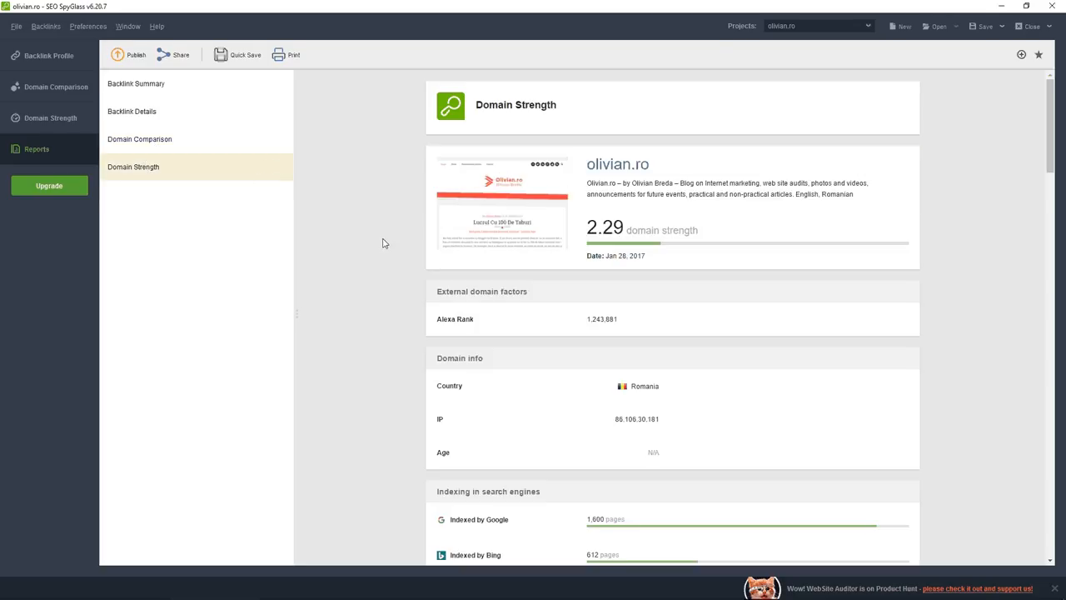
scroll(down, 3)
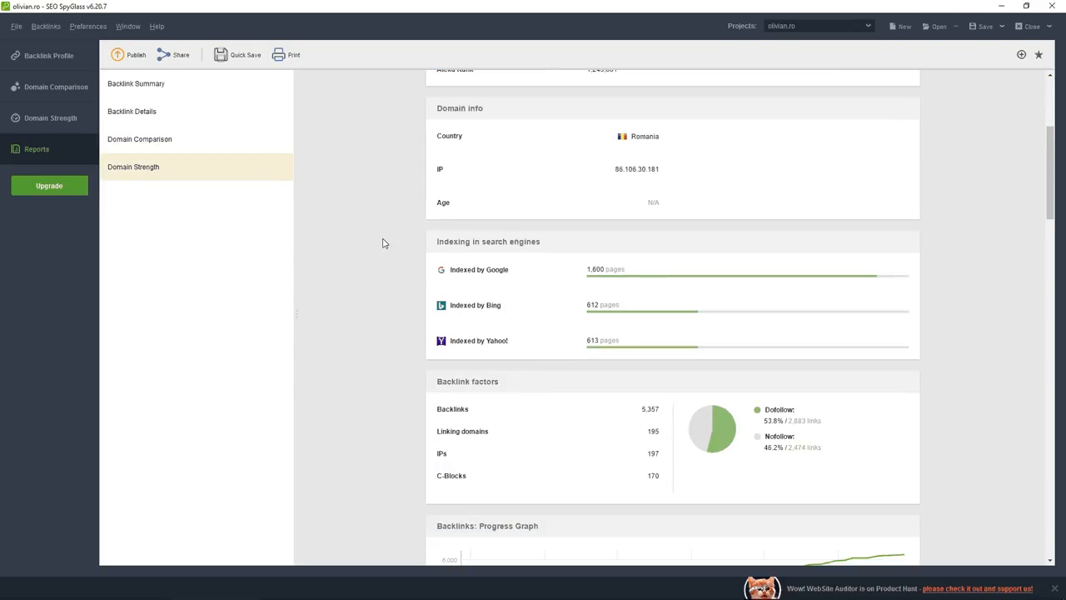
scroll(down, 3)
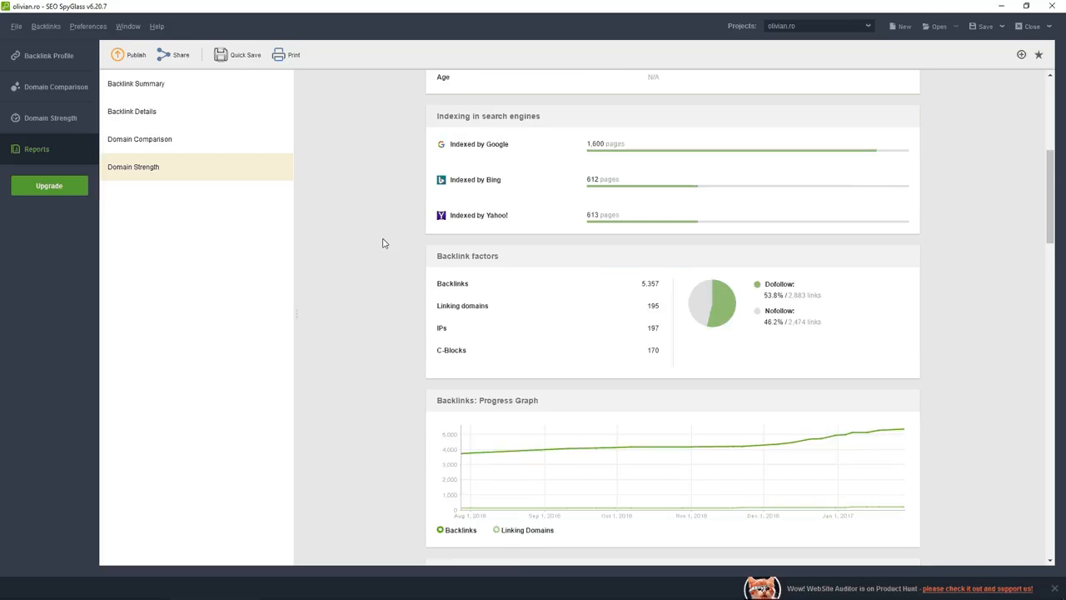
scroll(down, 3)
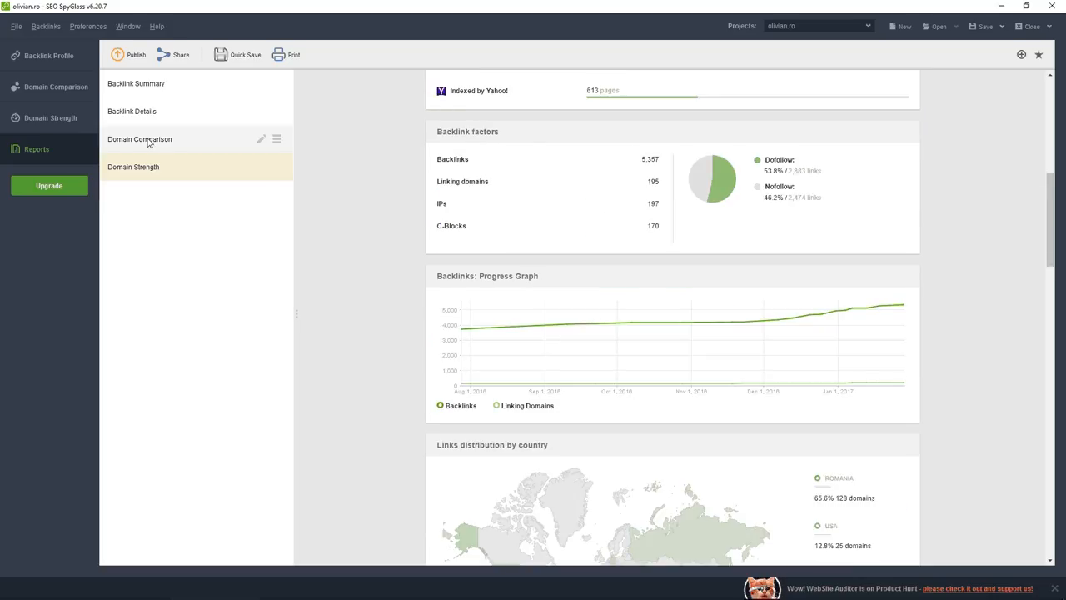
click(87, 26)
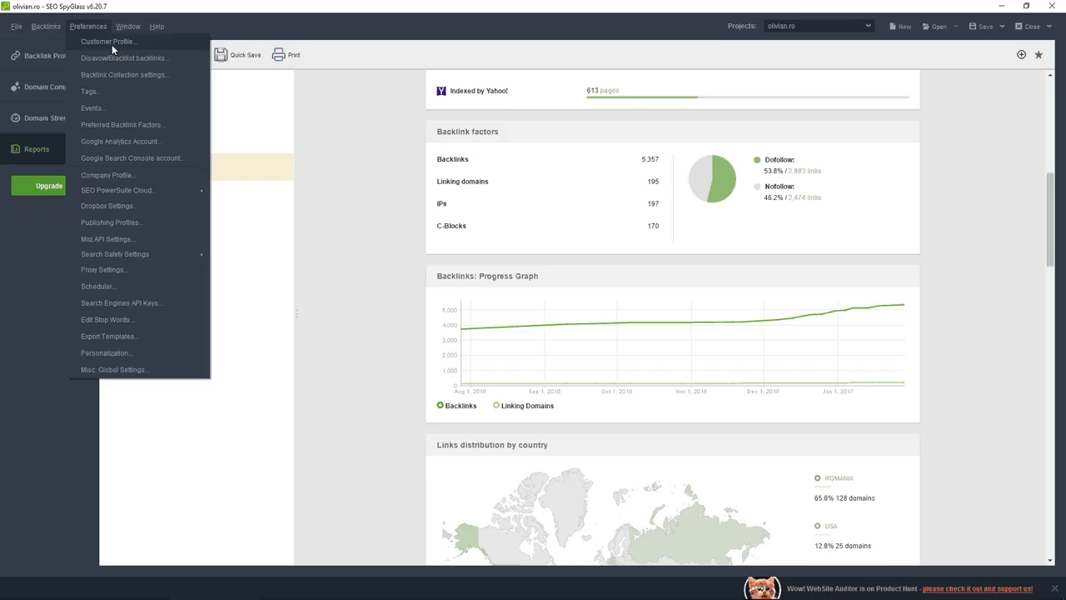
Step: Open the Customer Profile preferences with the Name field, then move to Disavow/Blacklist backlinks
click(109, 40)
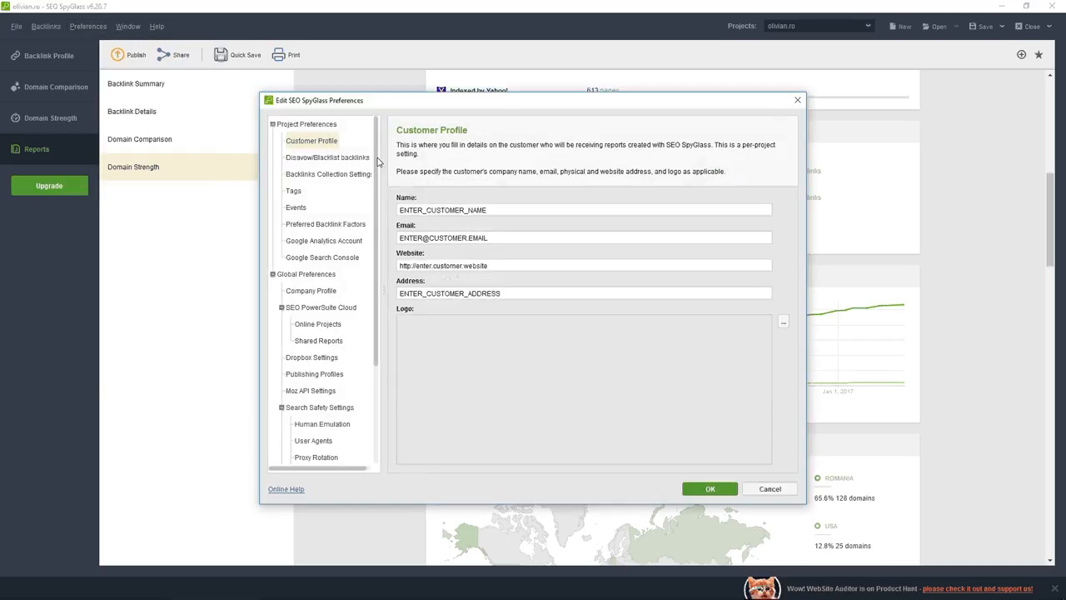
click(583, 209)
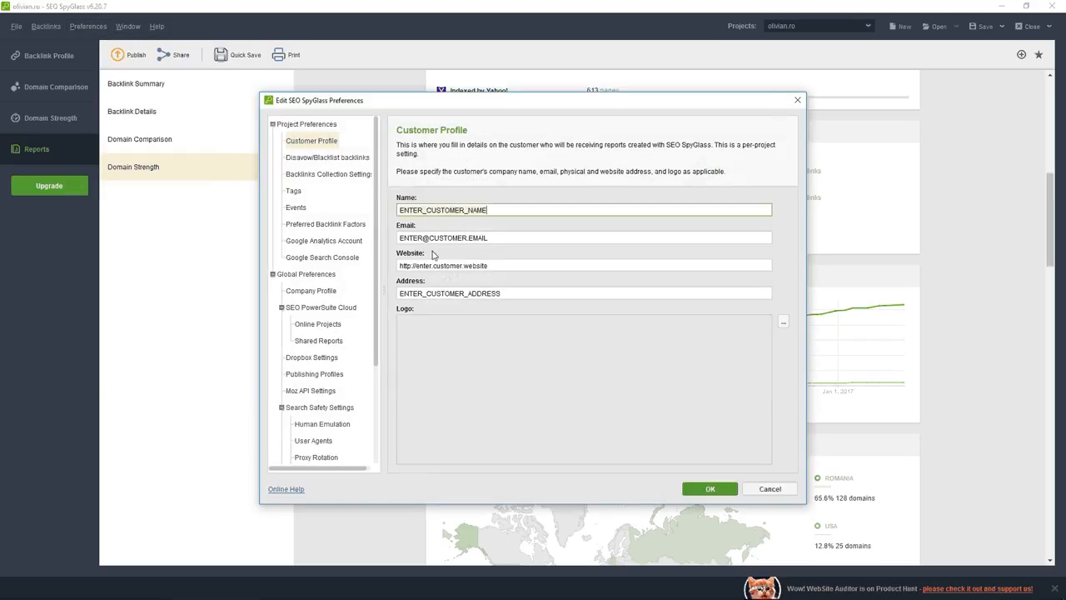
mouse_move(433, 253)
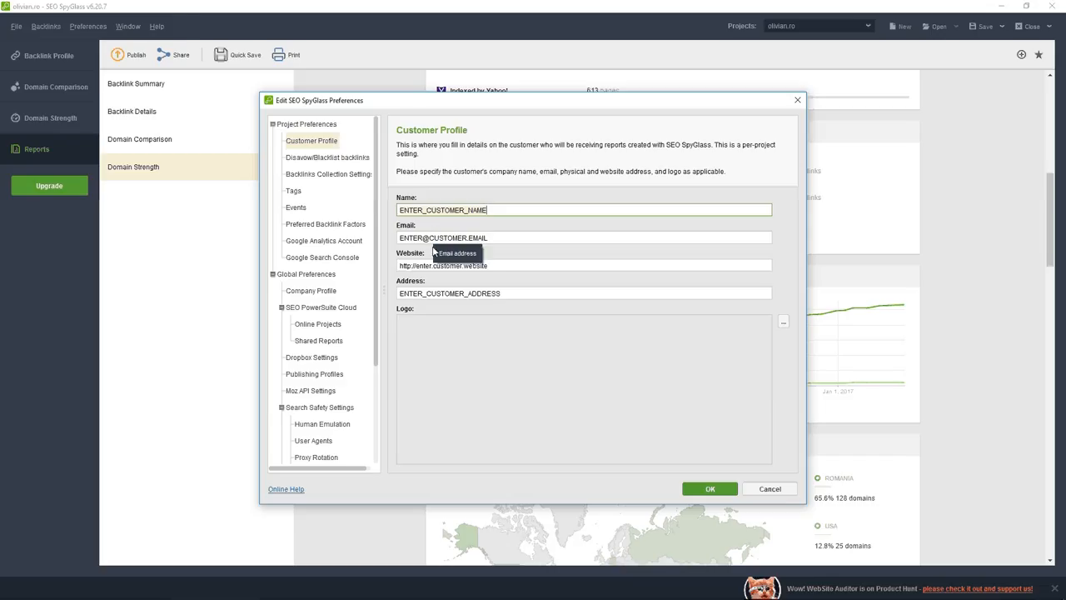
click(326, 157)
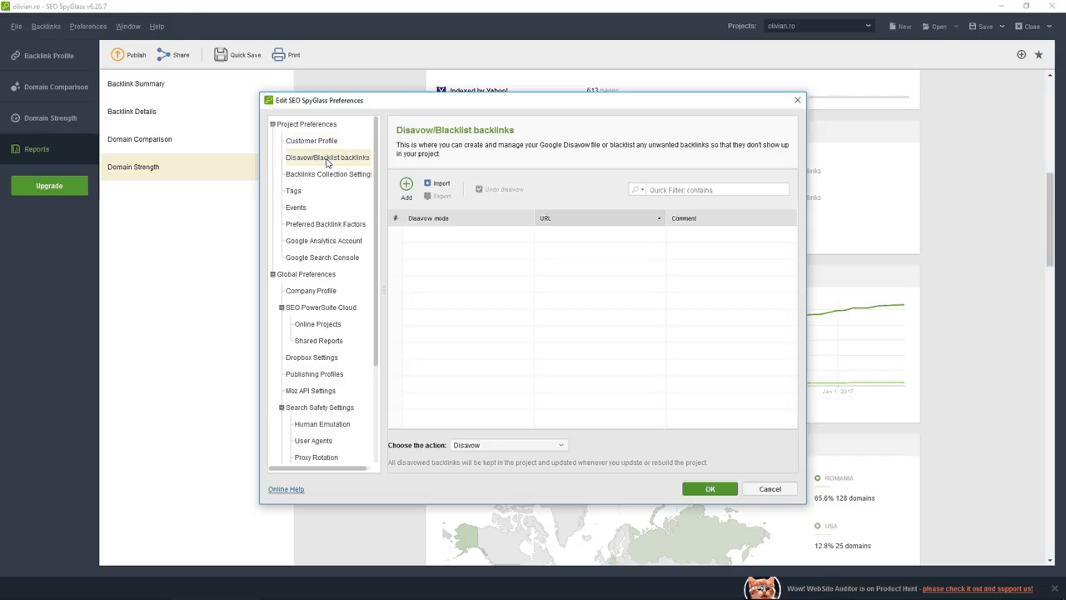
mouse_move(323, 163)
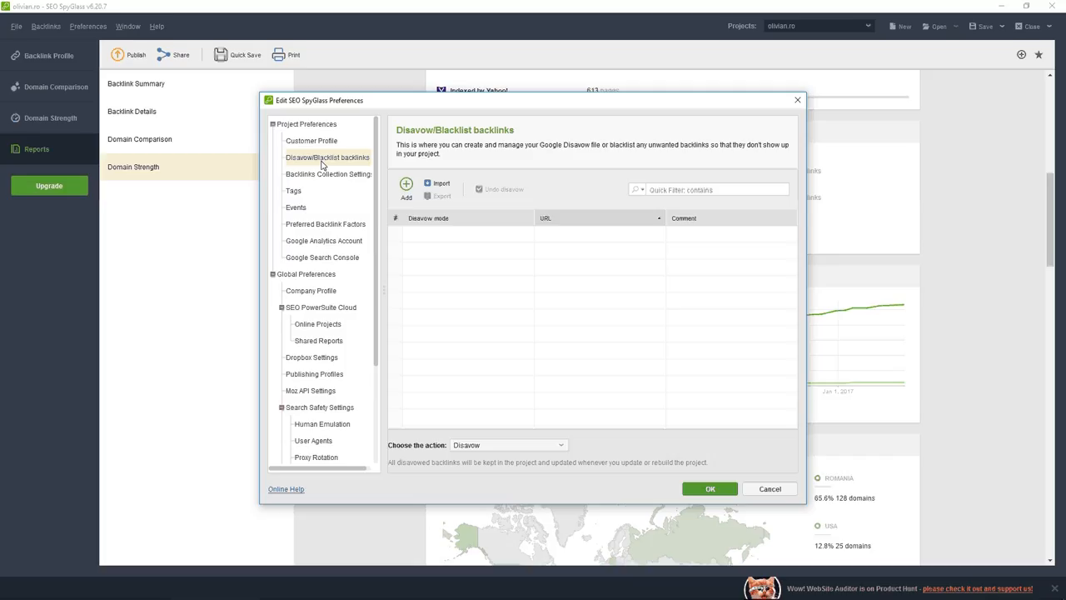
mouse_move(394, 161)
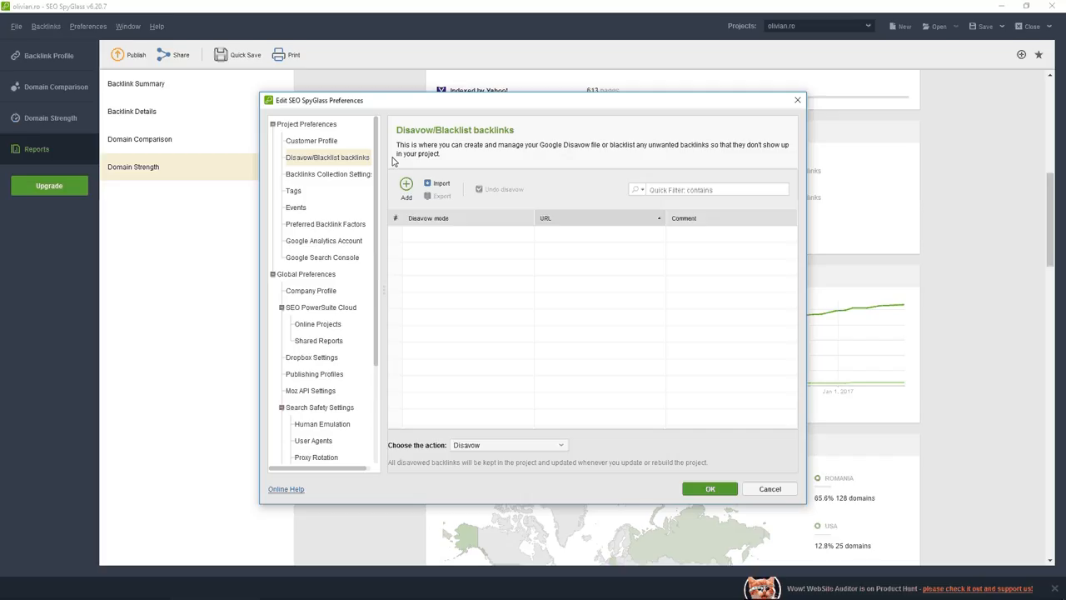
mouse_move(443, 150)
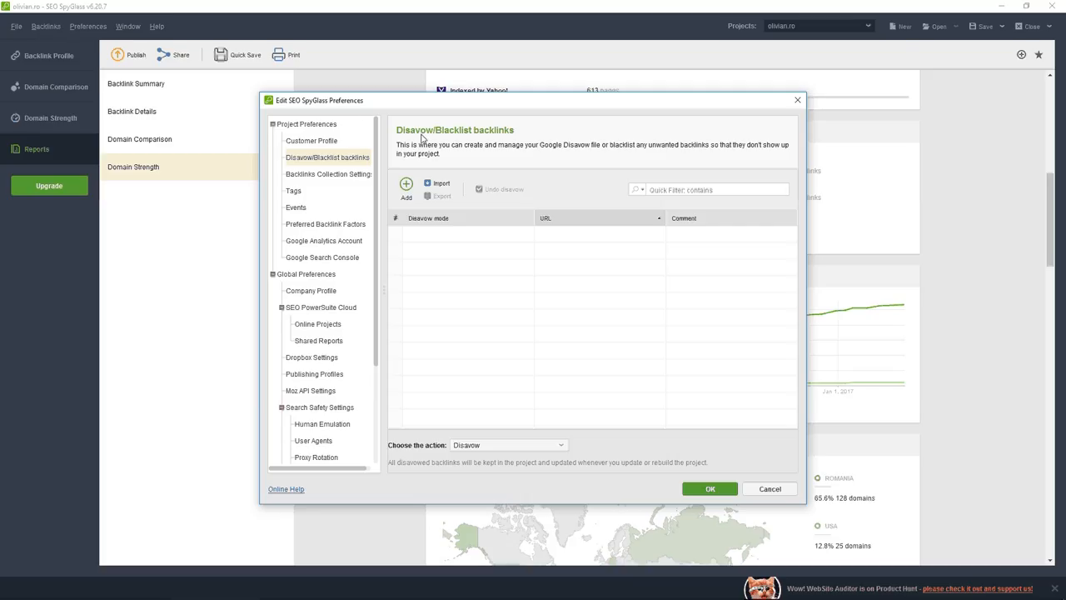
mouse_move(459, 135)
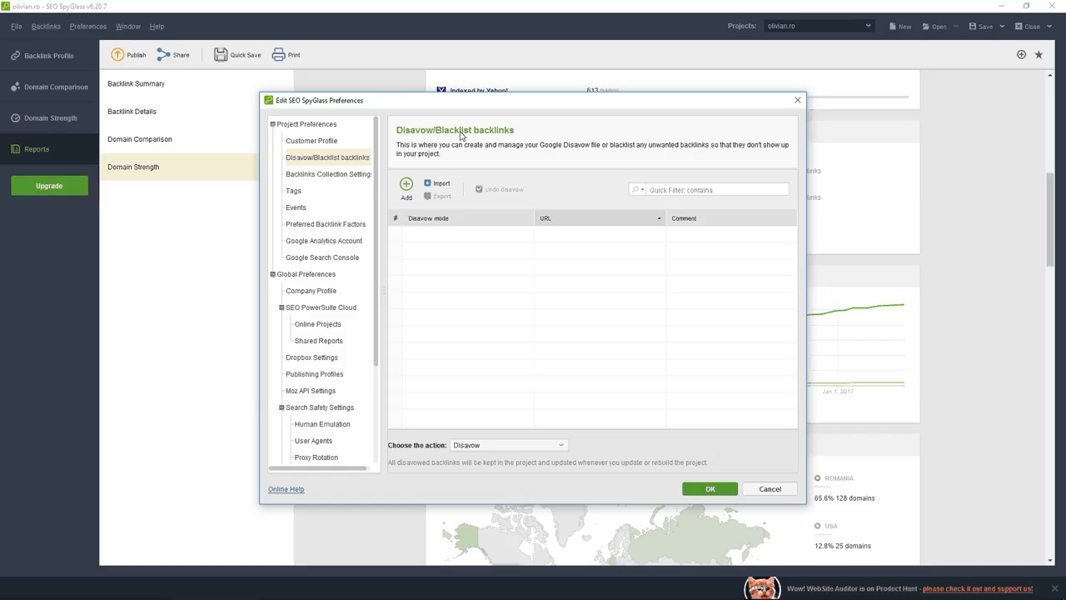
mouse_move(530, 207)
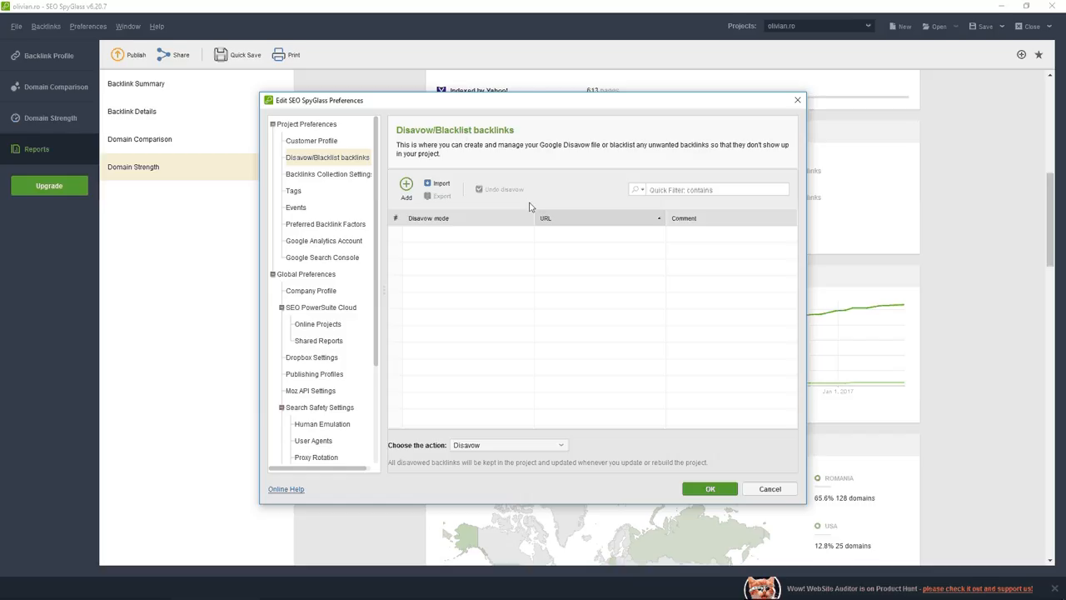
mouse_move(353, 176)
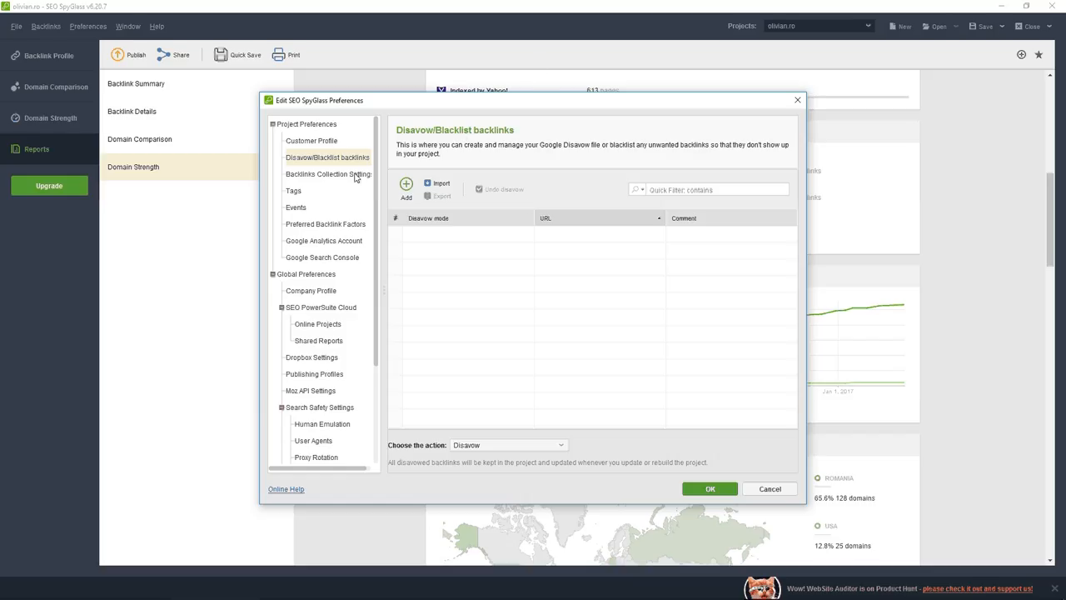
Step: Show the Backlinks Collection Settings page with the per-domain limit of 10 enabled
click(328, 175)
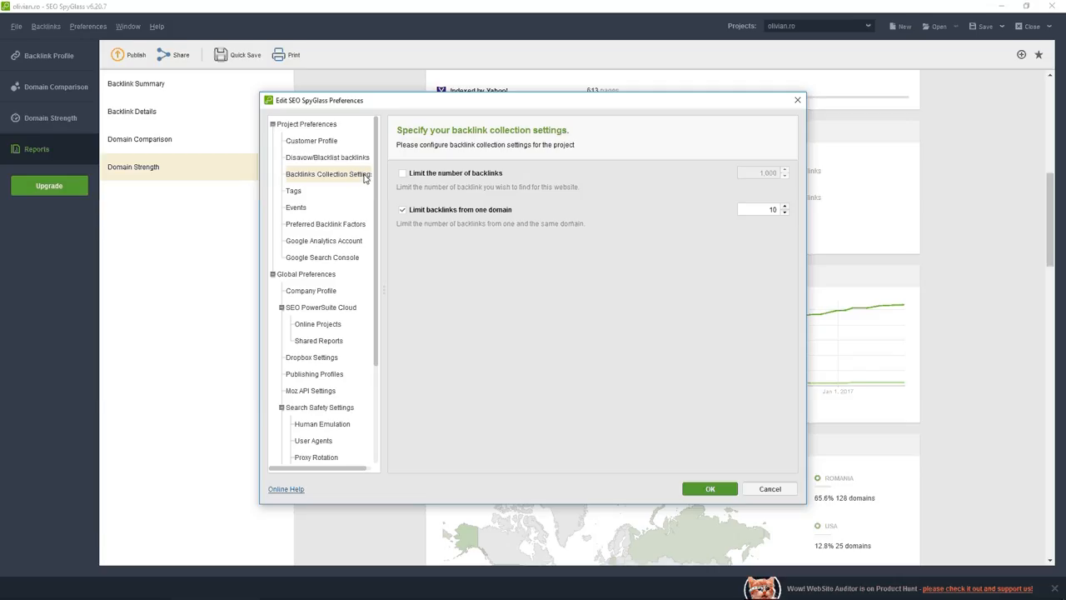
Step: Review Tags and Preferred Backlink Factors, then show the Google Search Console Account page
click(293, 190)
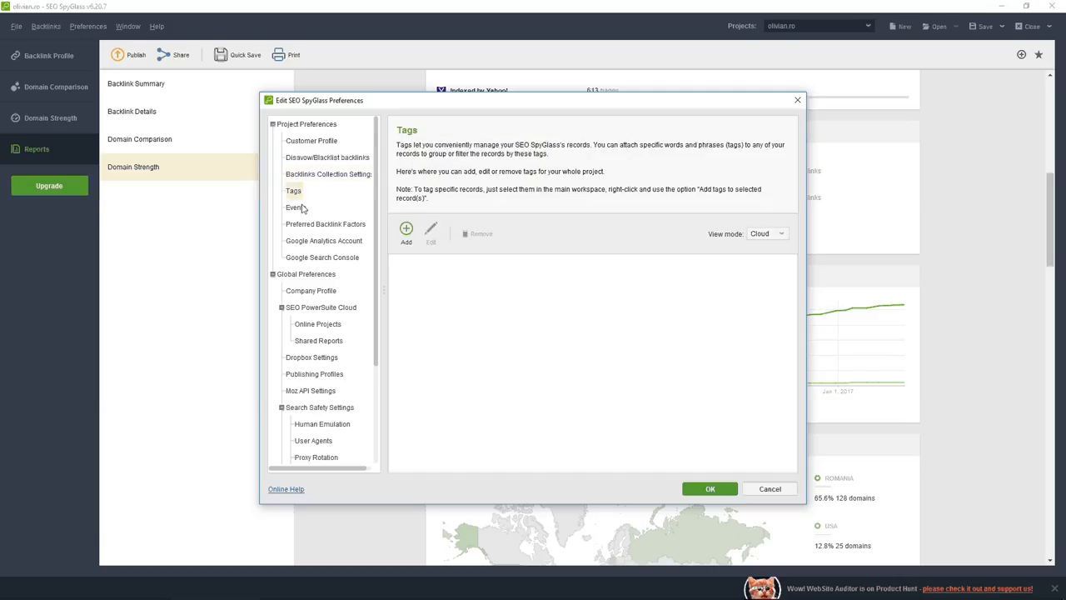
click(325, 223)
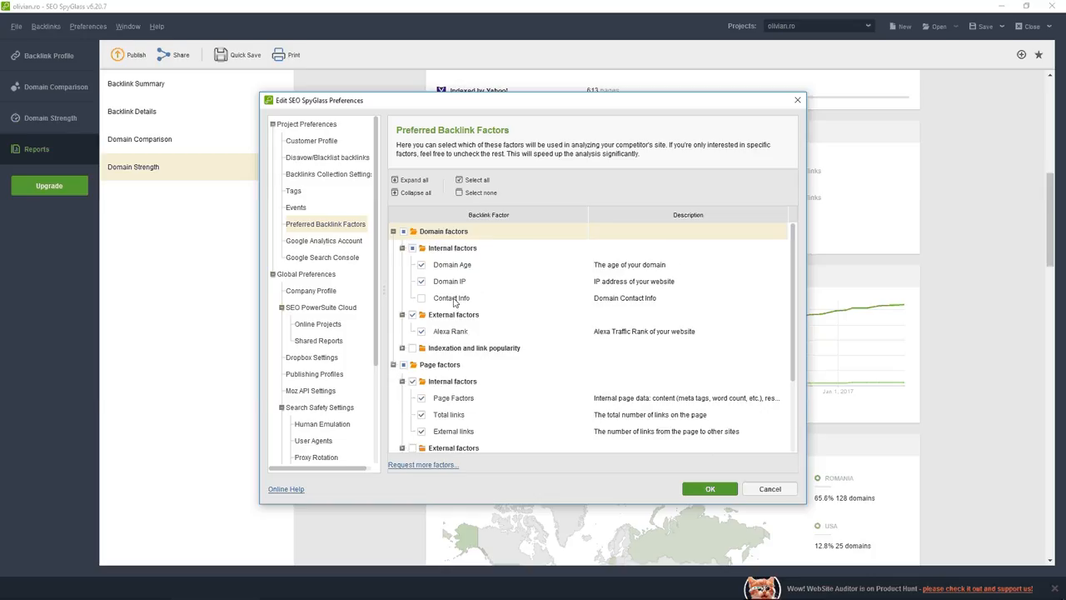
scroll(down, 3)
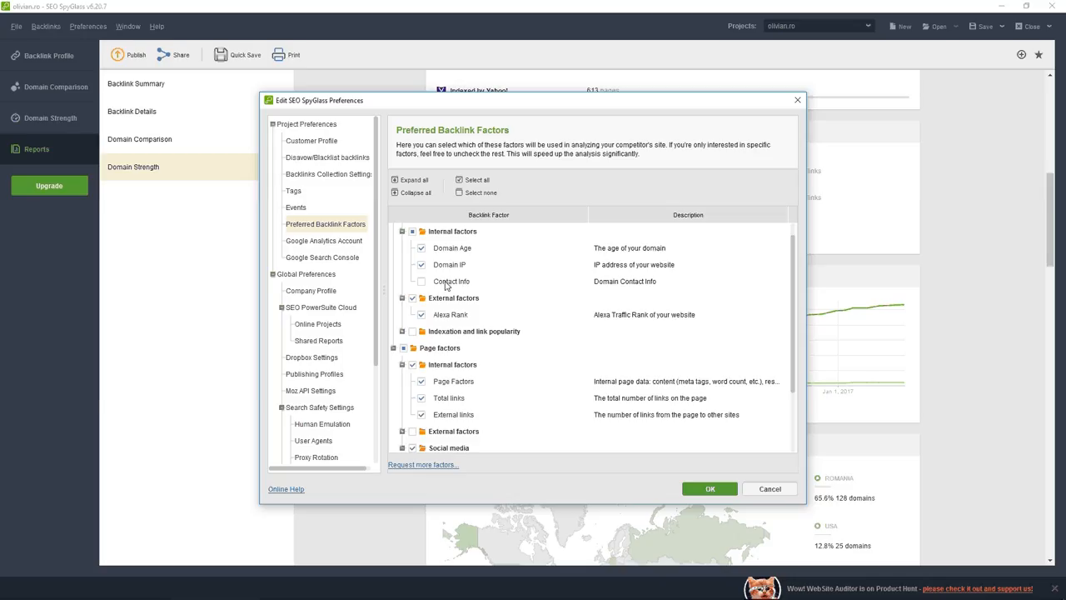
mouse_move(446, 284)
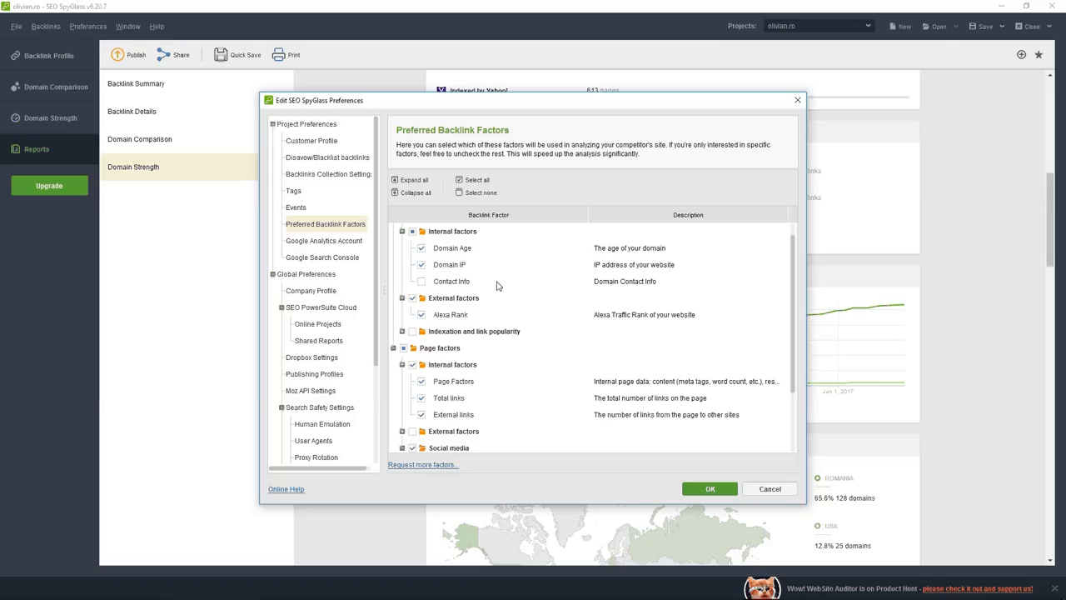
mouse_move(502, 287)
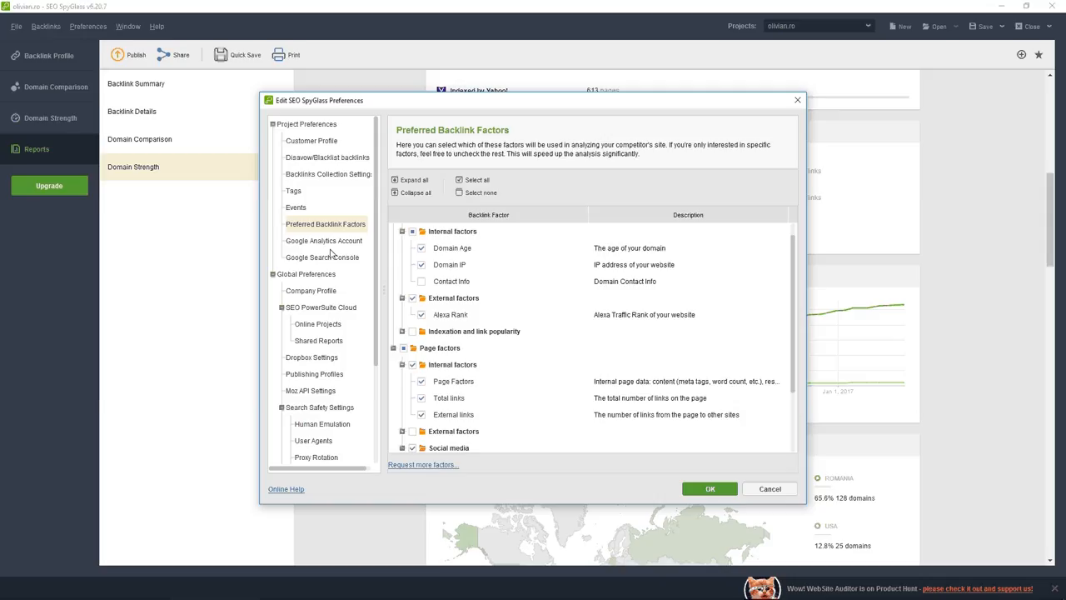
click(323, 206)
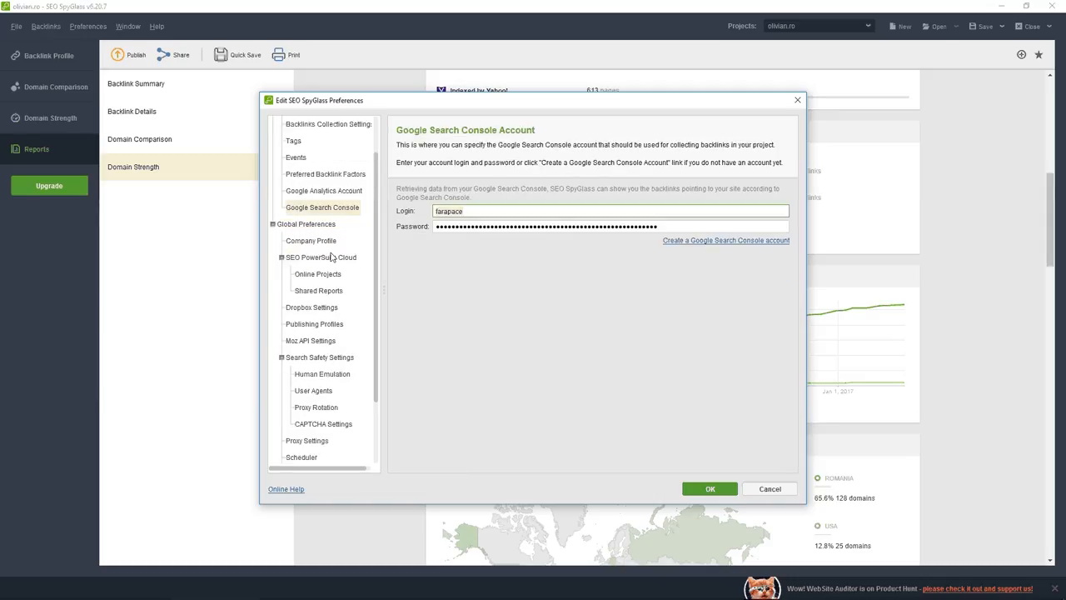
Step: Review Company Profile, Online Projects, Shared Reports and Dropbox settings, then show Human Emulation
click(309, 240)
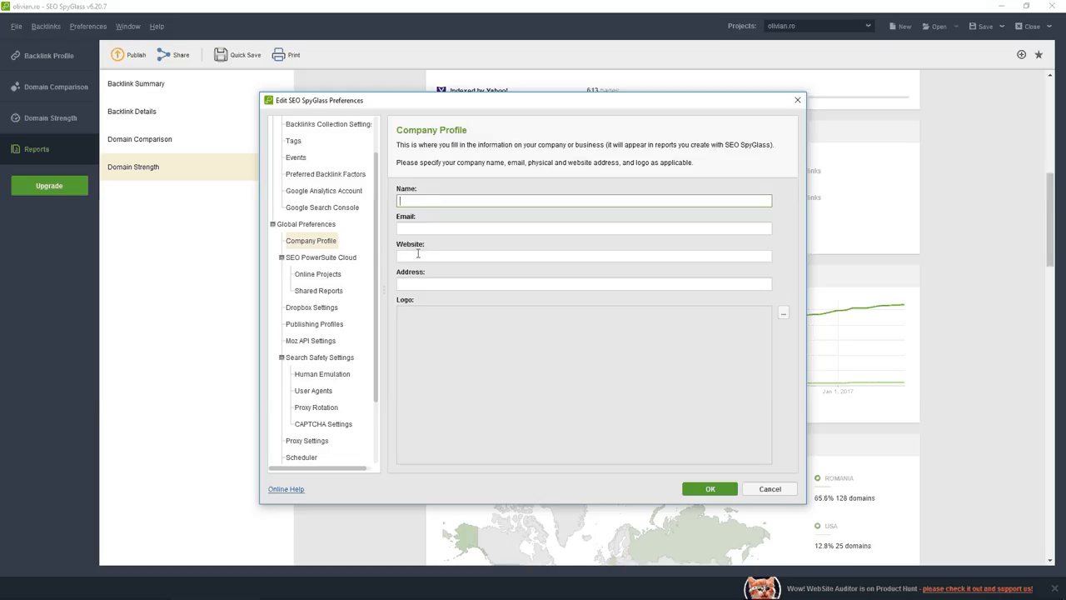
click(317, 223)
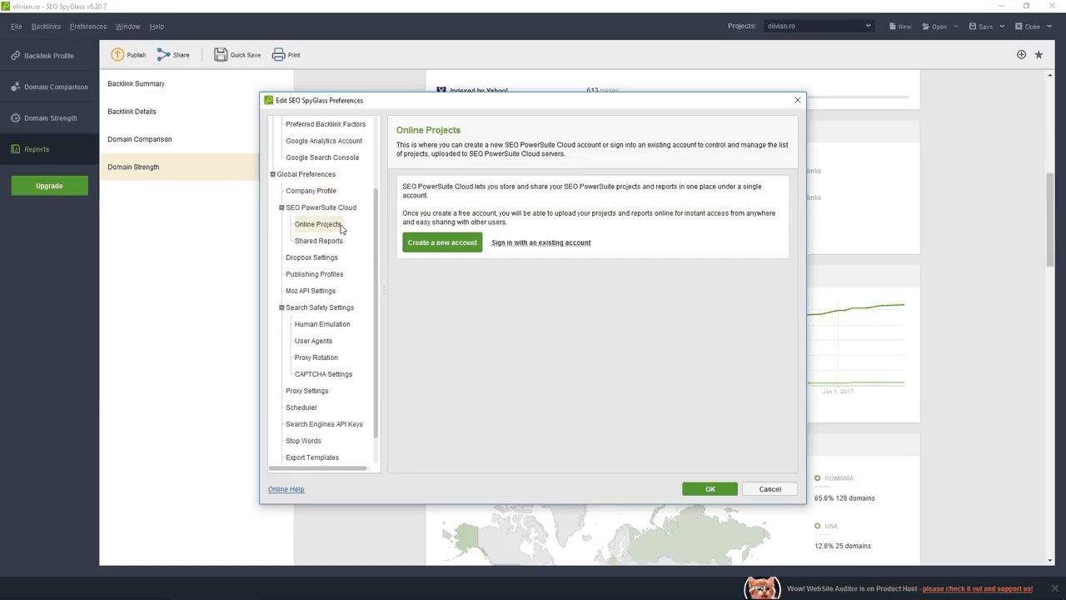
click(320, 240)
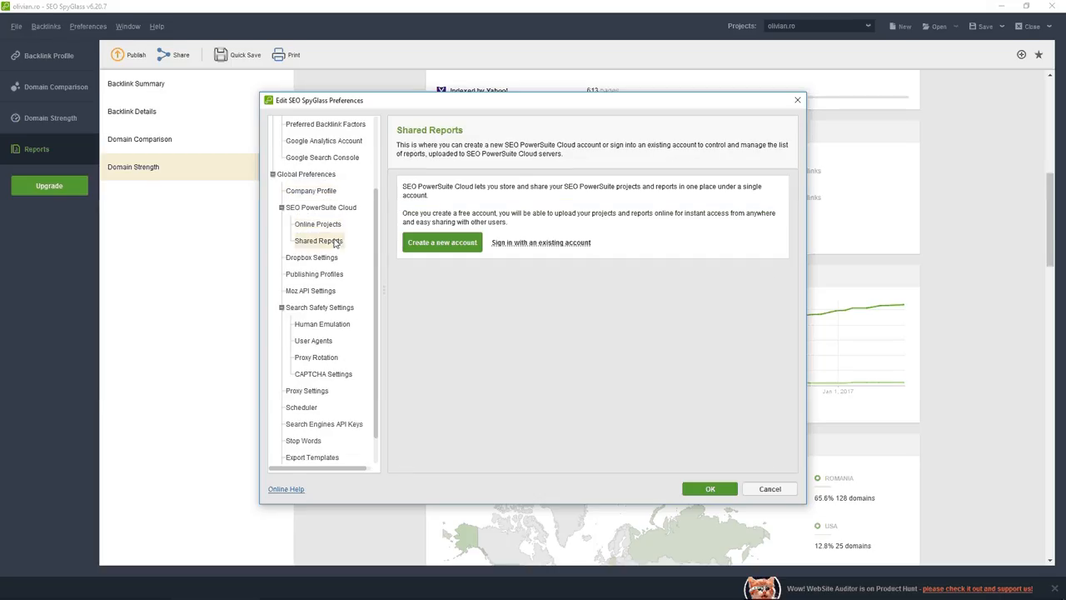
click(311, 256)
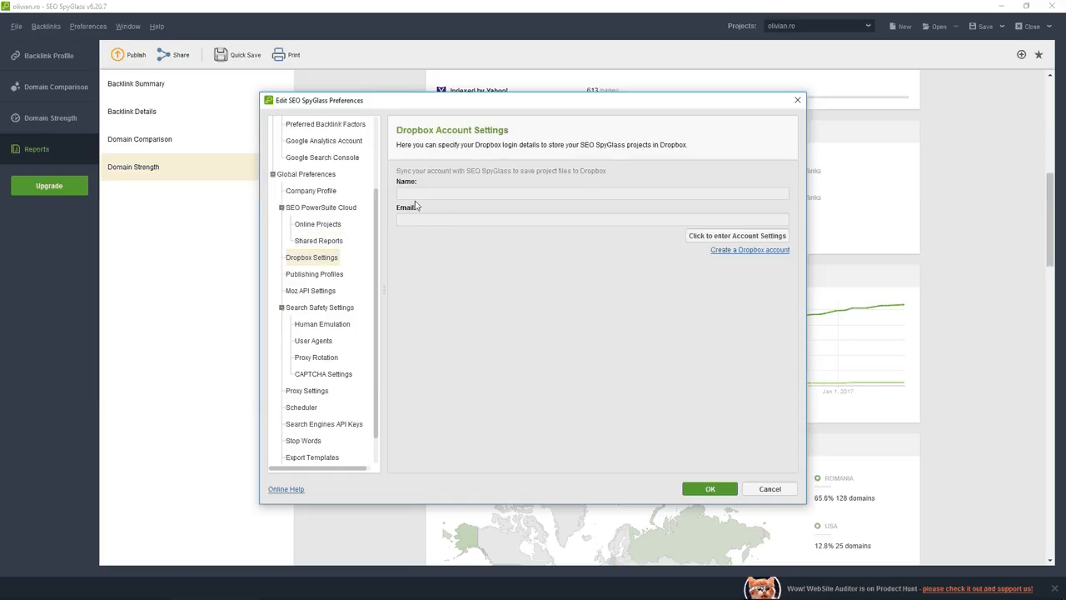
mouse_move(363, 244)
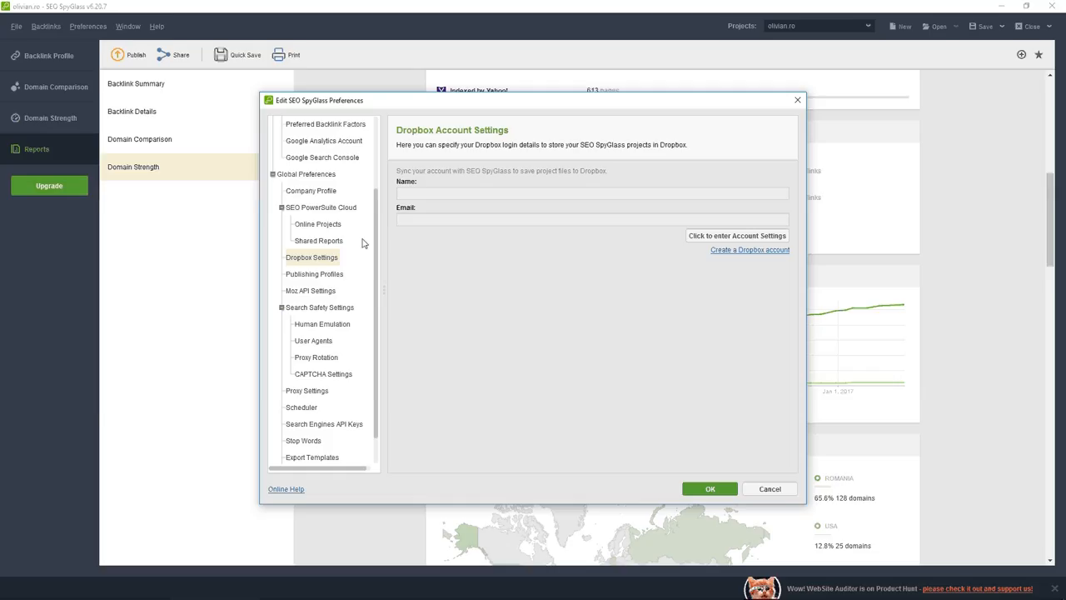
click(322, 288)
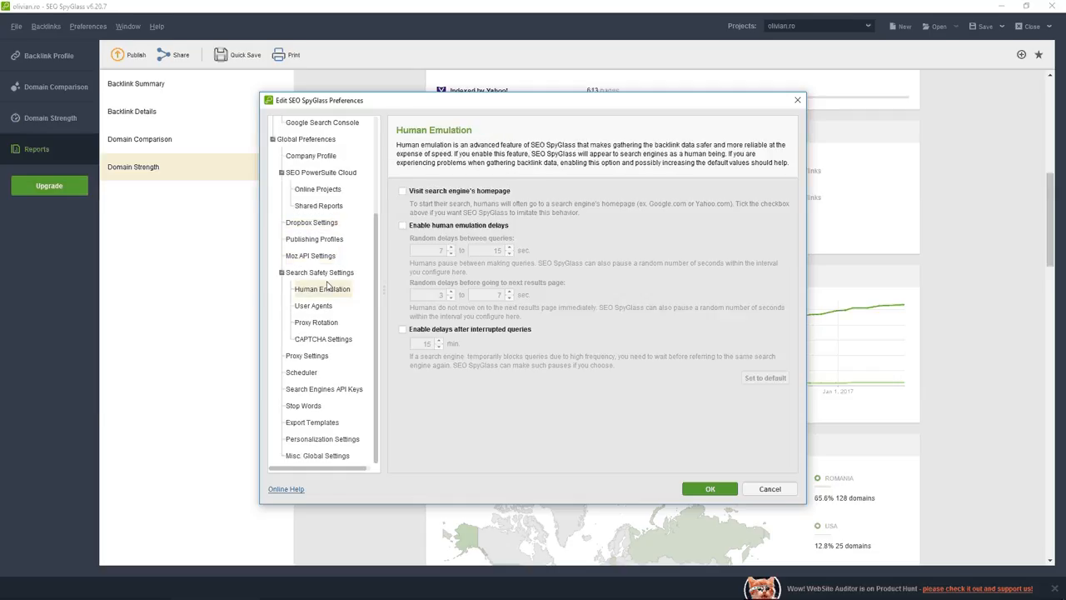
Step: Enable human emulation with randomized query delays, then show the Proxy Rotation page
click(403, 190)
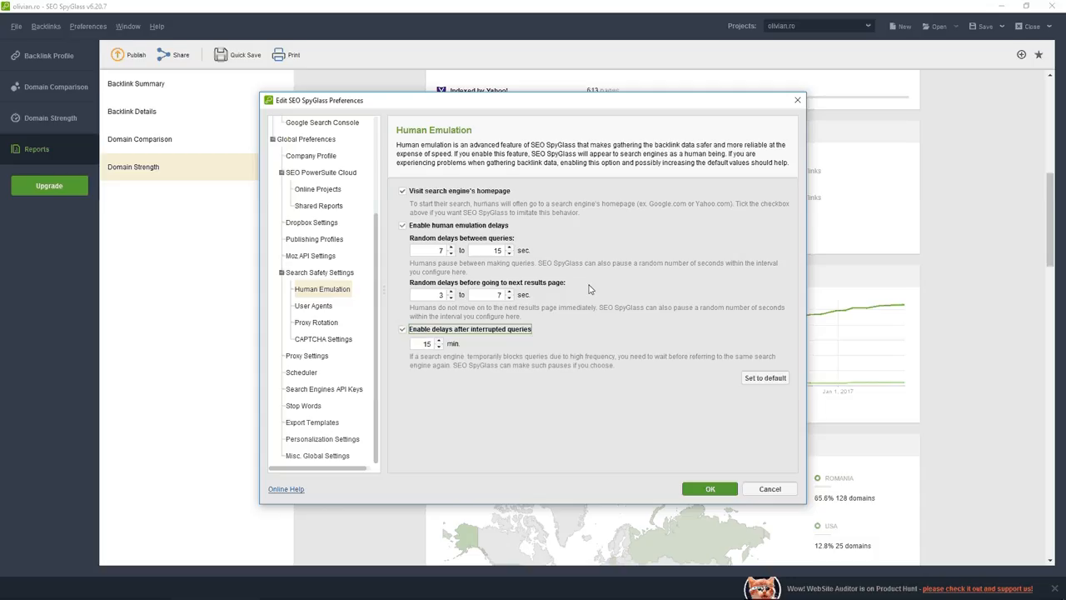
mouse_move(556, 323)
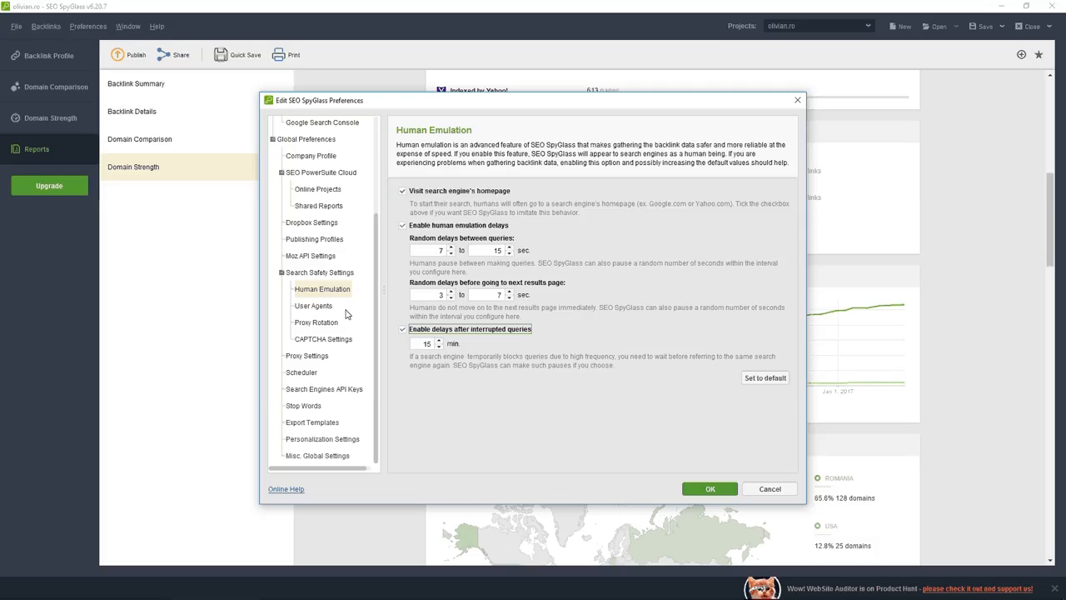
click(317, 323)
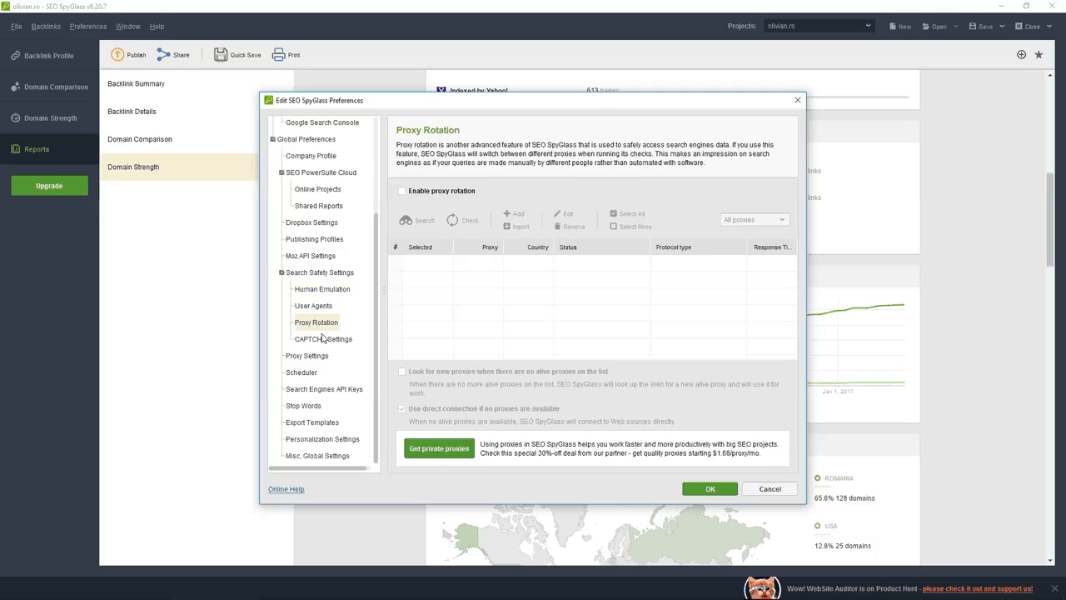
Step: Review Proxy Settings, Export Templates and Misc. Global Settings, then accept the preferences with OK
click(307, 357)
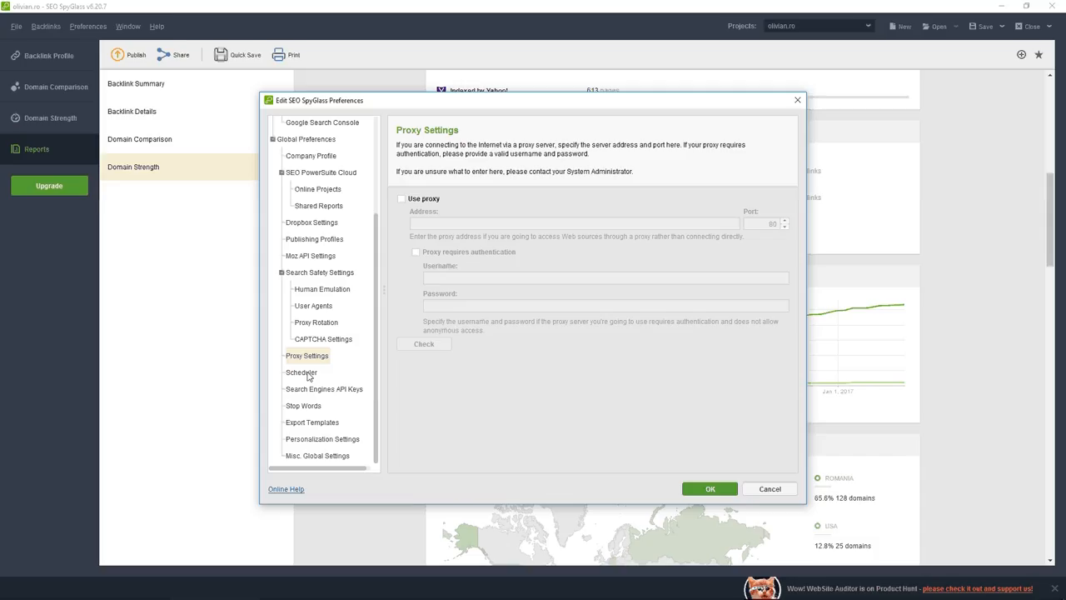
click(313, 423)
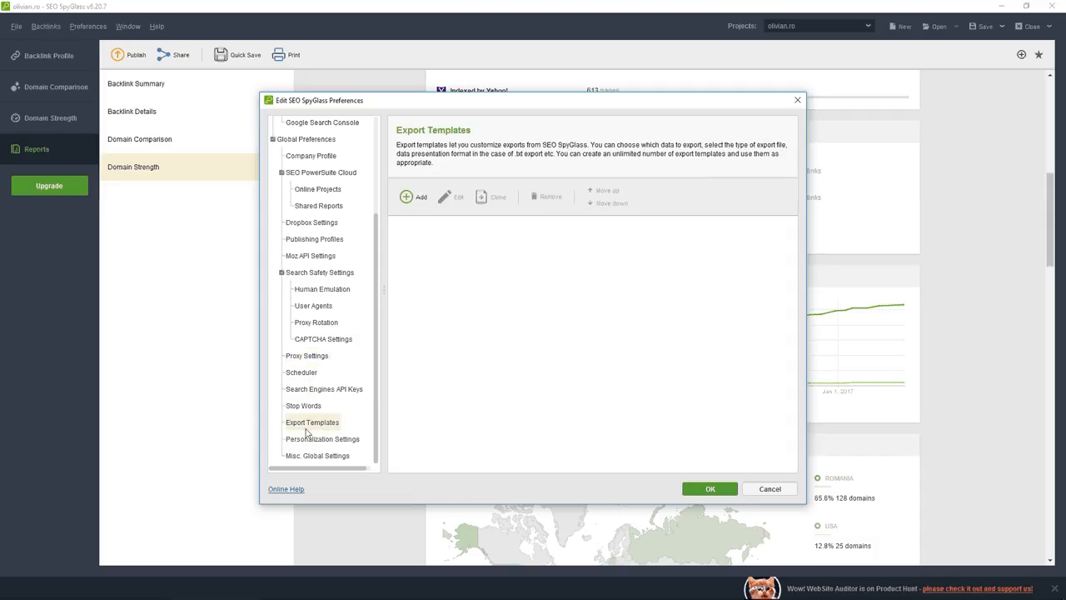
click(317, 457)
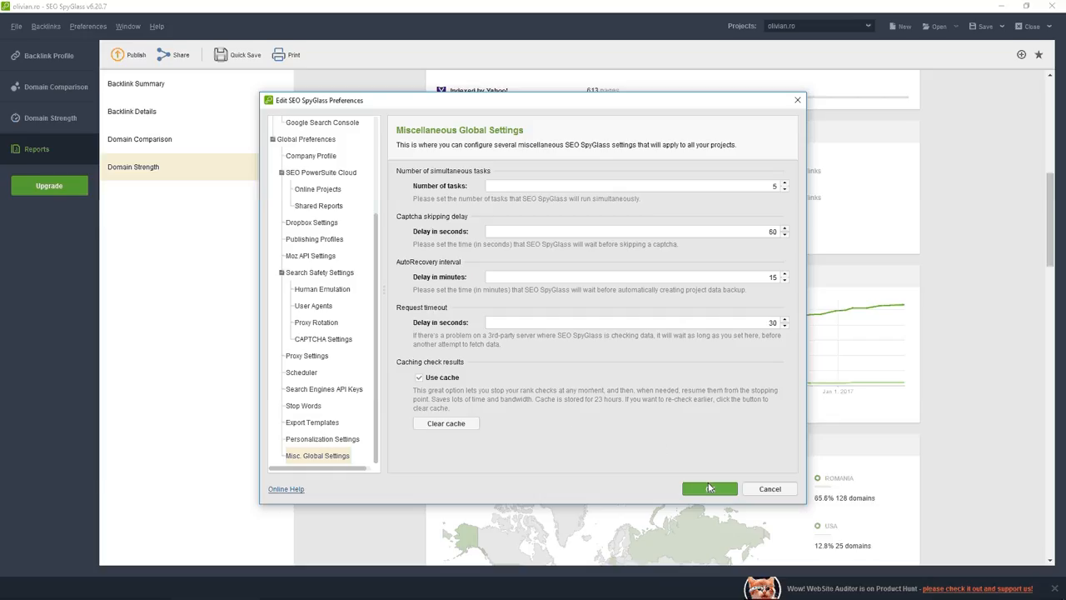
click(709, 489)
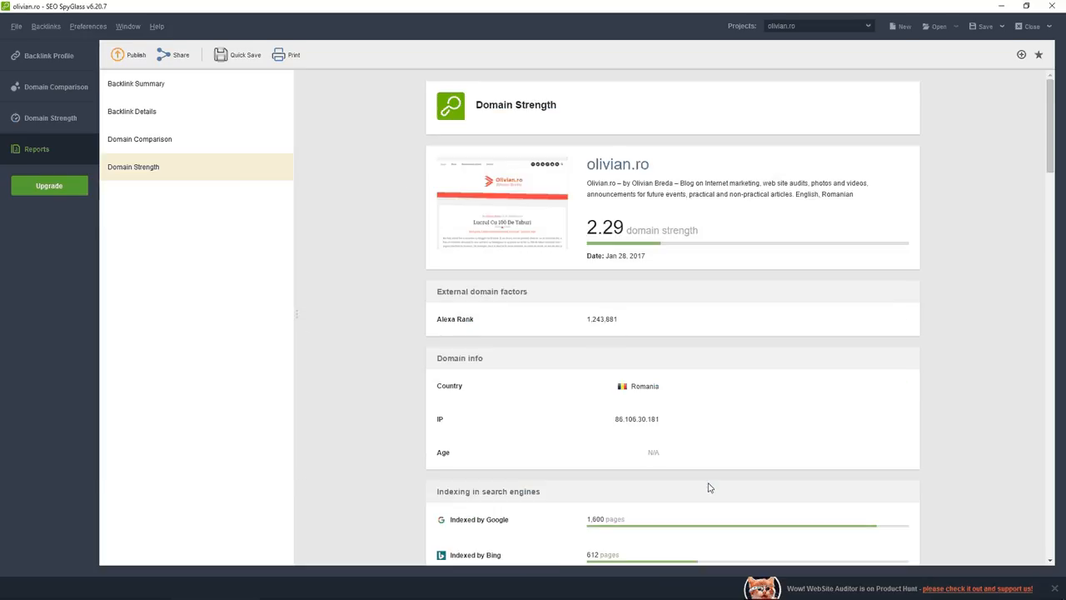